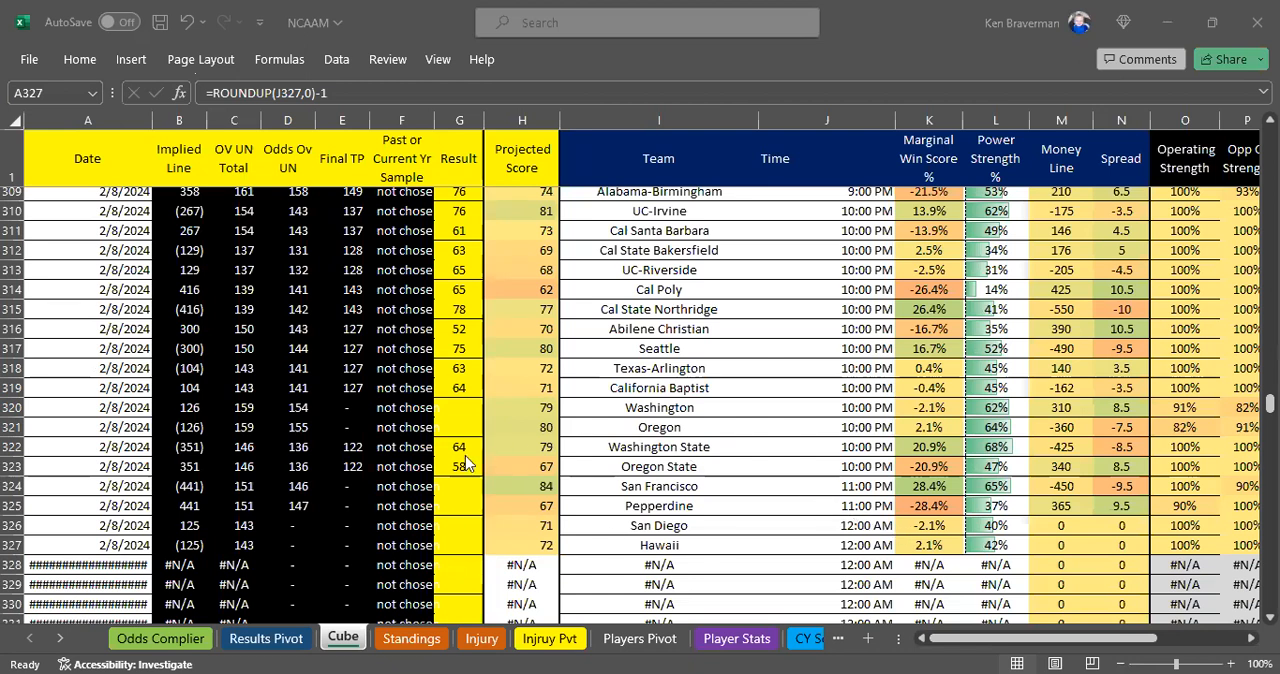
mouse_move(620, 466)
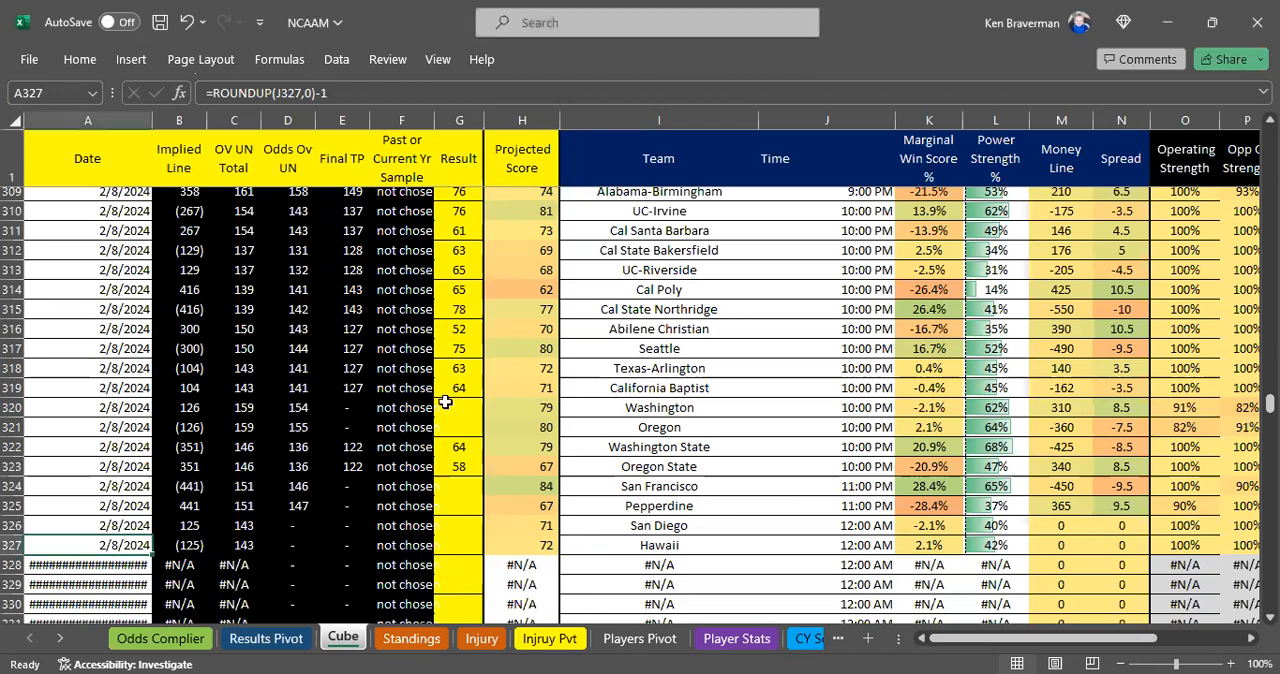
Select the missing Washington and Oregon results on Cube, then go to the Results Pivot
click(458, 407)
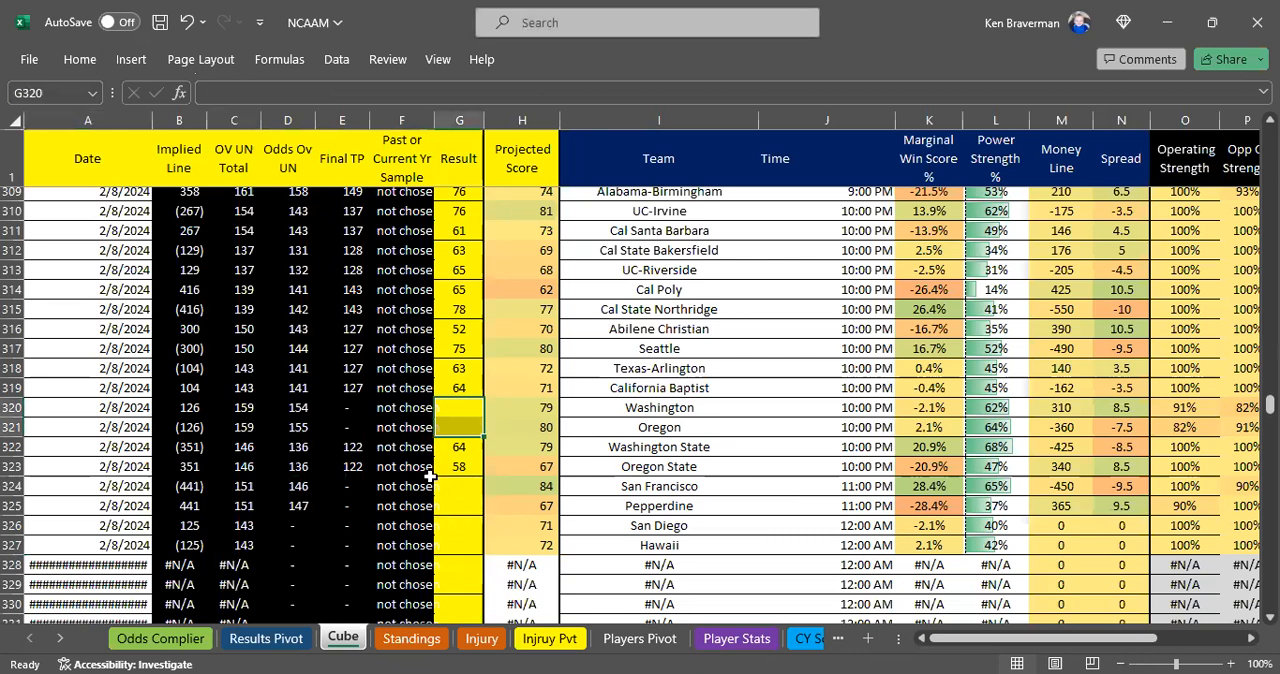
mouse_move(434, 475)
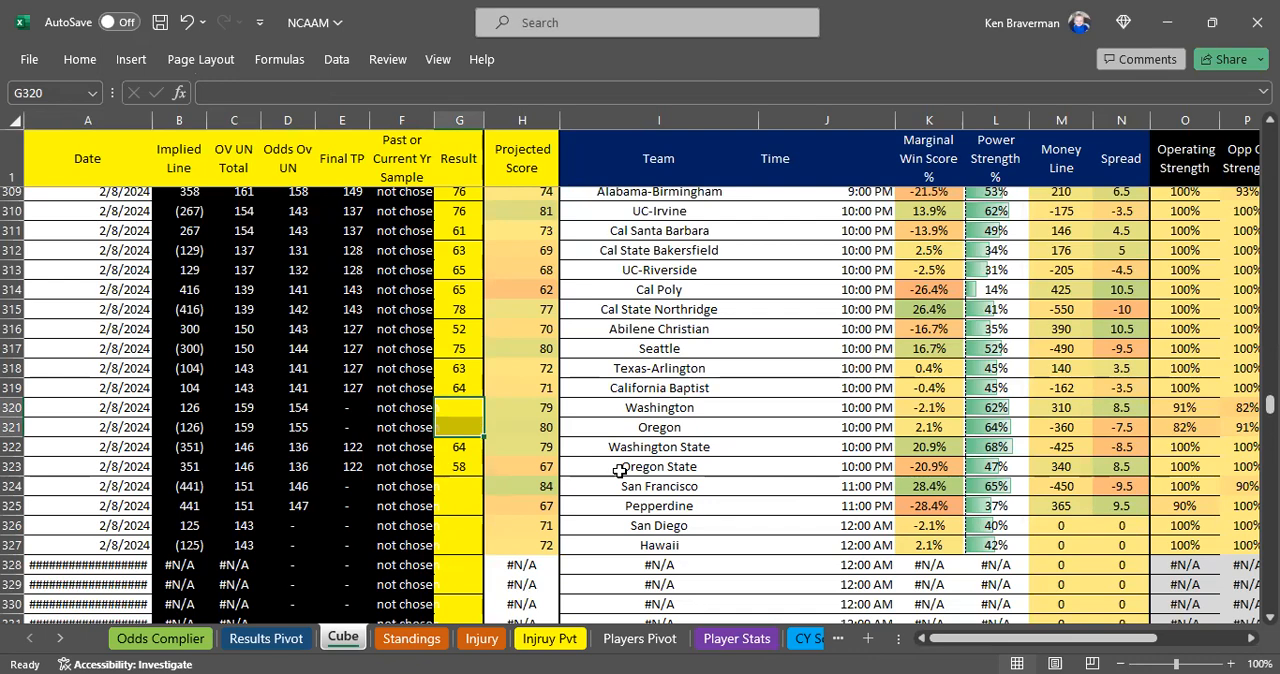
click(266, 639)
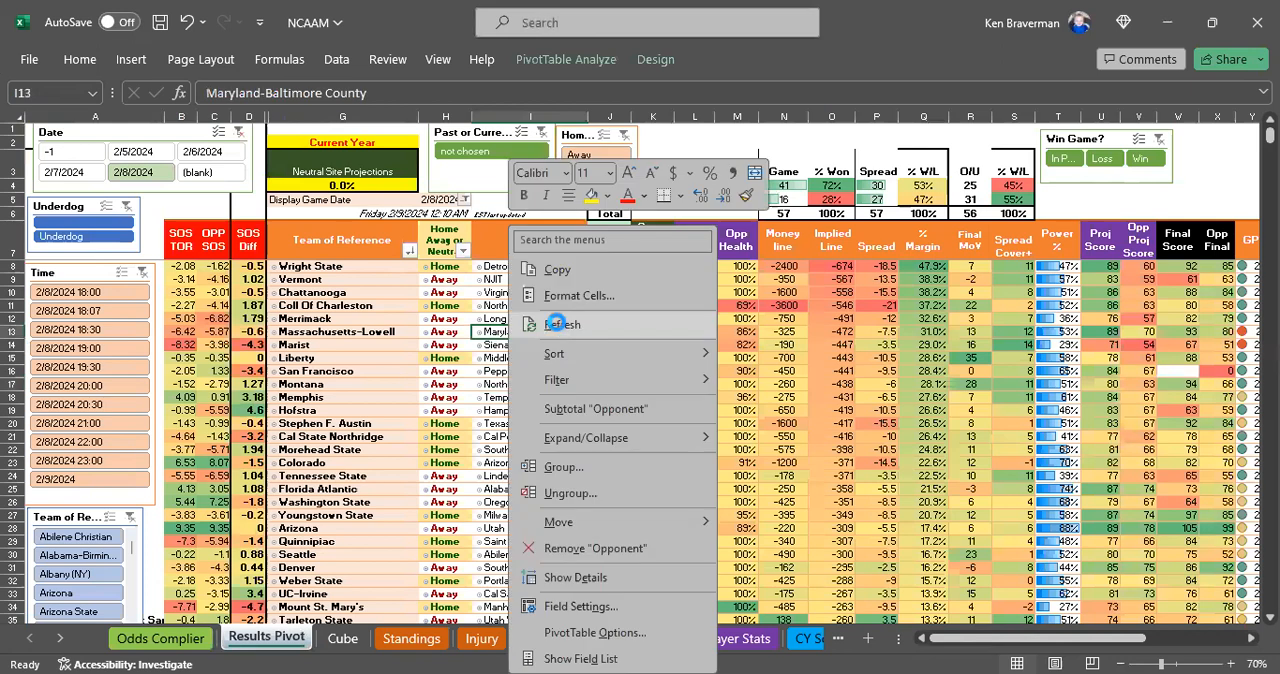
Refresh the Results Pivot and select the listed games' Win Game results
click(562, 323)
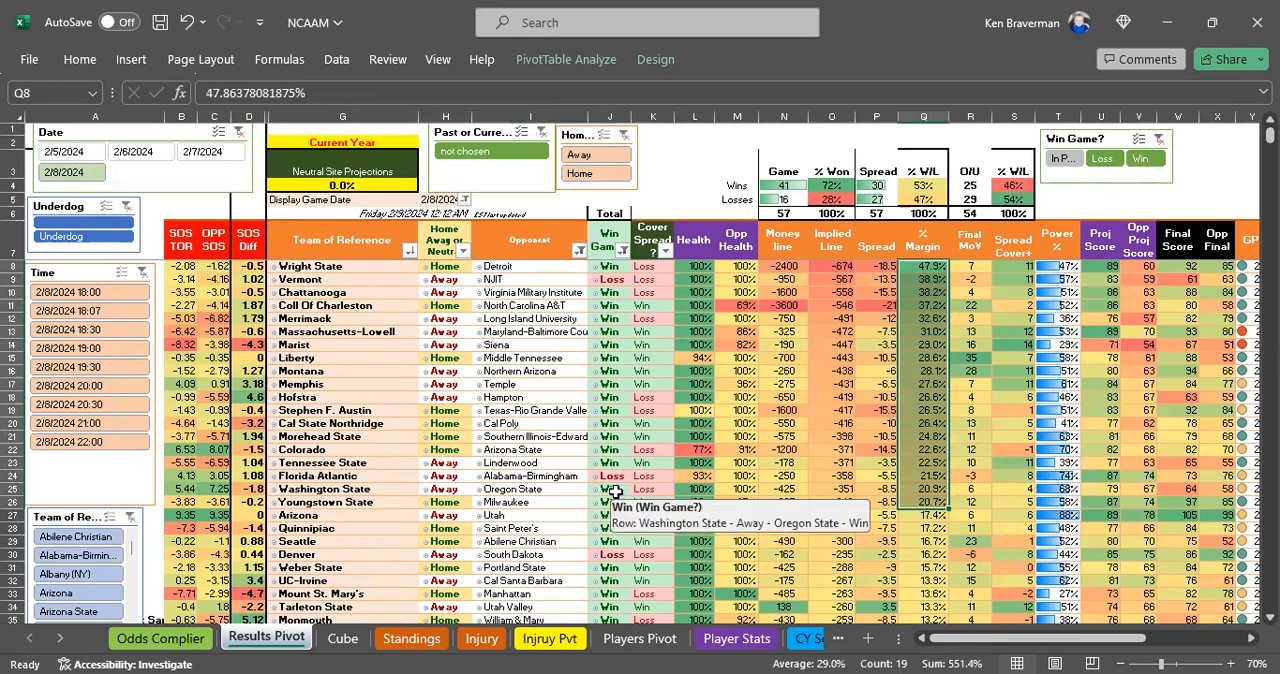
mouse_move(612, 501)
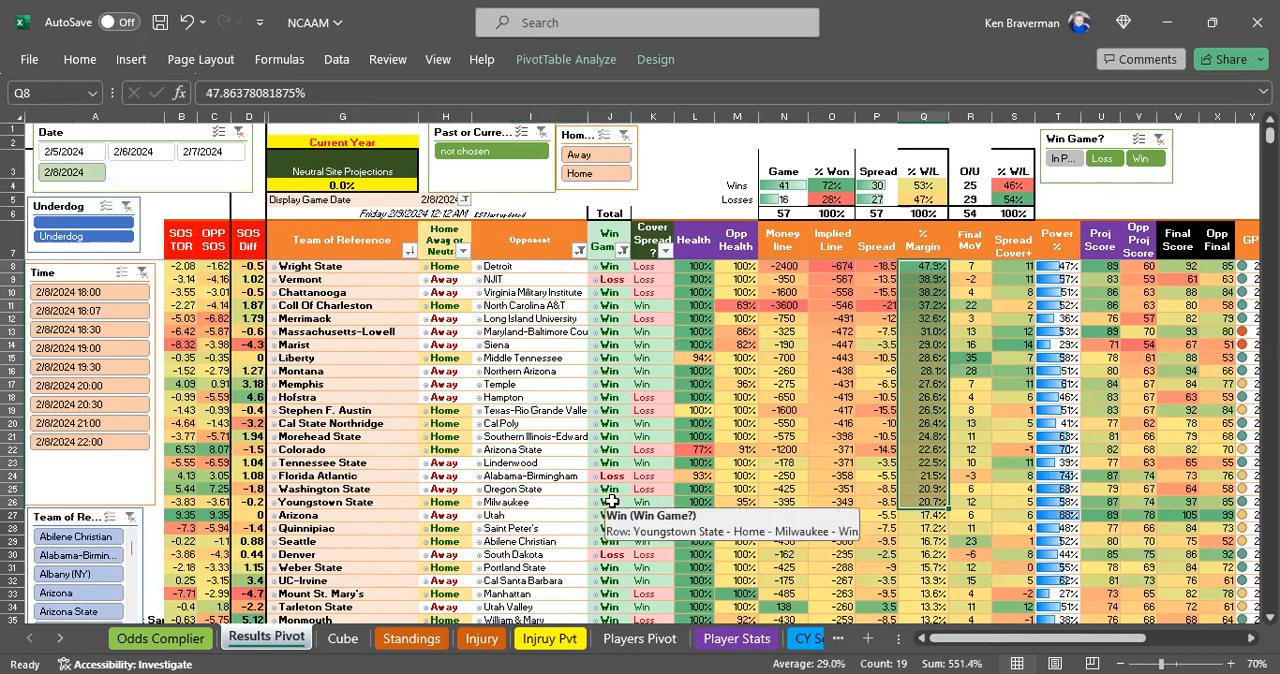
click(610, 266)
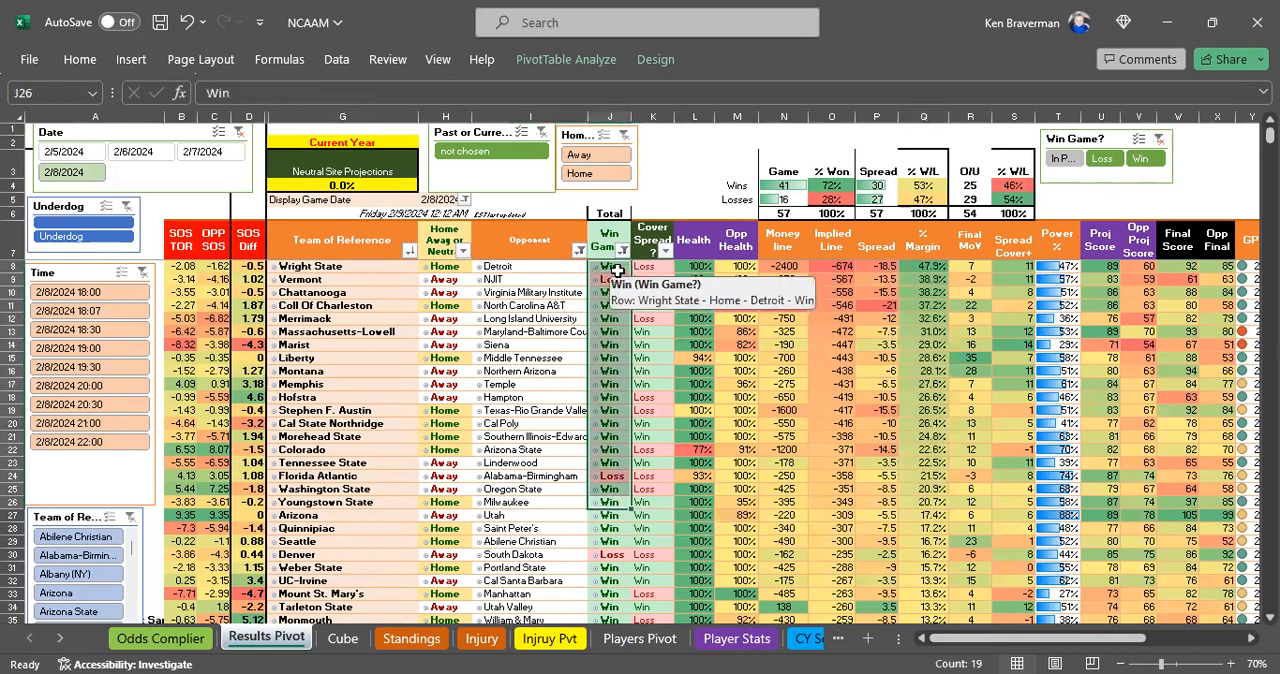
mouse_move(727, 480)
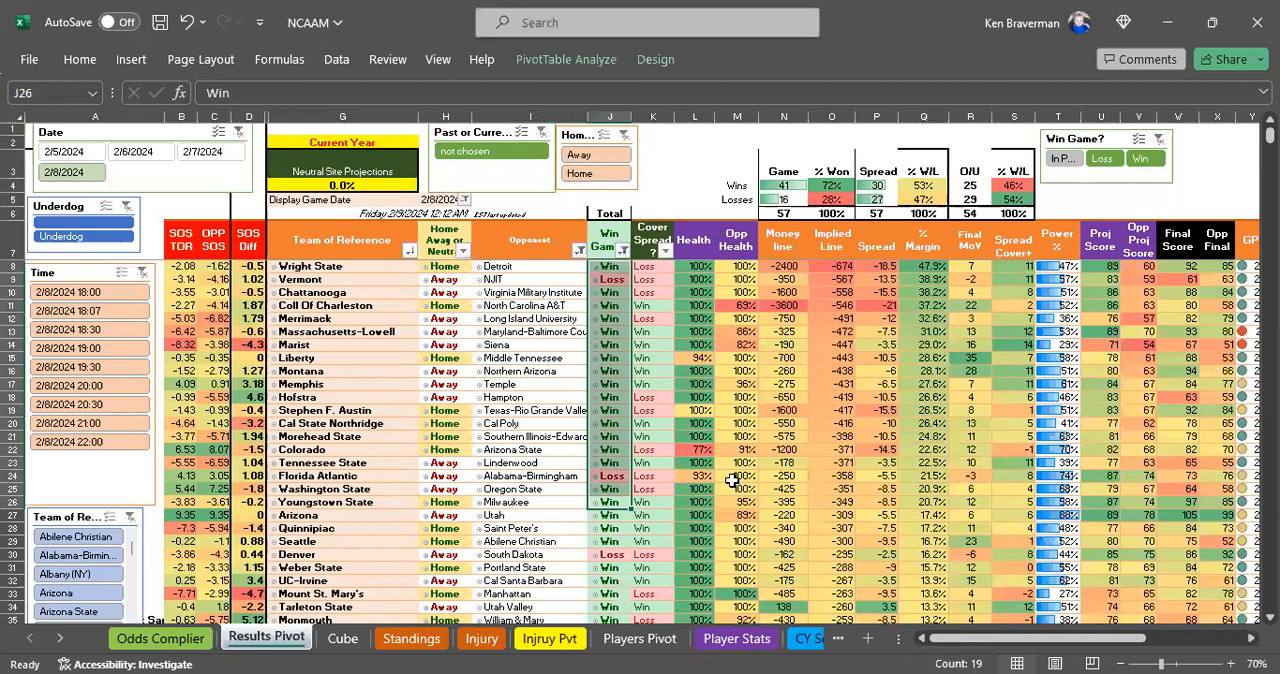
mouse_move(530, 338)
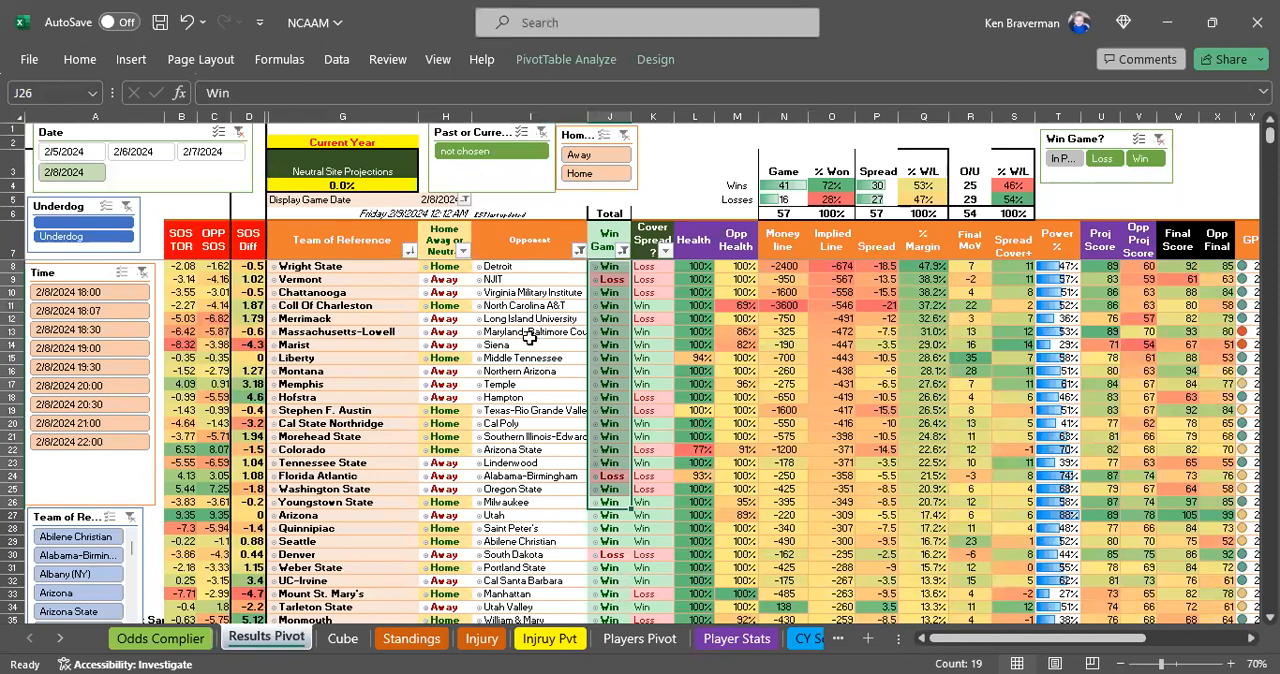
mouse_move(694, 343)
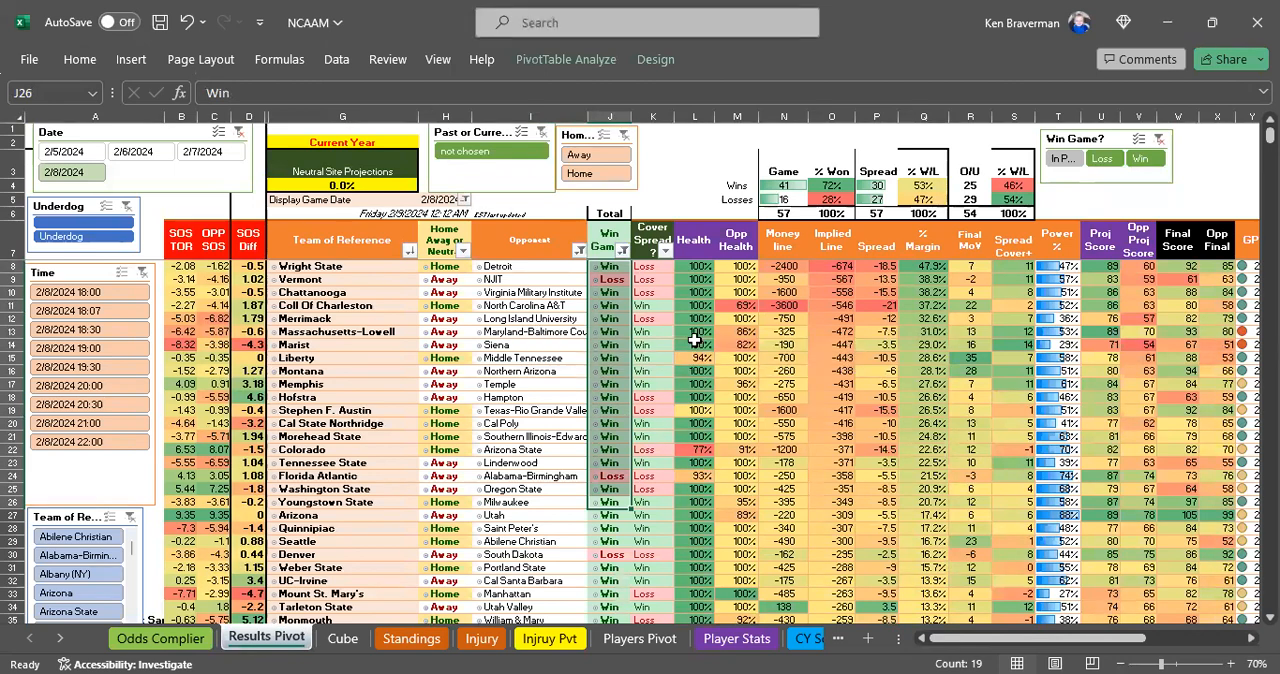
mouse_move(693, 412)
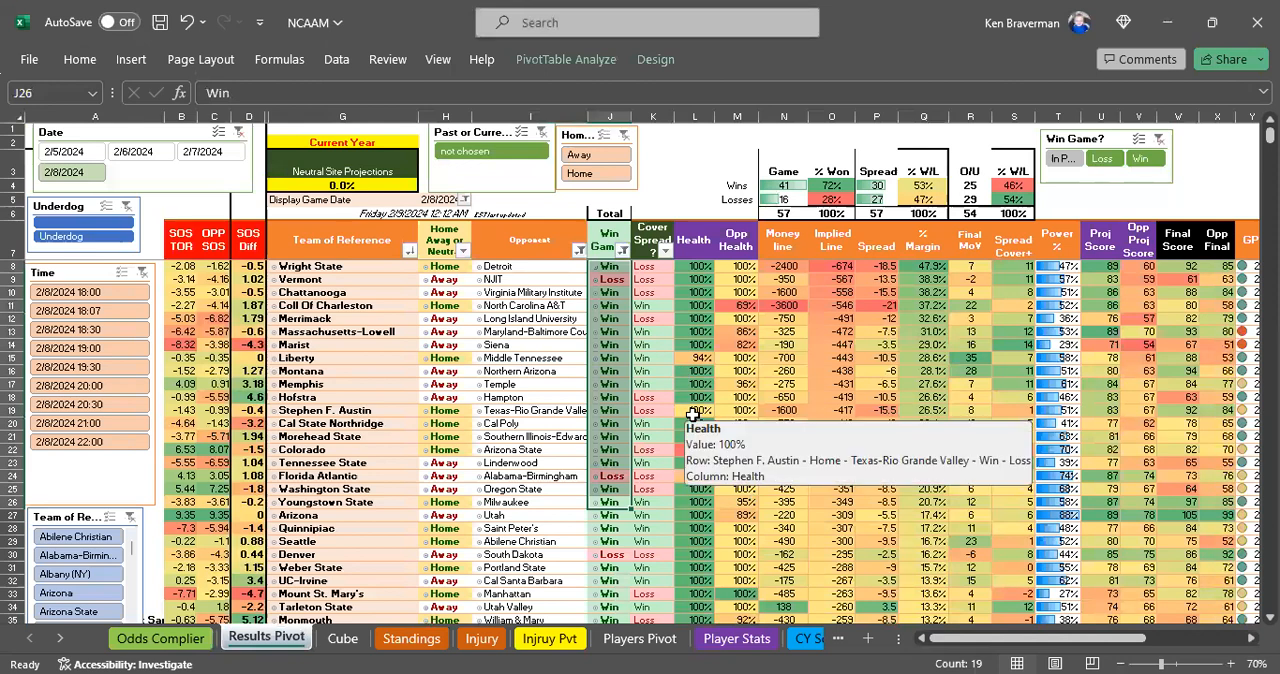
mouse_move(708, 423)
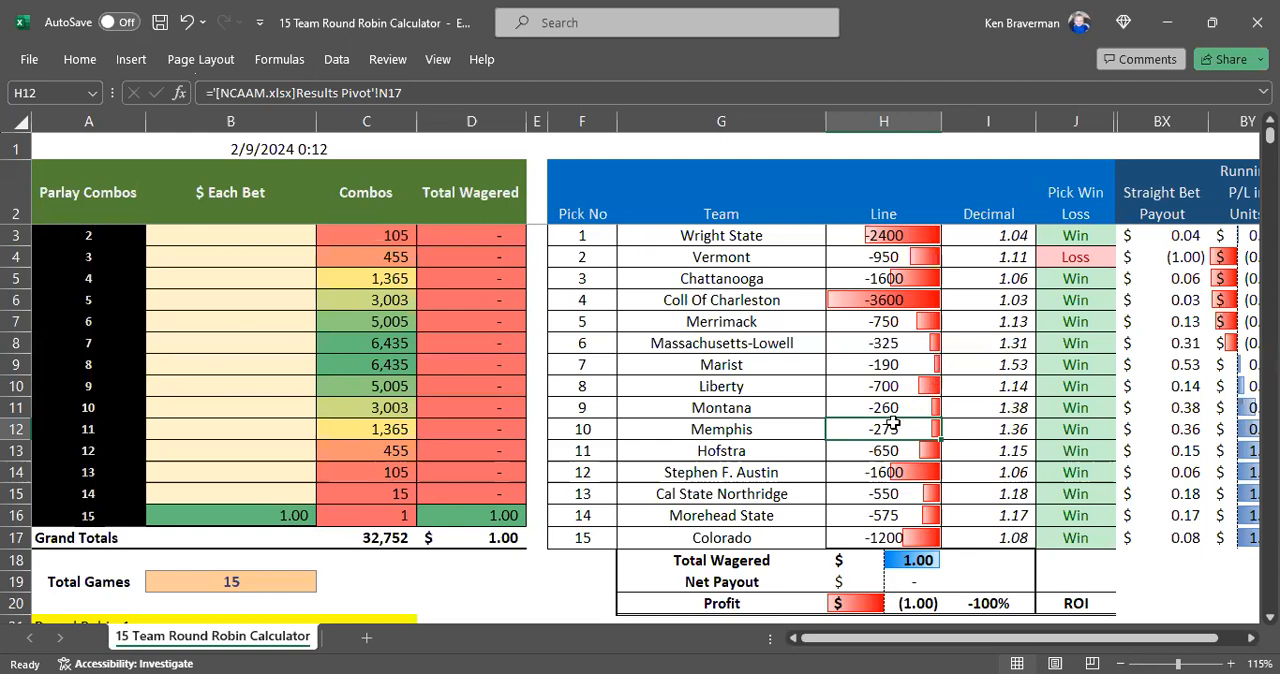
Stake 0.10 on every parlay size in B3:B16 and mark the losing Vermont pick
click(230, 515)
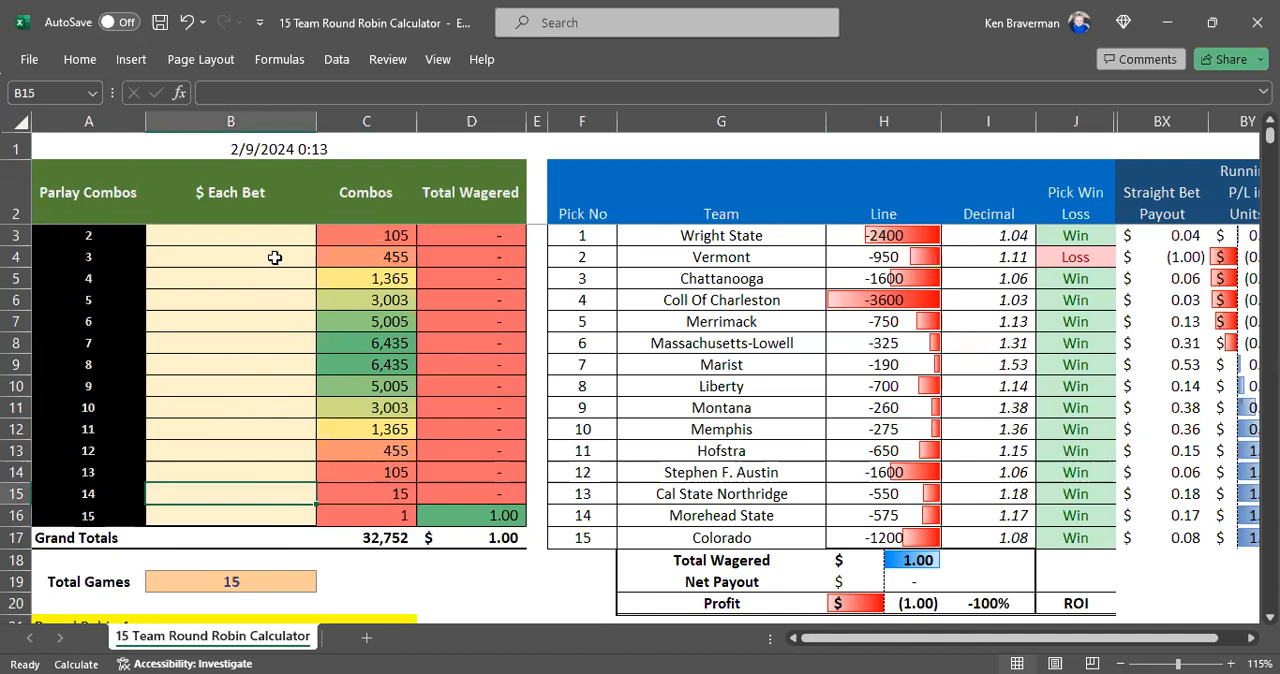
text(.10)
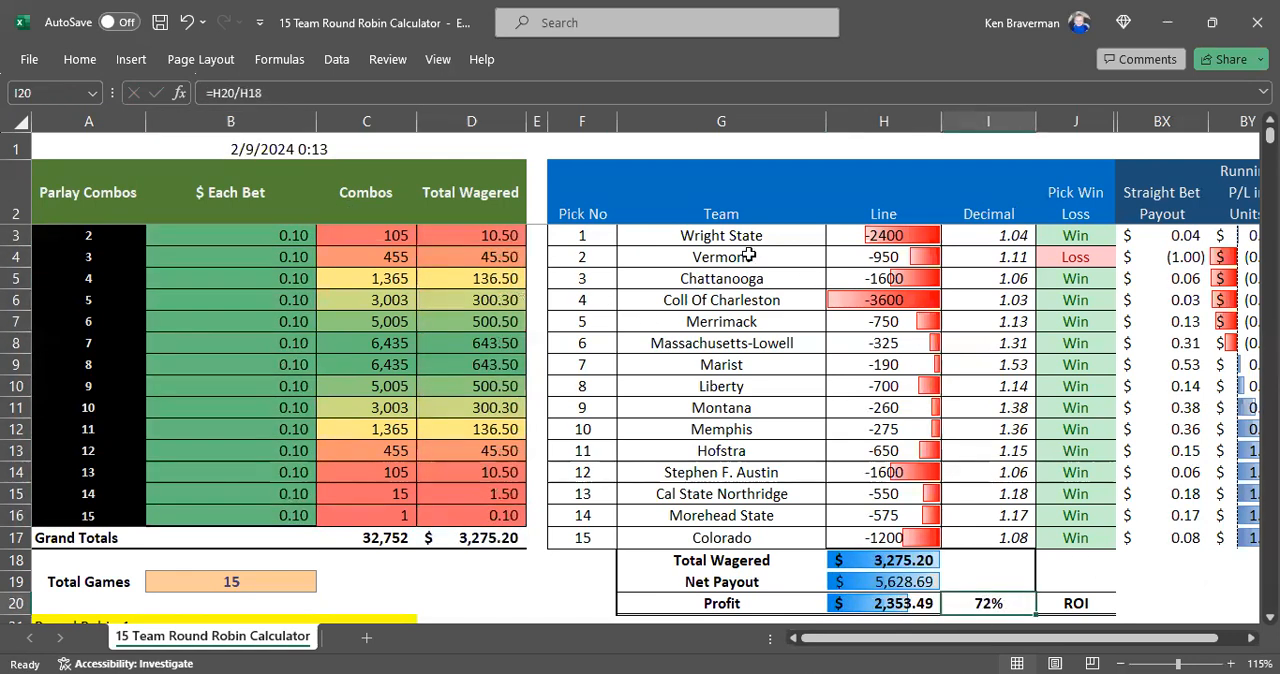
mouse_move(1060, 241)
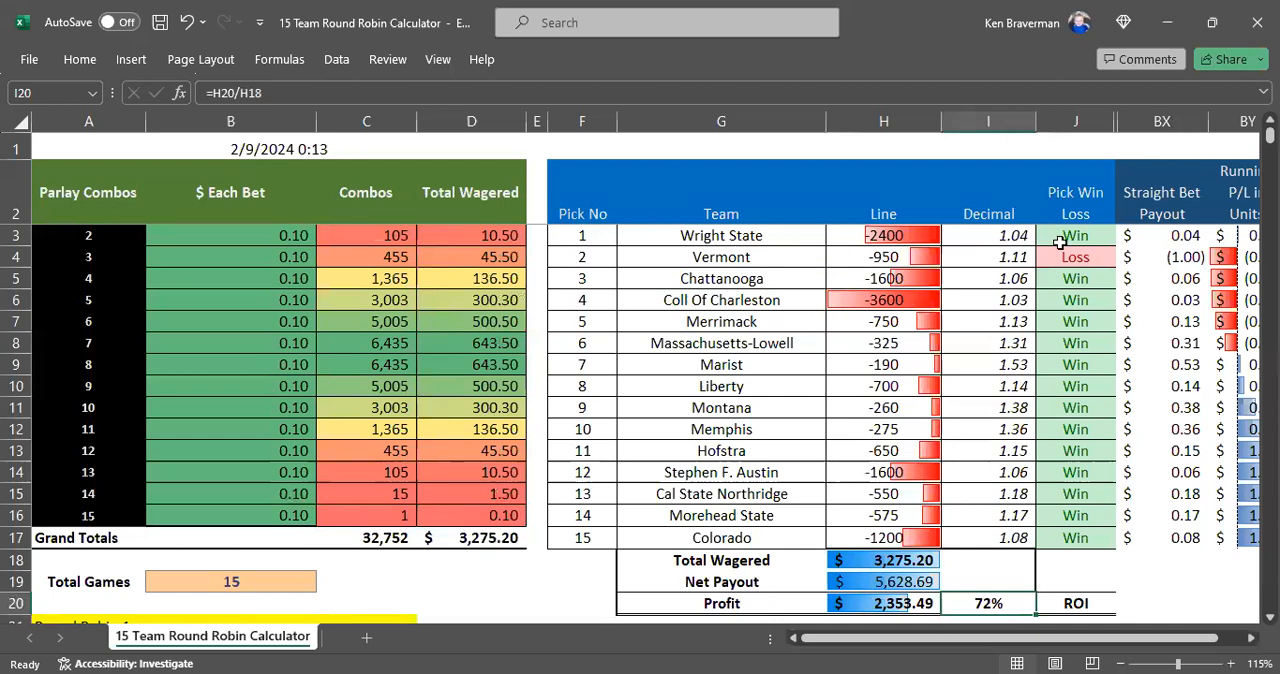
click(721, 257)
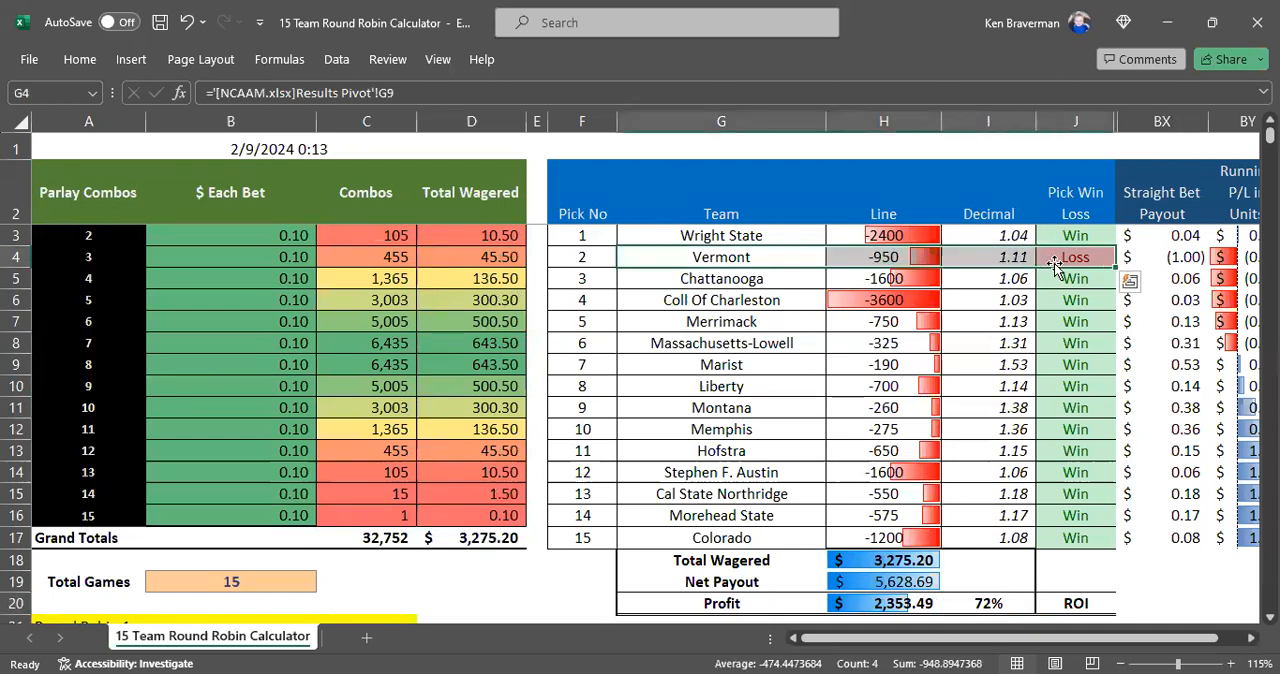
mouse_move(1045, 272)
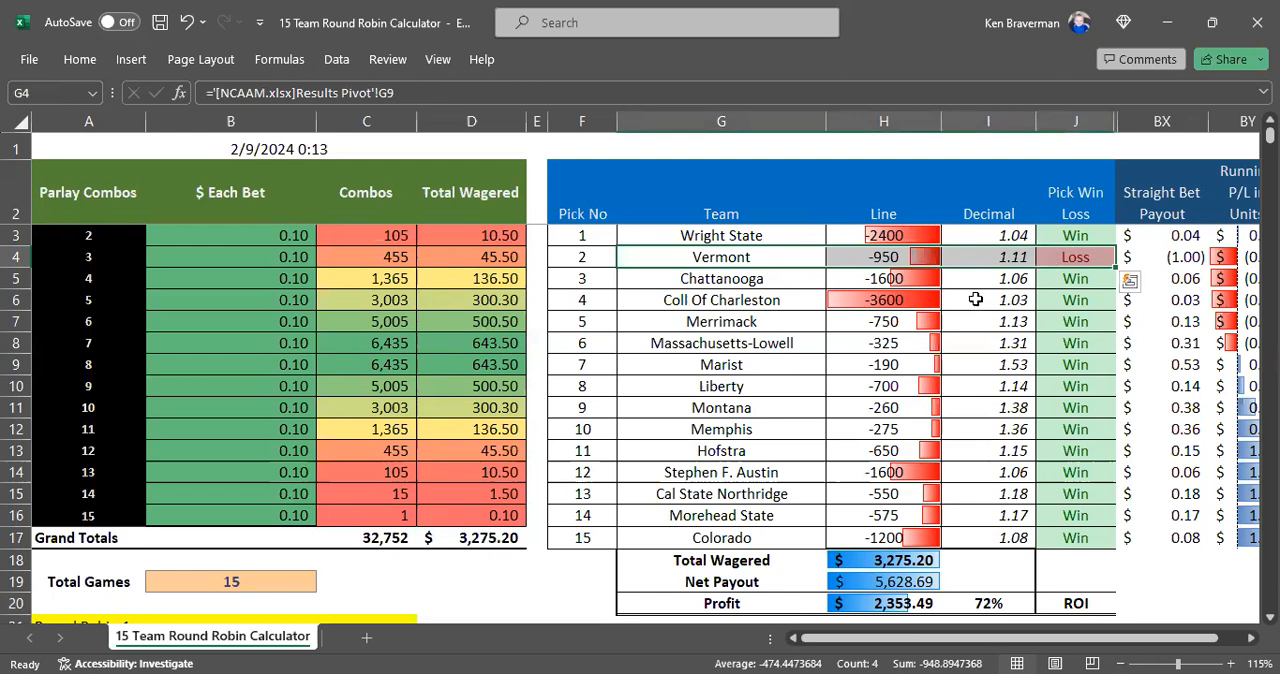
mouse_move(708, 500)
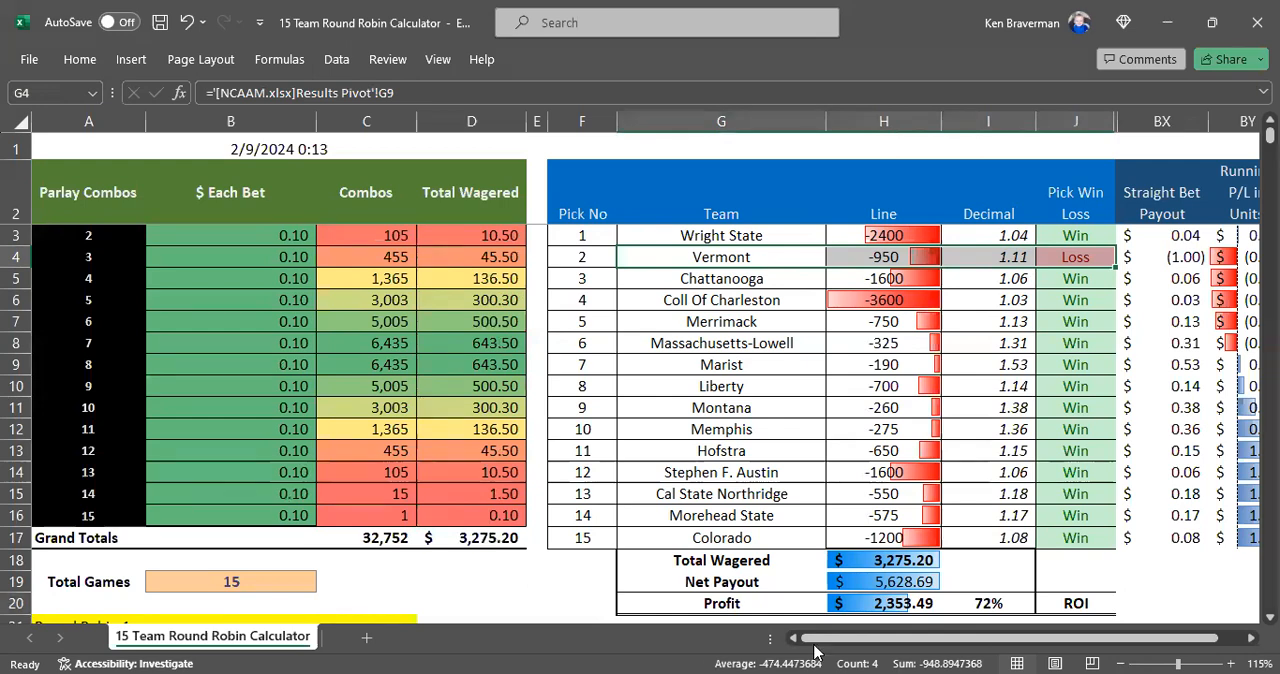
click(266, 639)
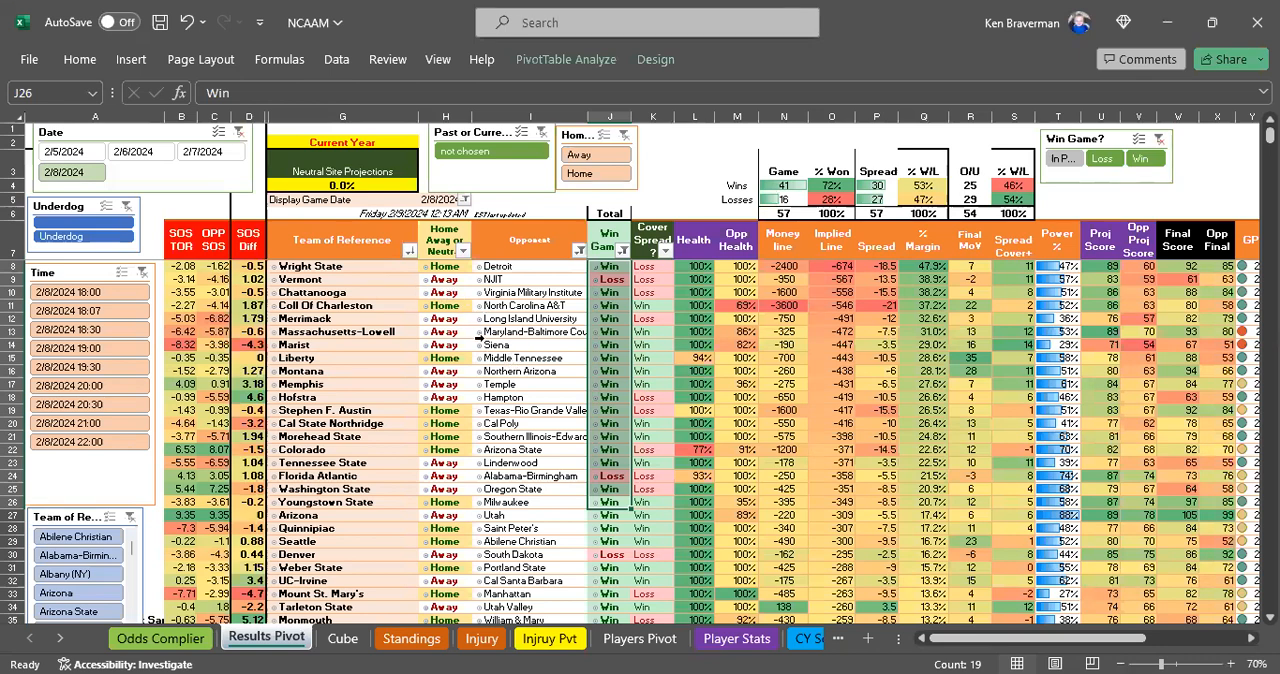
Select the losing teams' rows, such as Vermont, Florida Atlantic and Denver
click(342, 279)
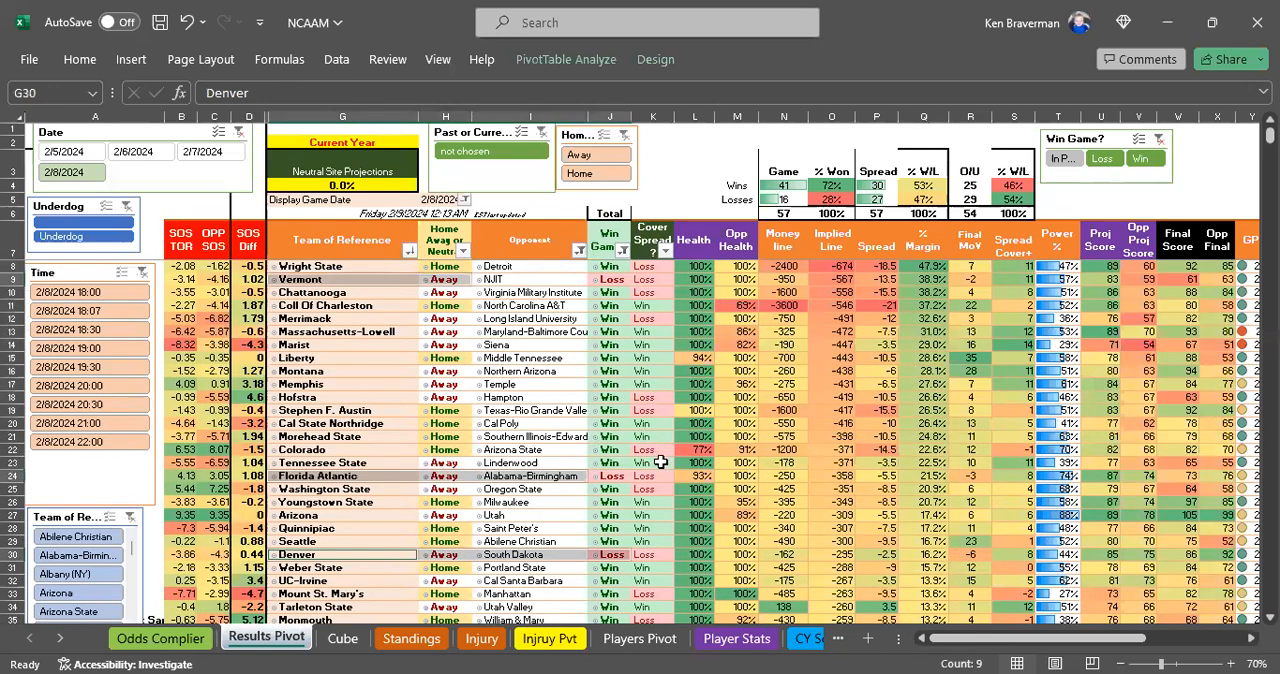
mouse_move(643, 462)
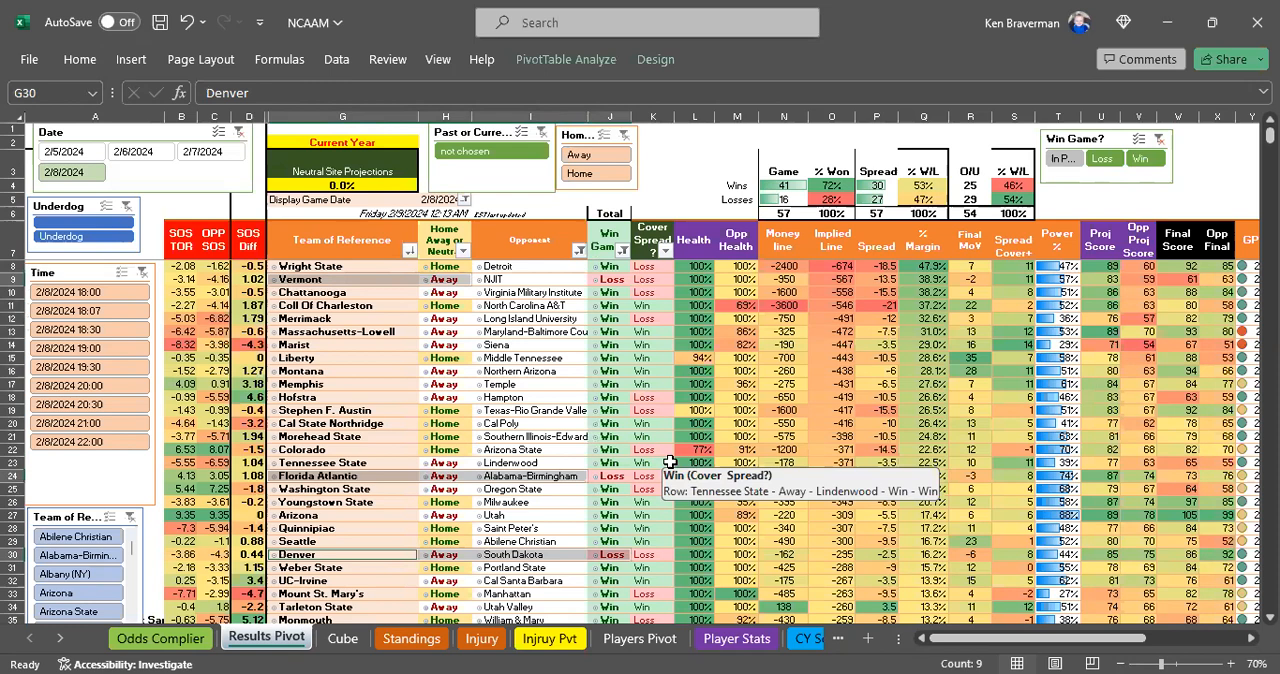
mouse_move(658, 462)
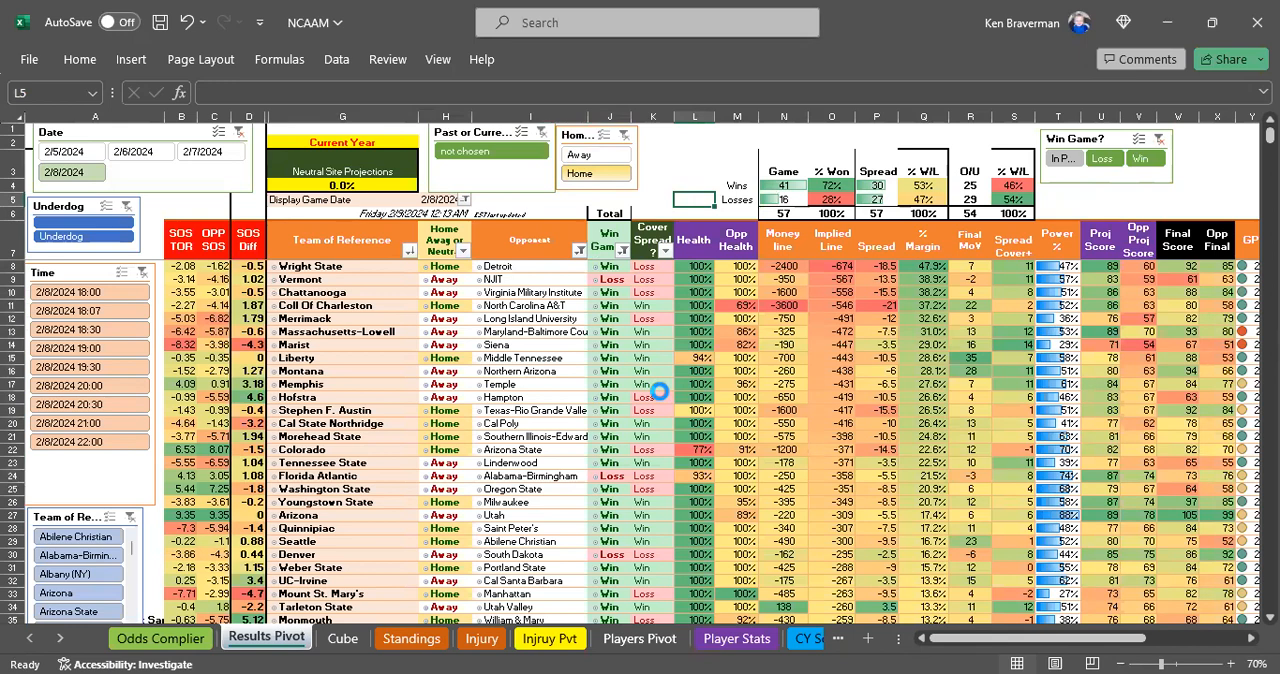
mouse_move(638, 331)
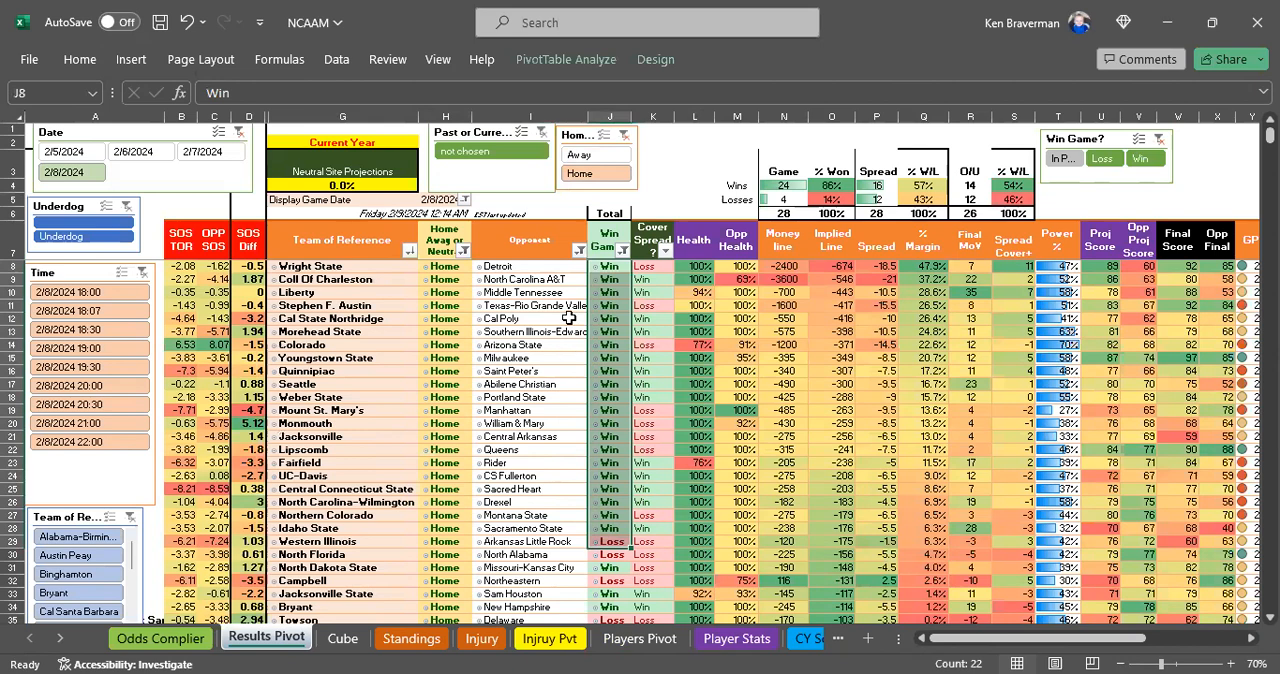
Drag-select the Win Game results of the home-only games in the pivot
drag(608, 266, 630, 516)
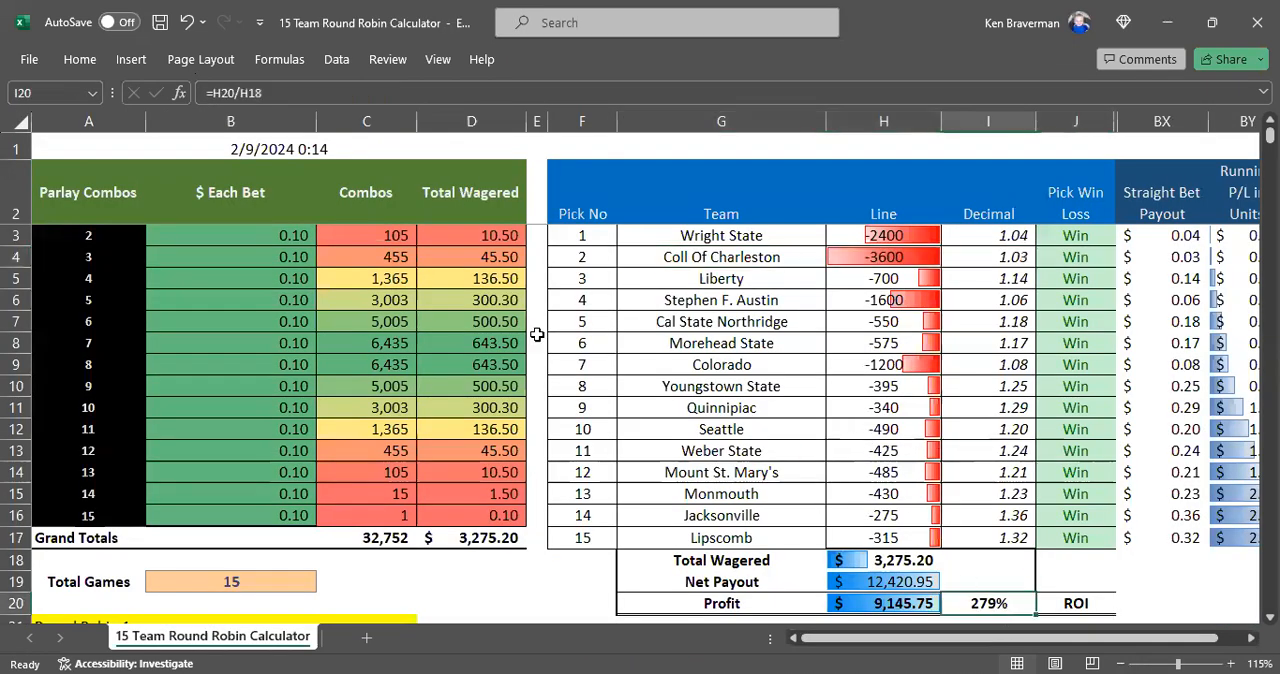
mouse_move(970, 605)
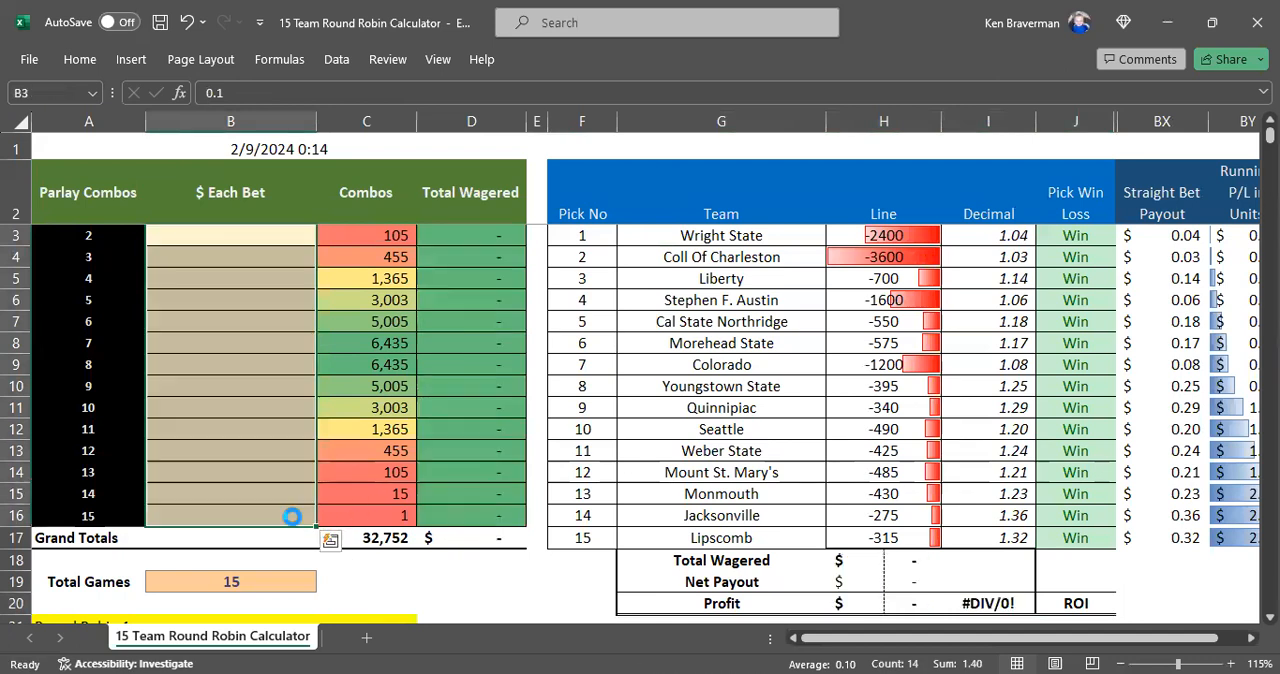
Stake 10 on the 15-team parlay and review the Colorado and Stephen F. Austin picks
text(10)
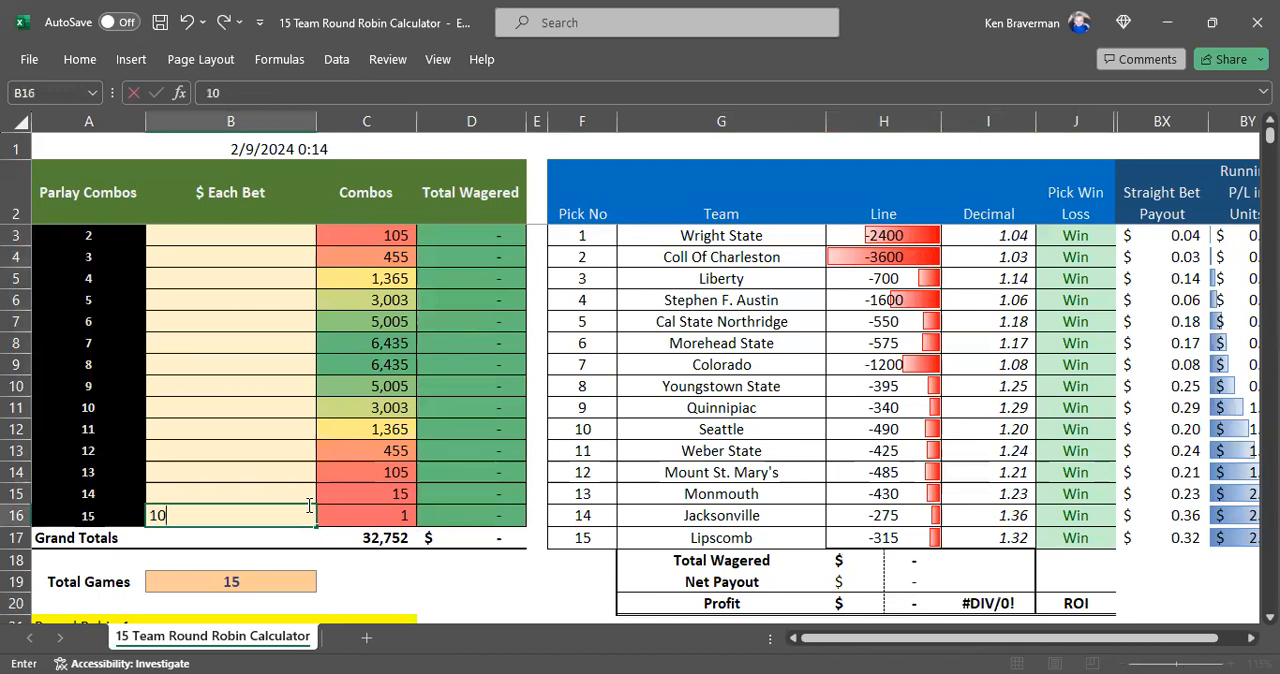
key(Enter)
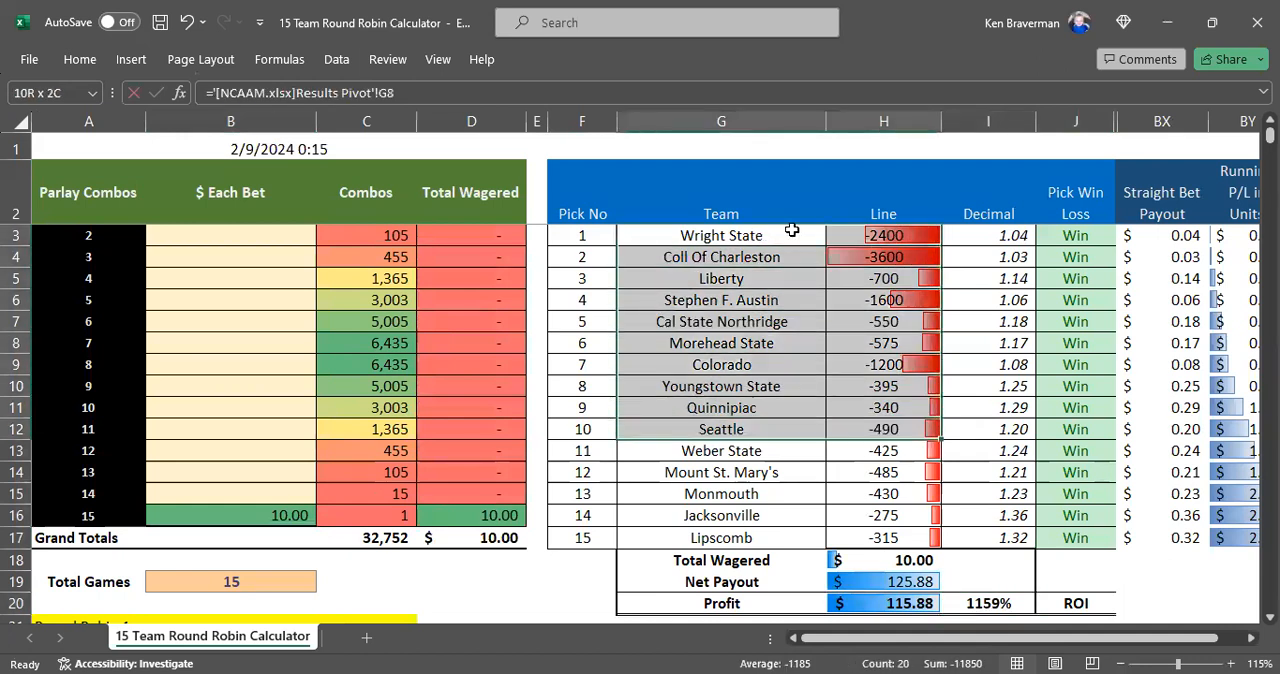
click(883, 256)
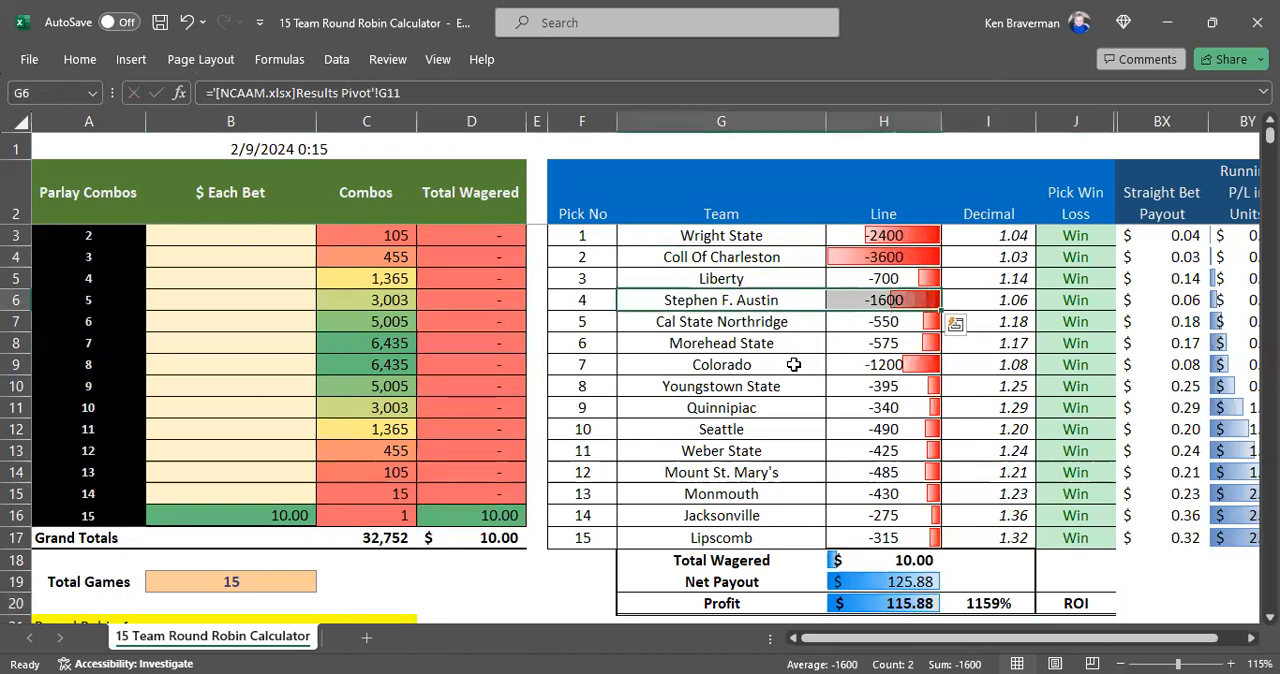
click(721, 364)
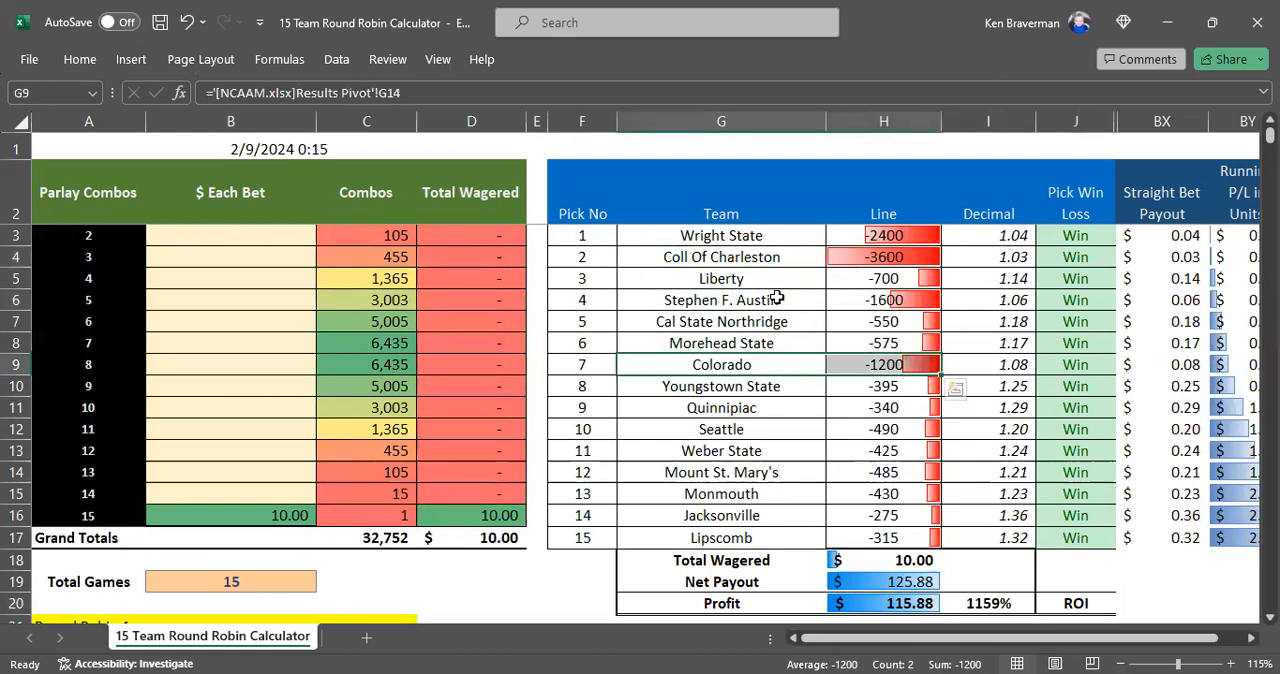
click(883, 299)
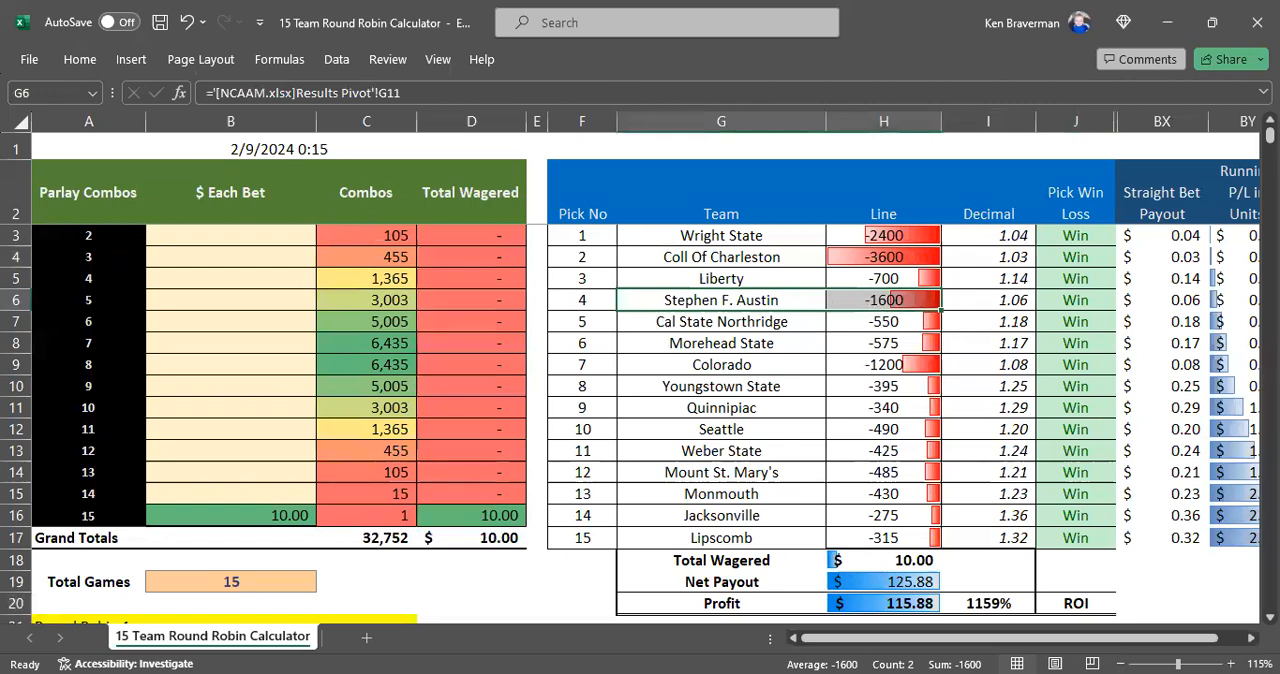
click(265, 638)
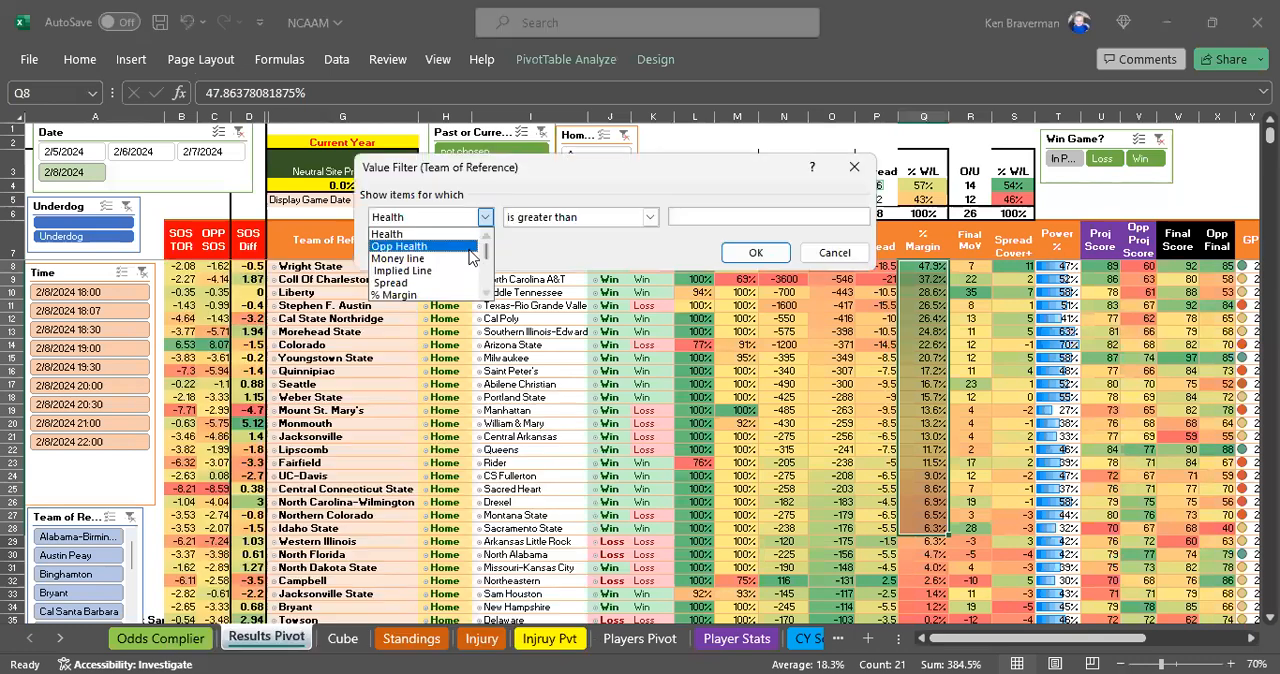
Set a Money line 'is greater than' value filter on Team of Reference
click(399, 258)
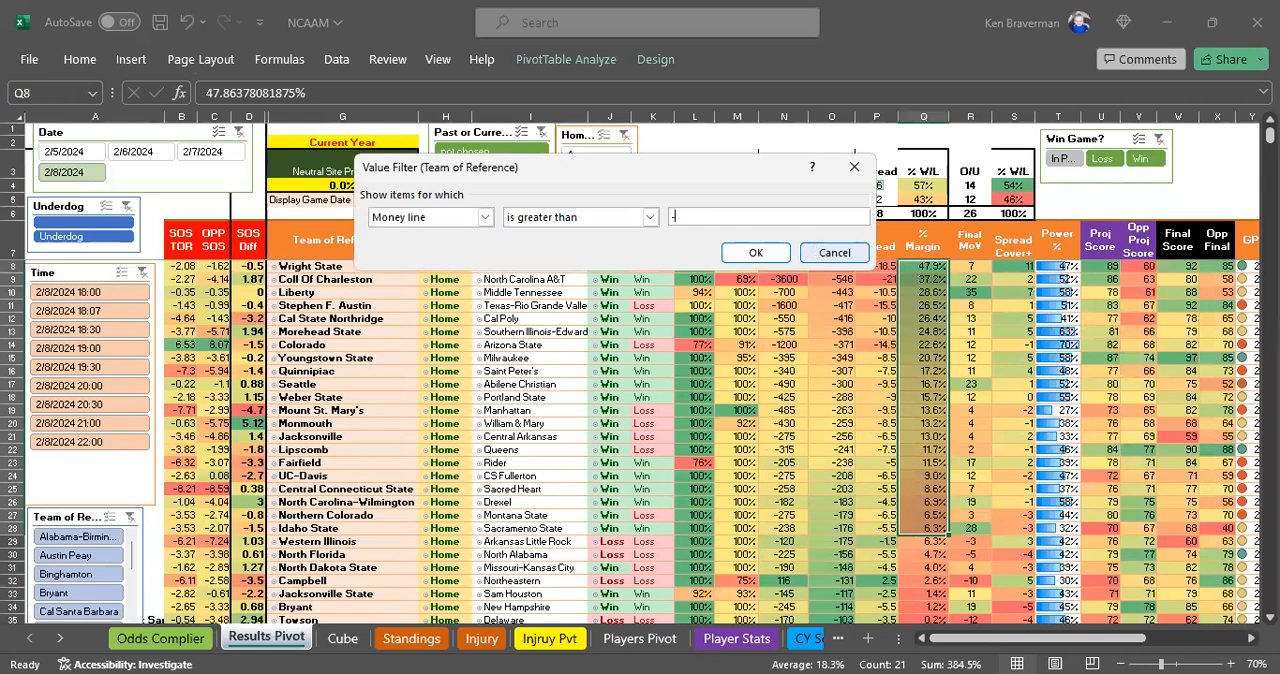
click(755, 252)
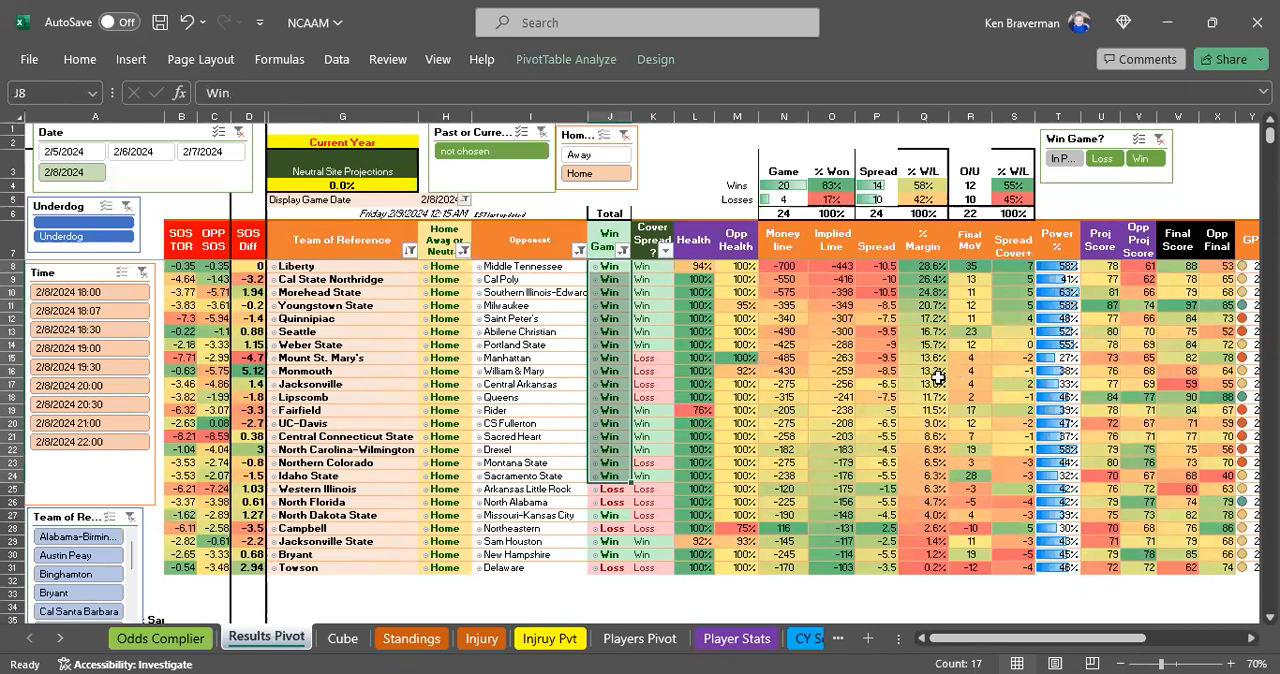
mouse_move(627, 384)
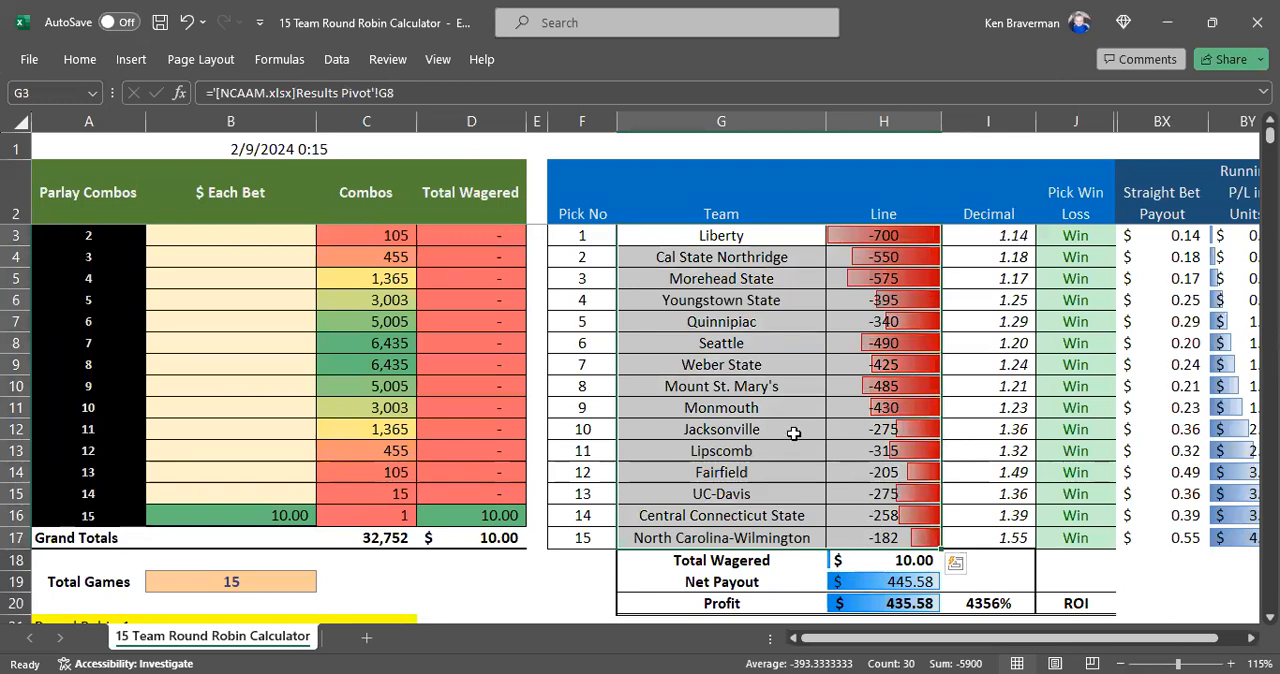
mouse_move(750, 428)
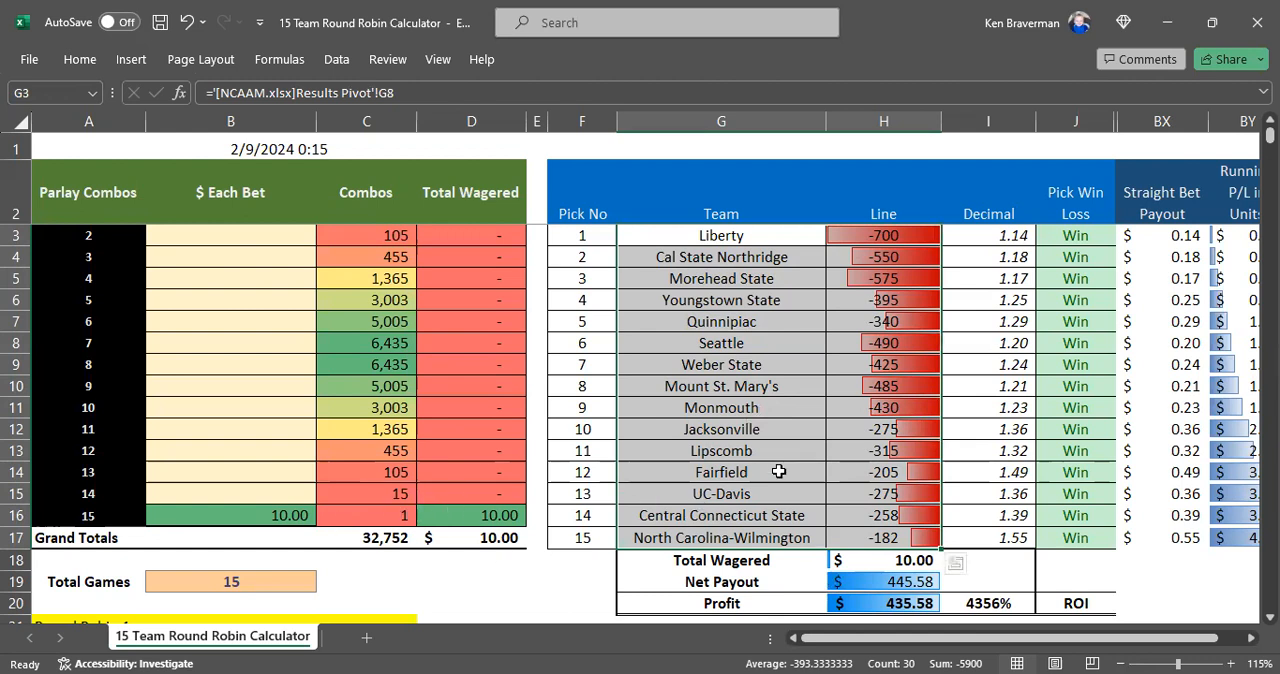
mouse_move(760, 299)
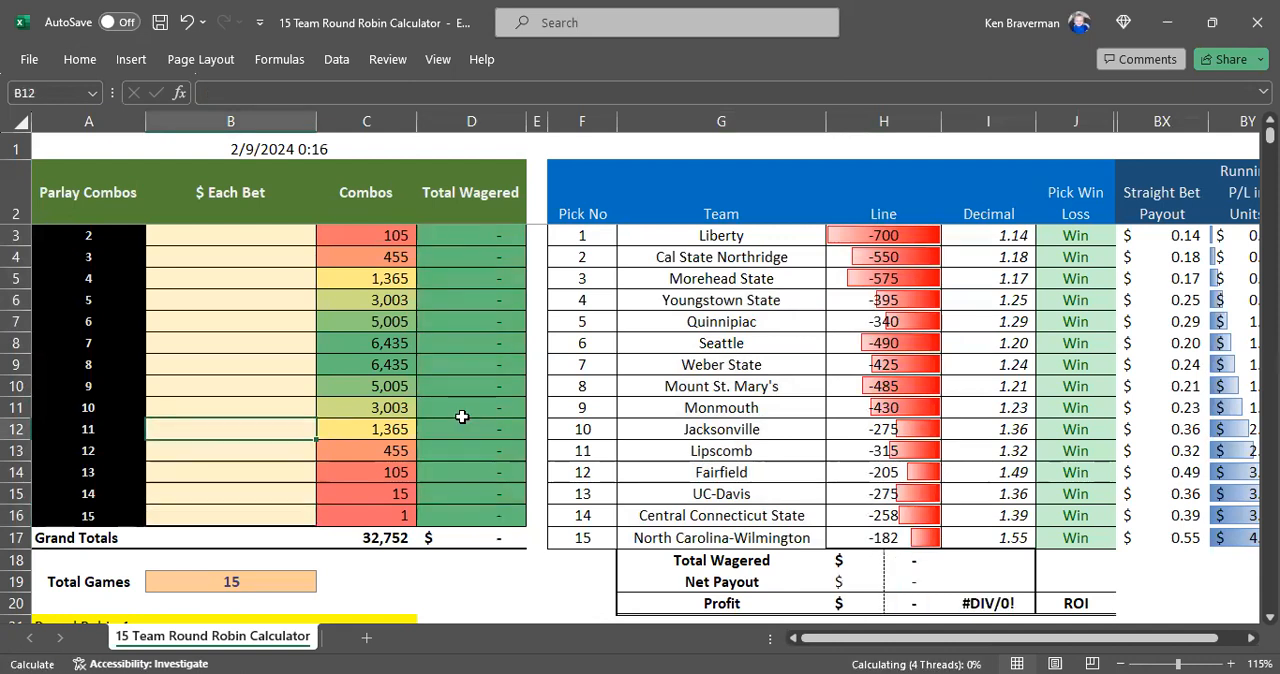
Stake 0.25 on each 12-team parlay in B13, totalling 113.75 wagered
click(230, 450)
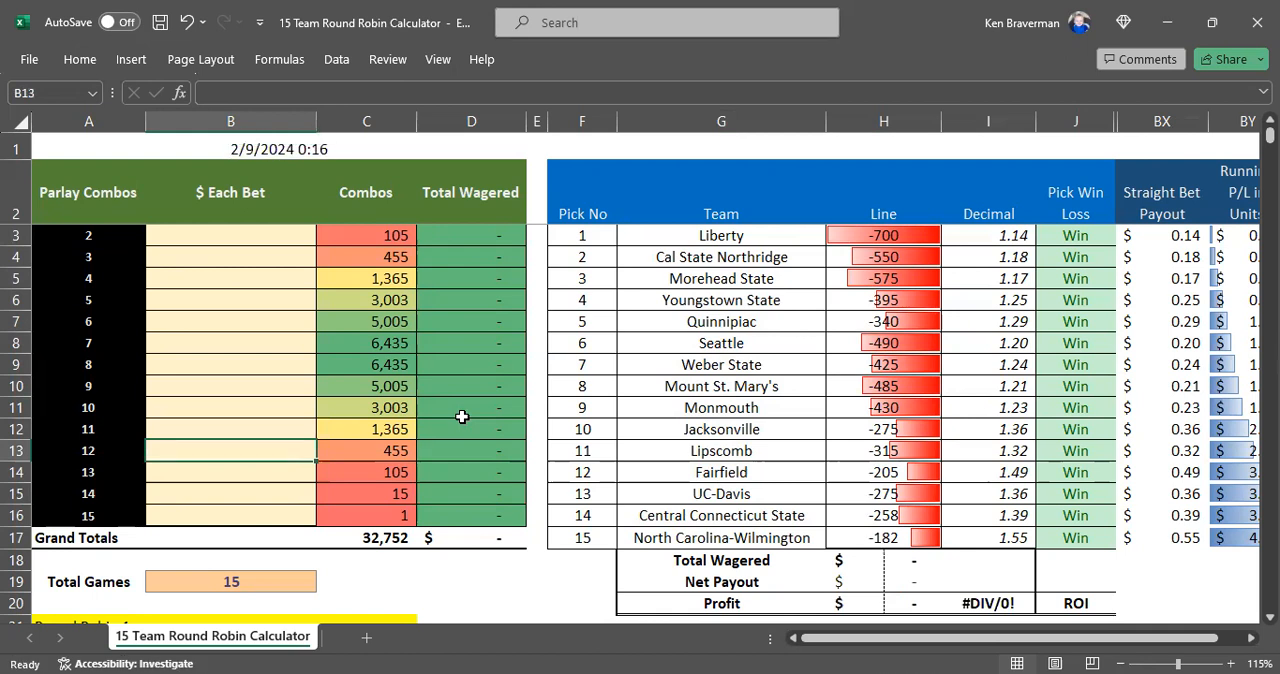
text(.10)
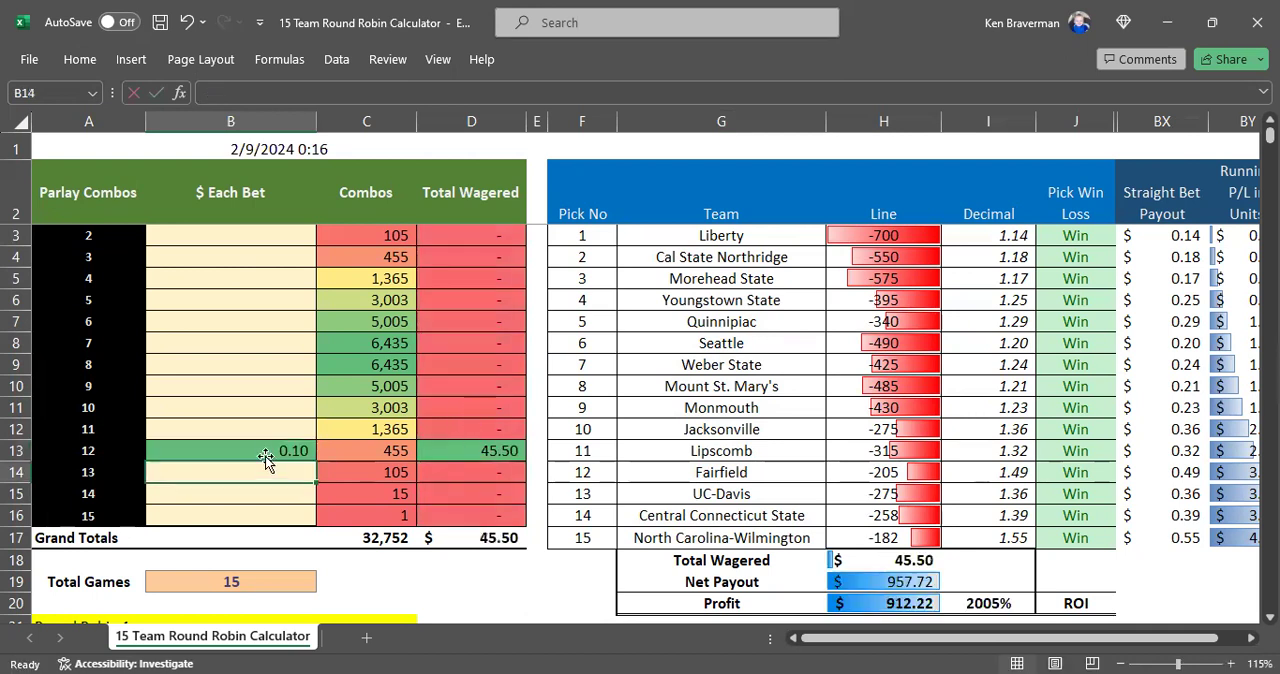
text(.25)
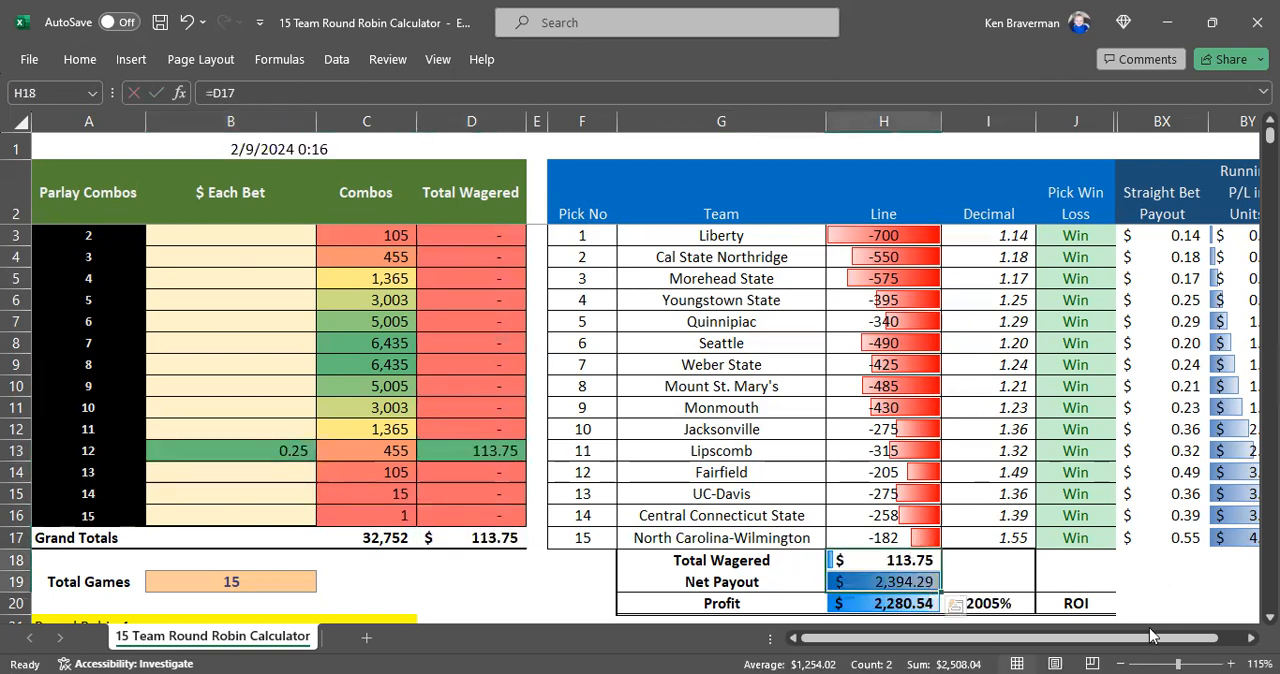
mouse_move(919, 407)
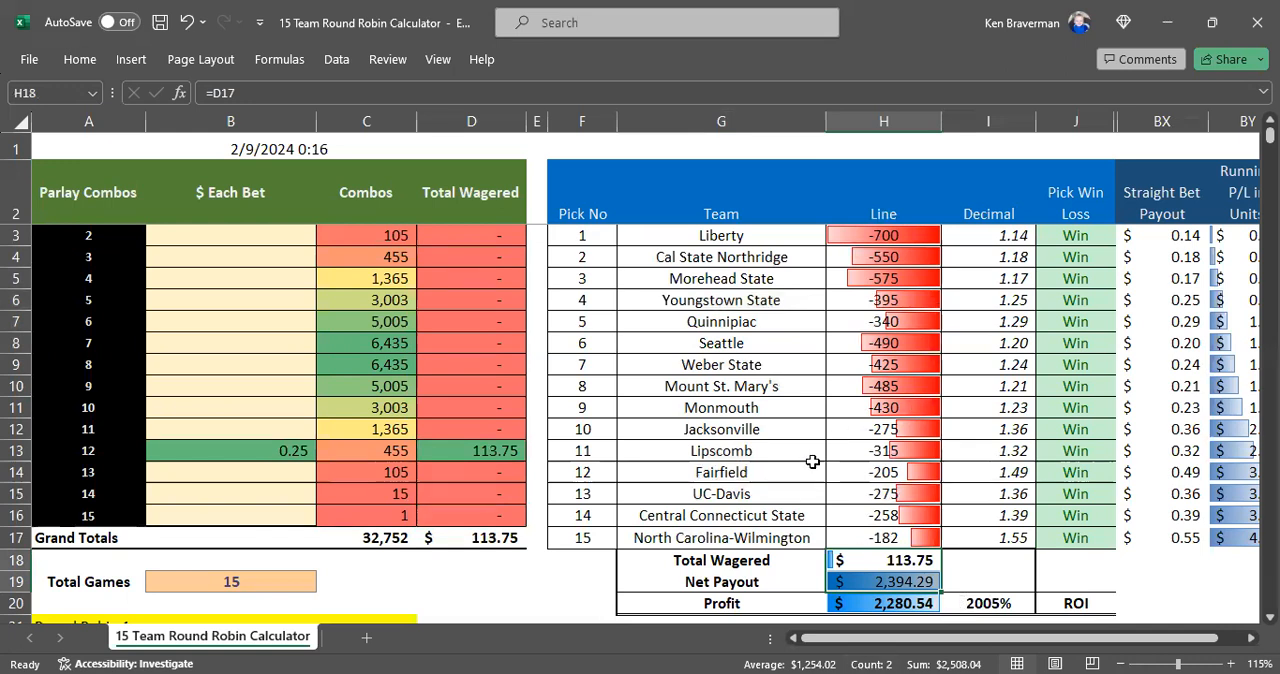
click(265, 638)
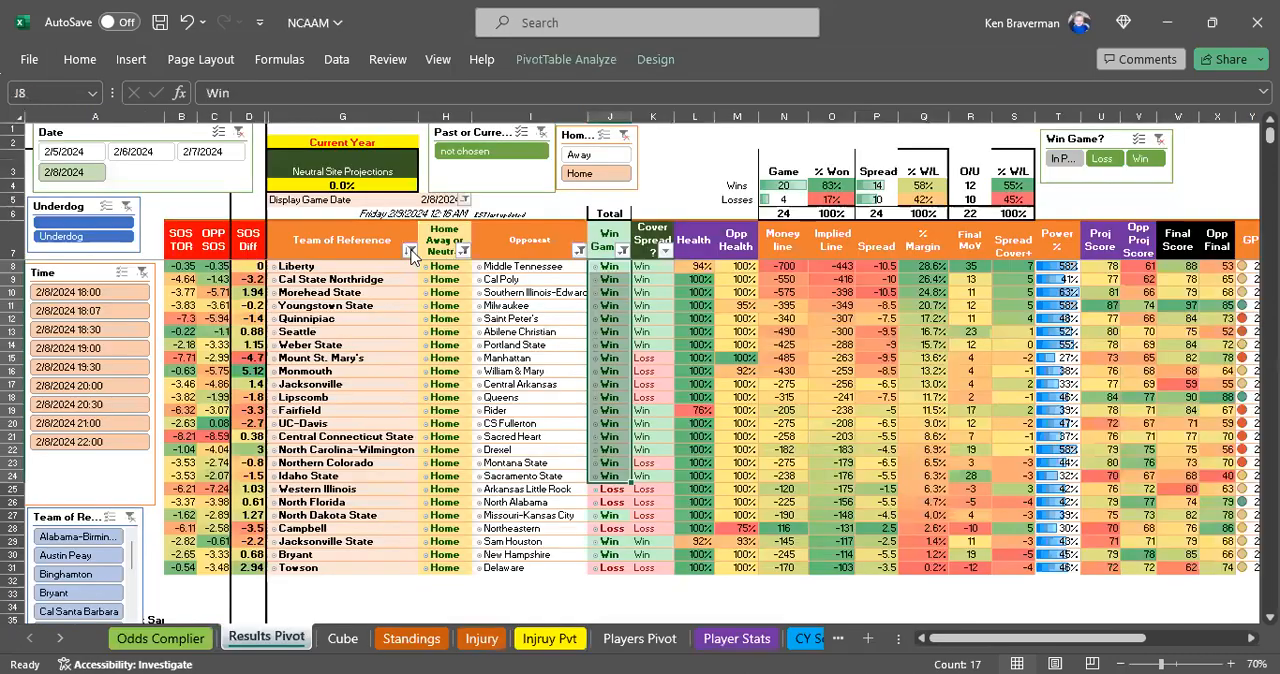
Clear the money line value filter and check the ROI formula in I20
click(411, 251)
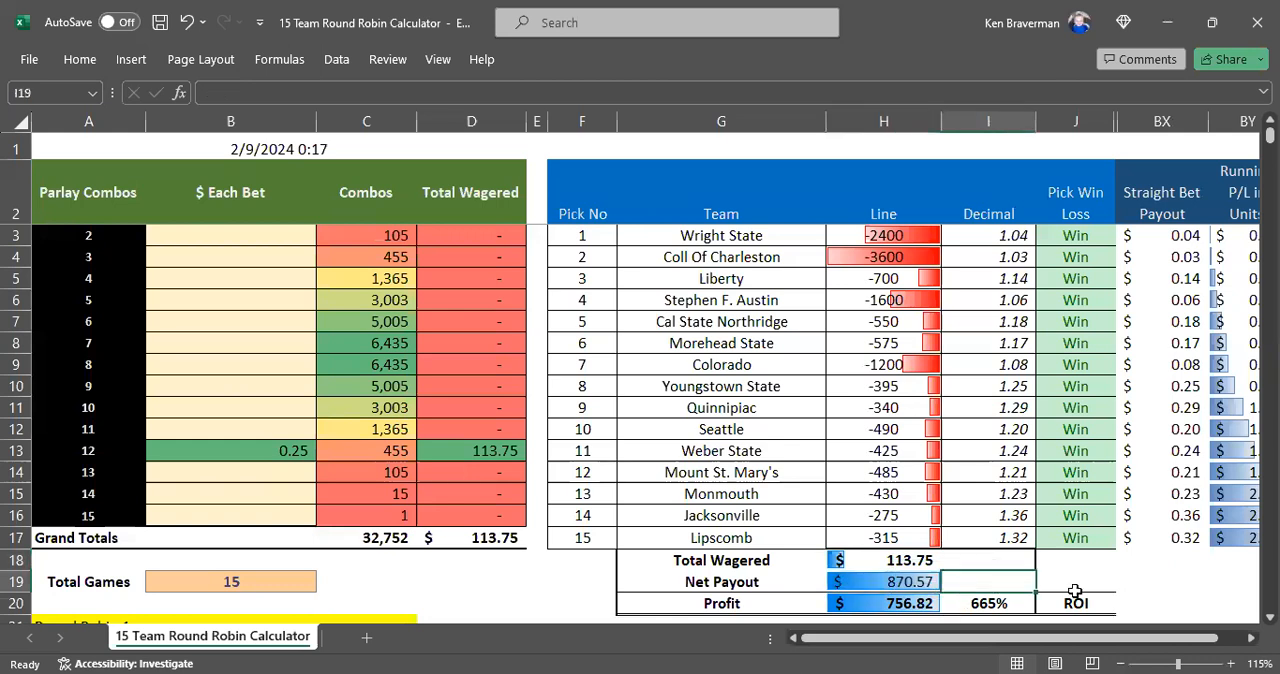
click(1089, 603)
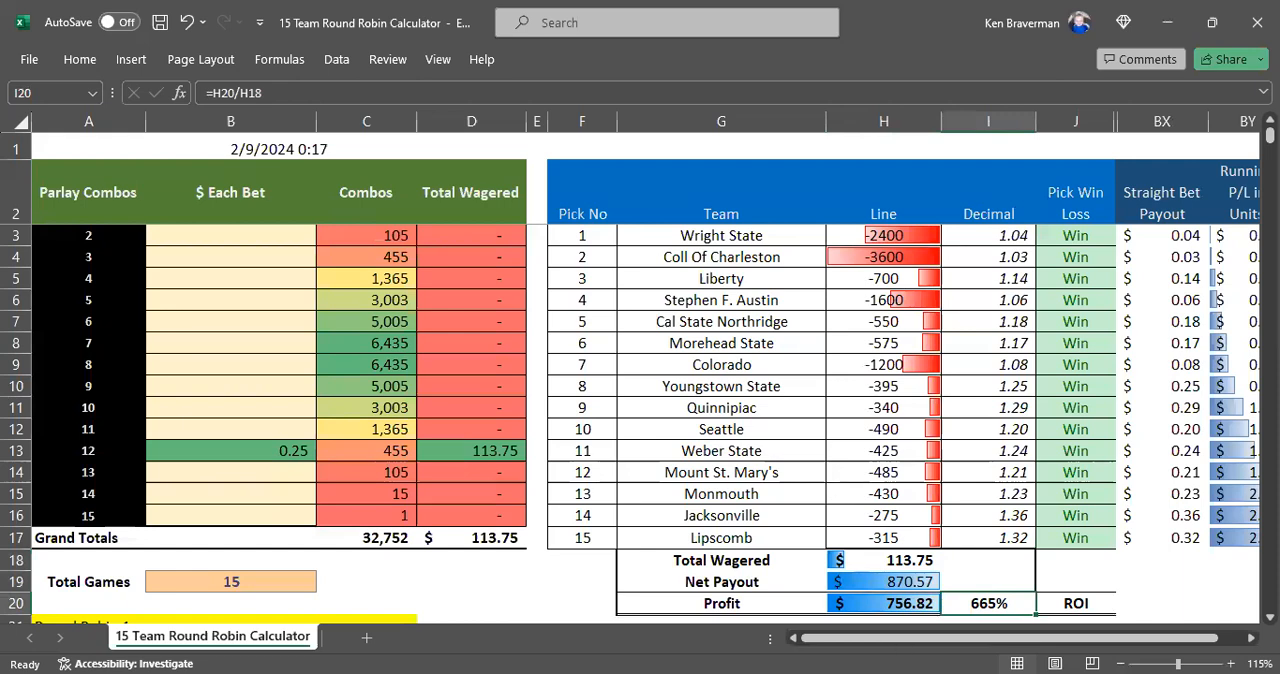
click(265, 638)
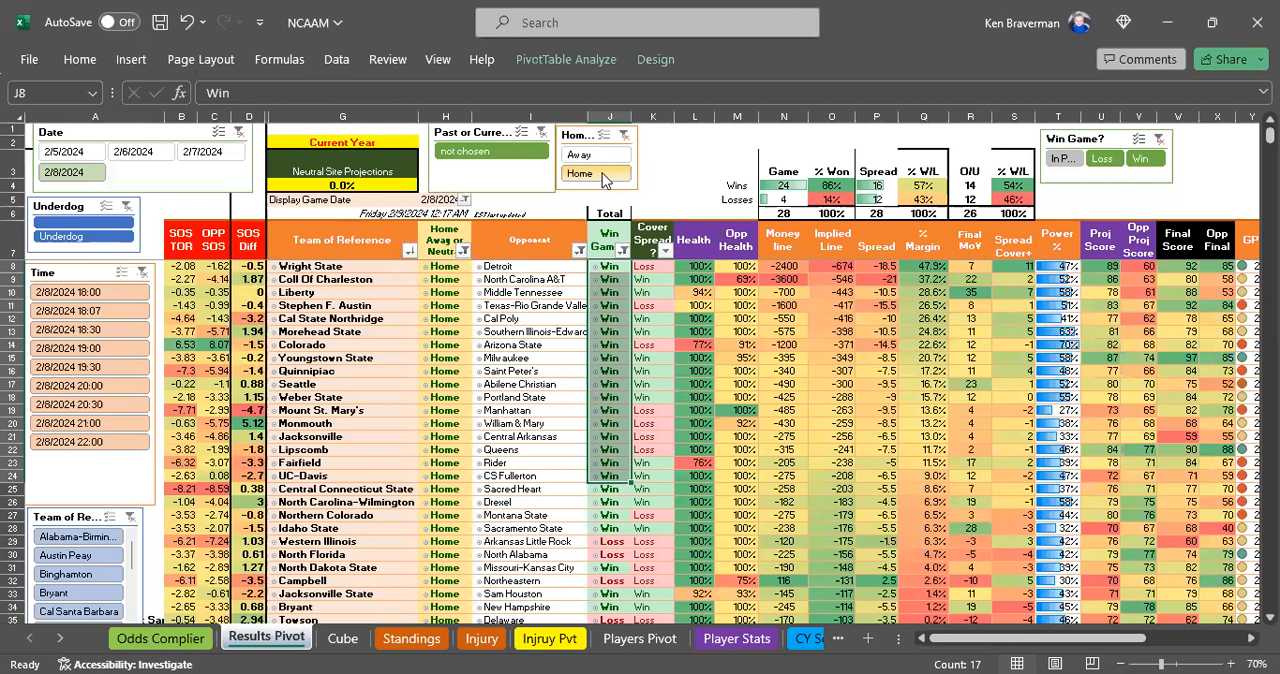
mouse_move(793, 278)
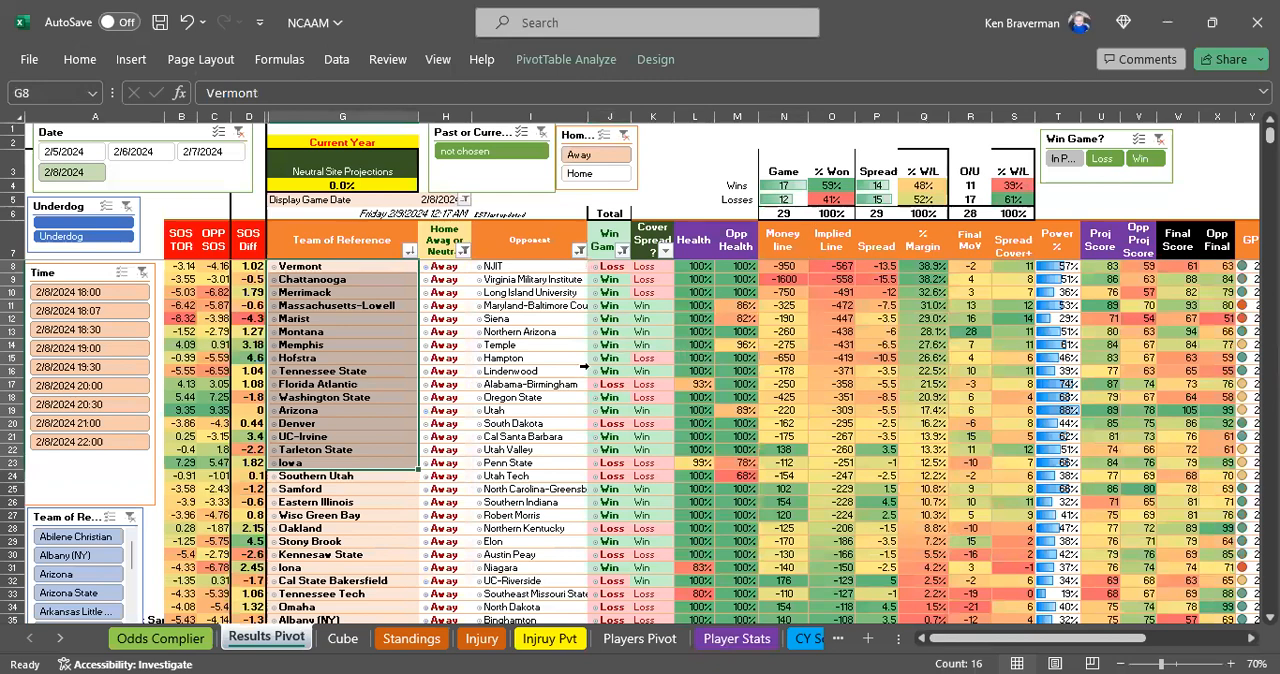
Review the away favorites' money lines and win results in the pivot
scroll(down, 3)
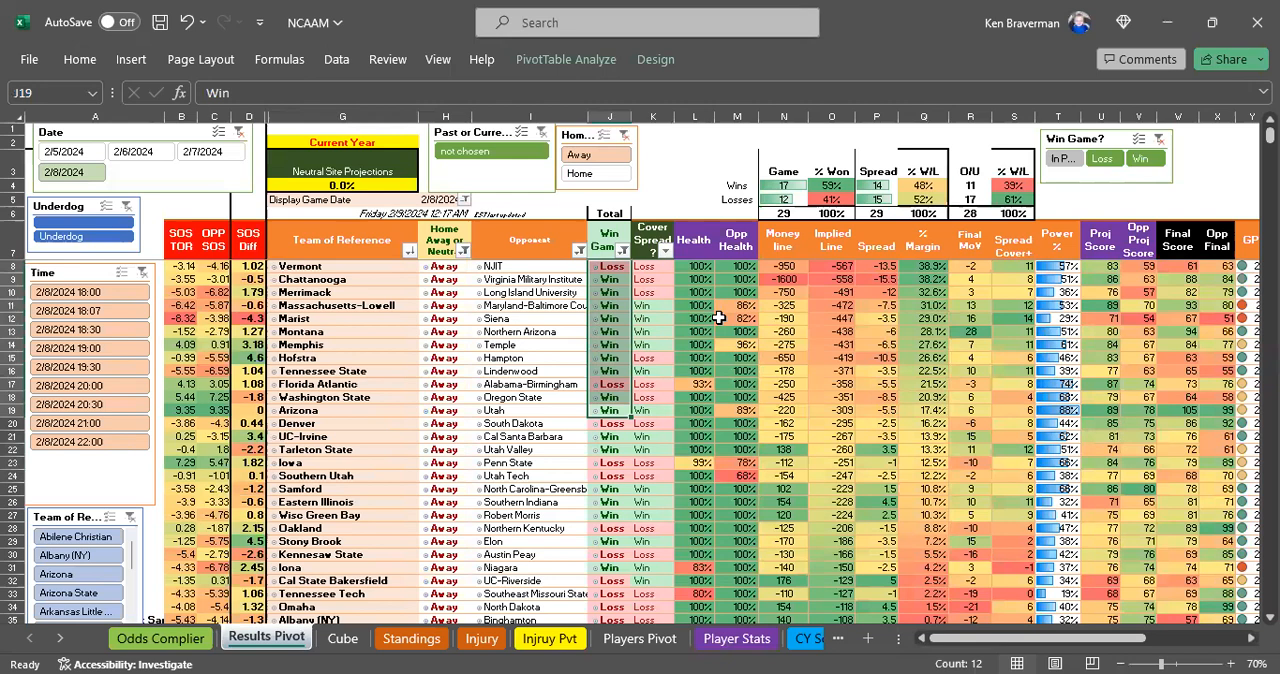
click(783, 292)
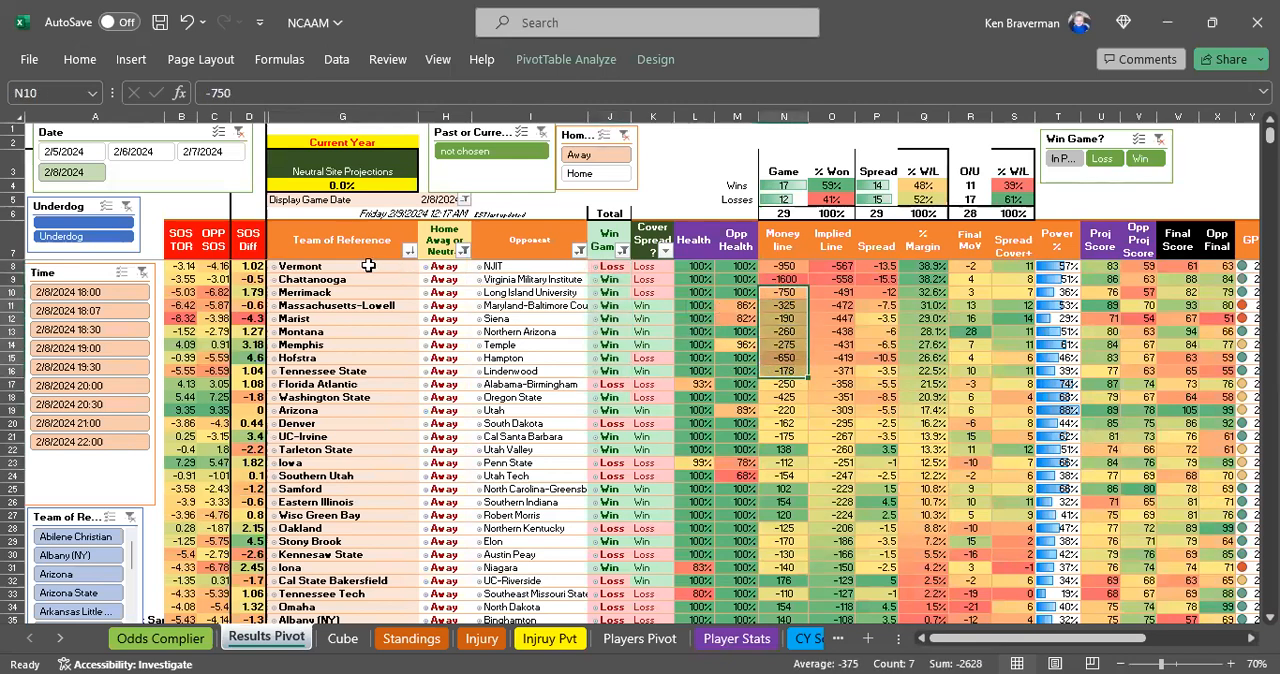
click(320, 265)
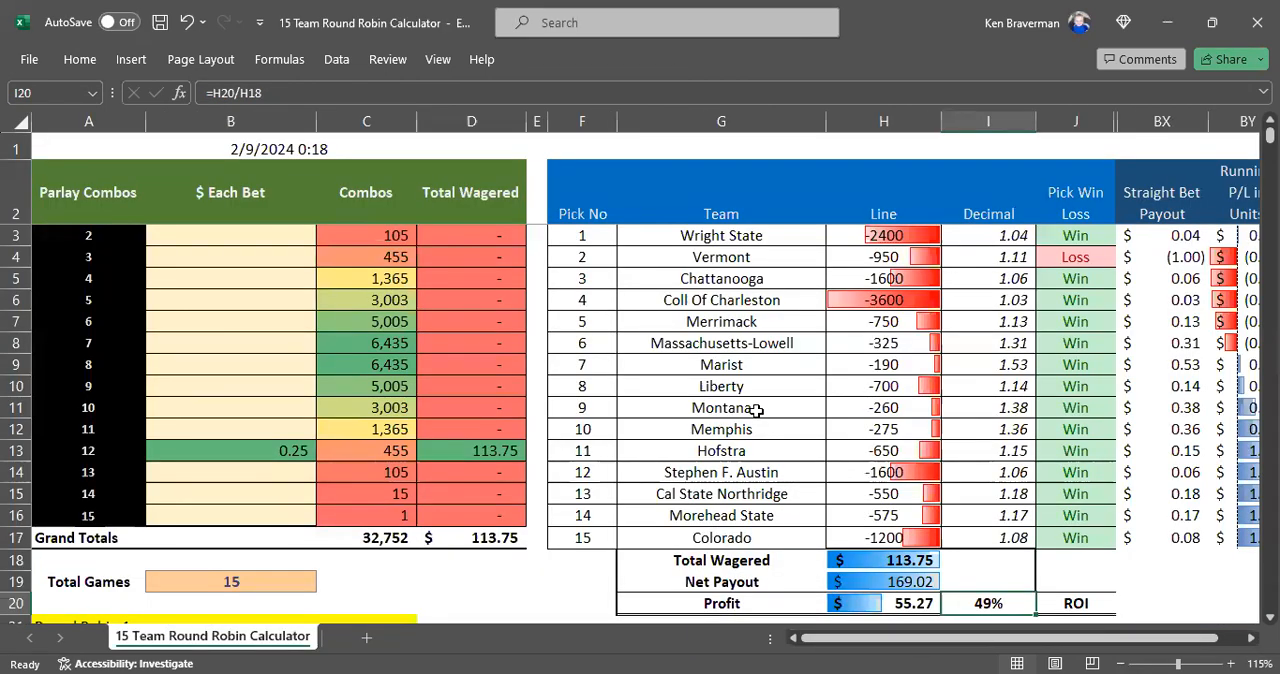
mouse_move(763, 423)
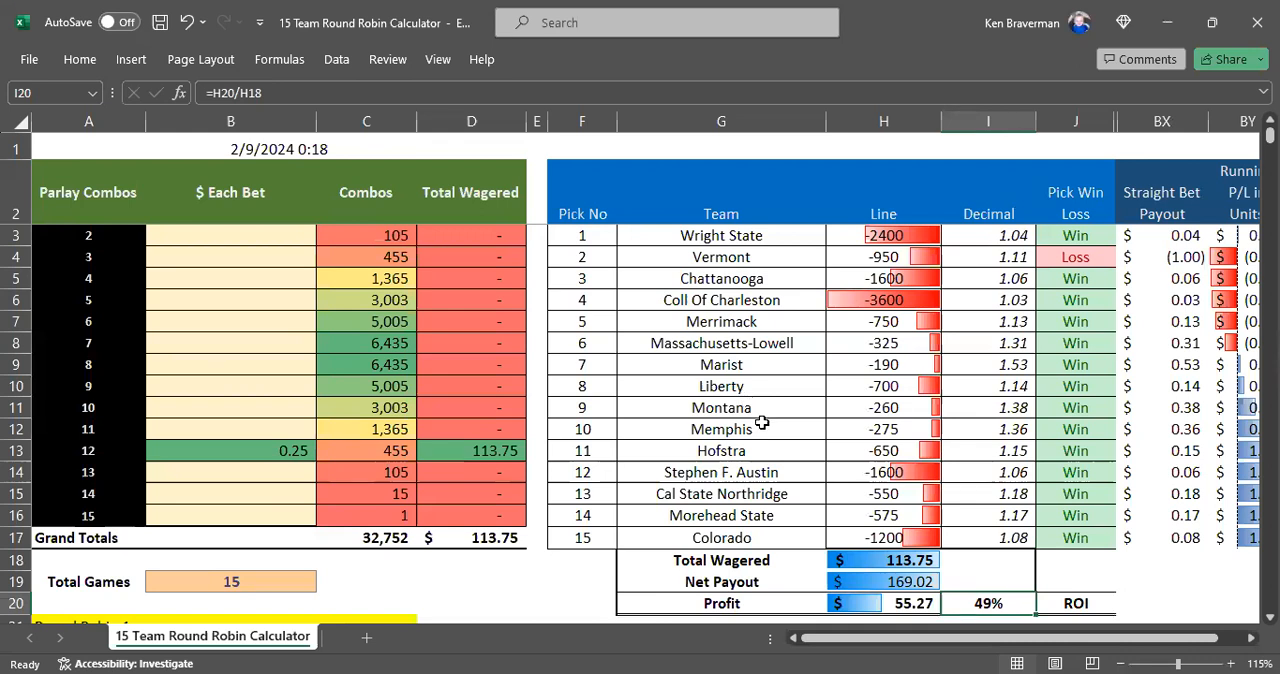
Select the fifteen picks' teams and lines in G3:H17 of the round robin calculator
drag(721, 235, 883, 385)
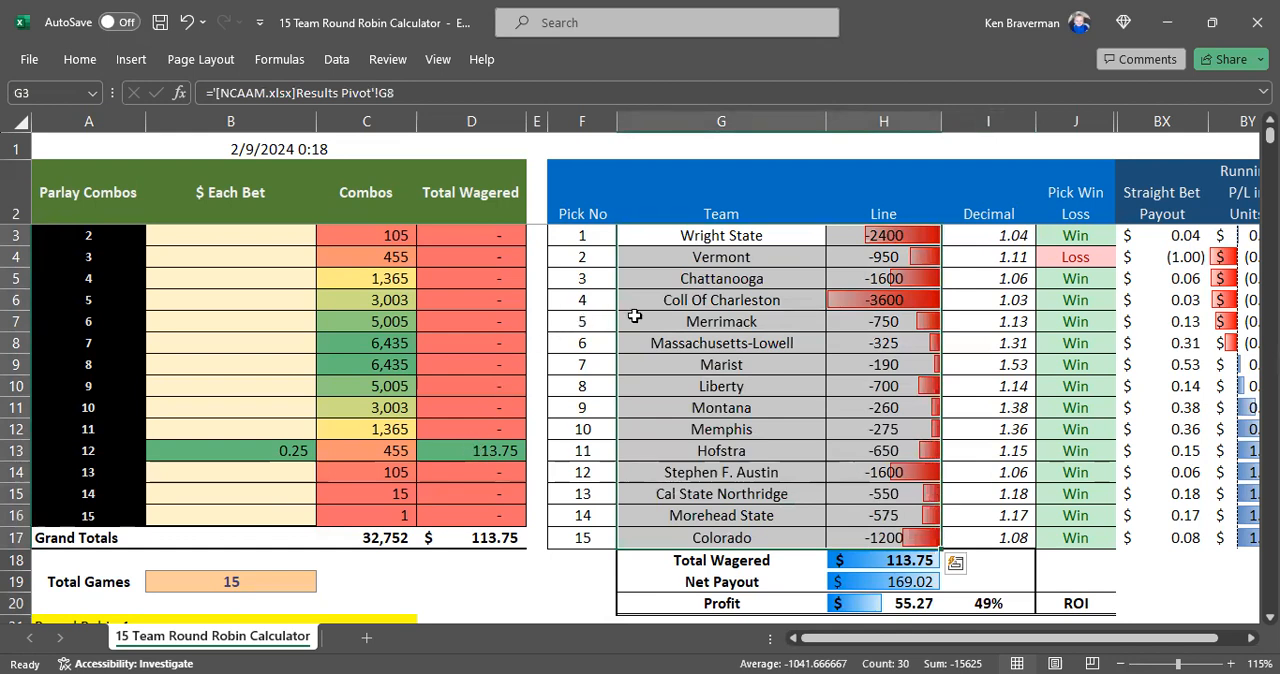
mouse_move(726, 299)
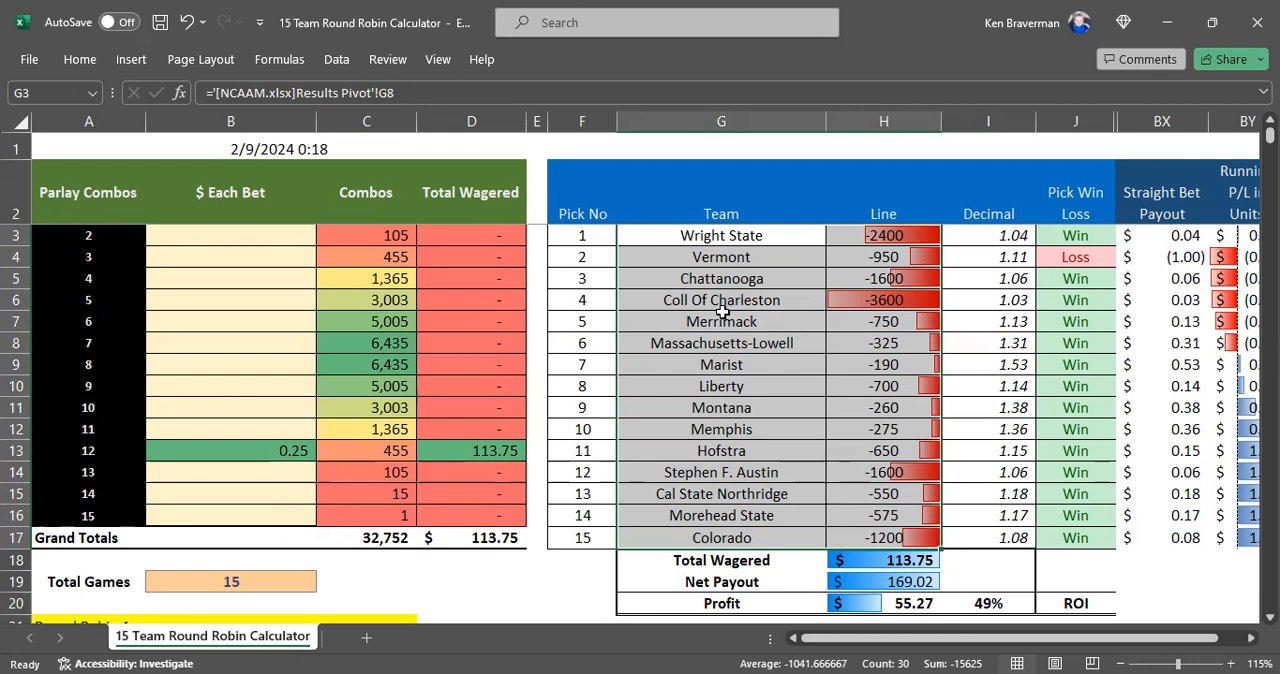
mouse_move(707, 321)
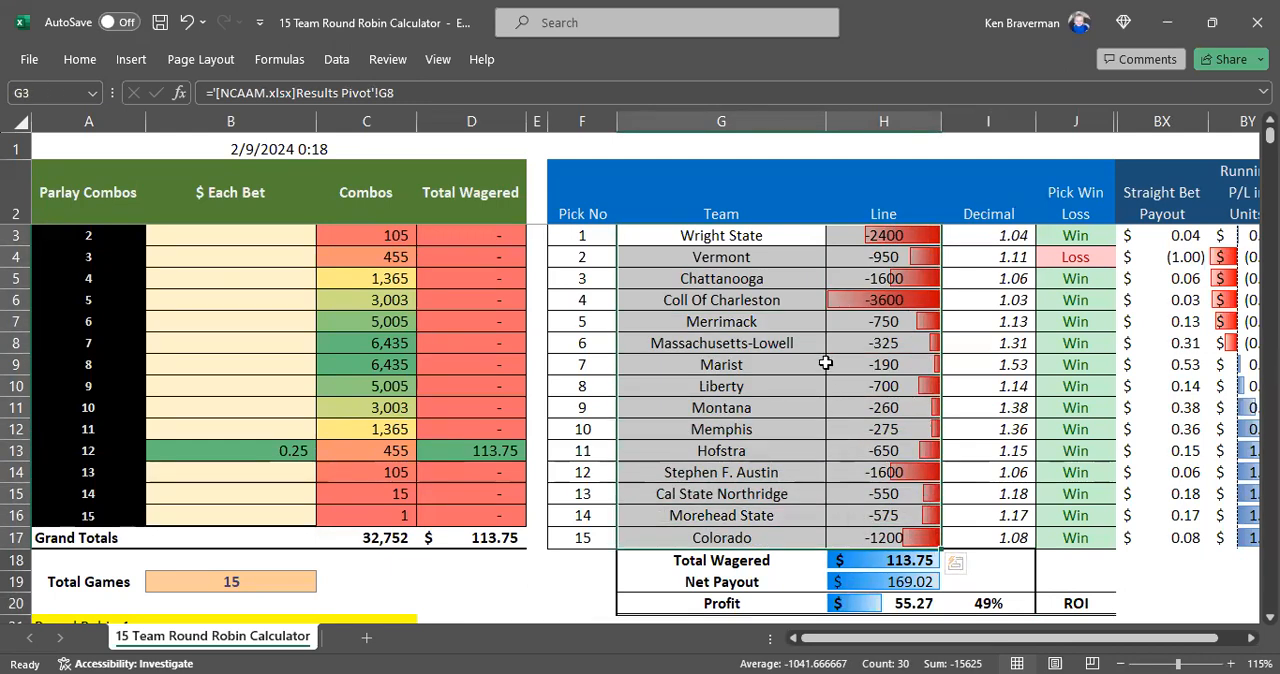
mouse_move(880, 643)
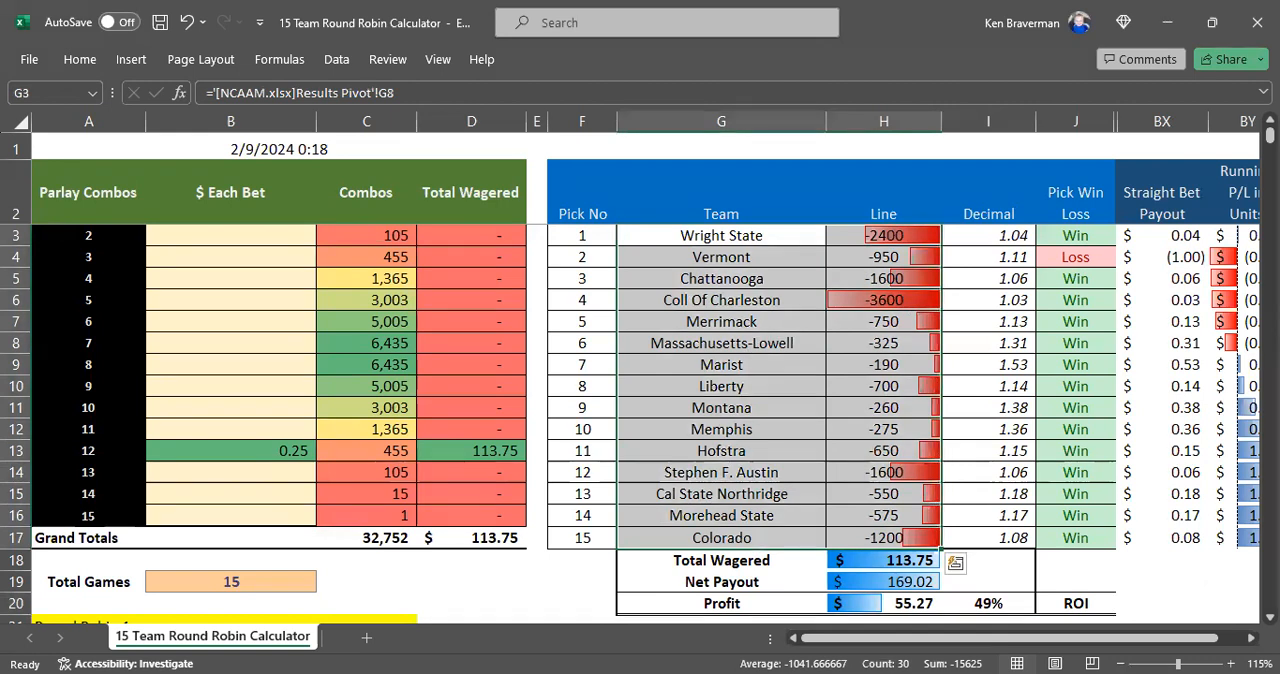
click(265, 637)
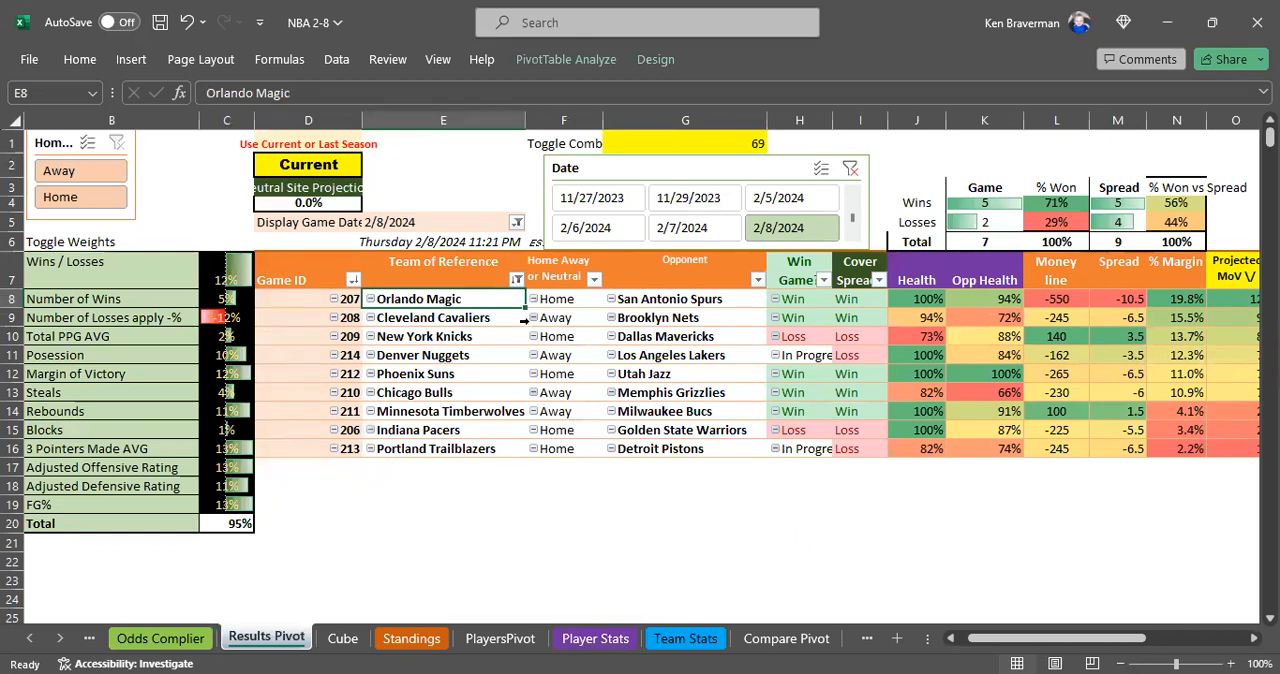
mouse_move(513, 356)
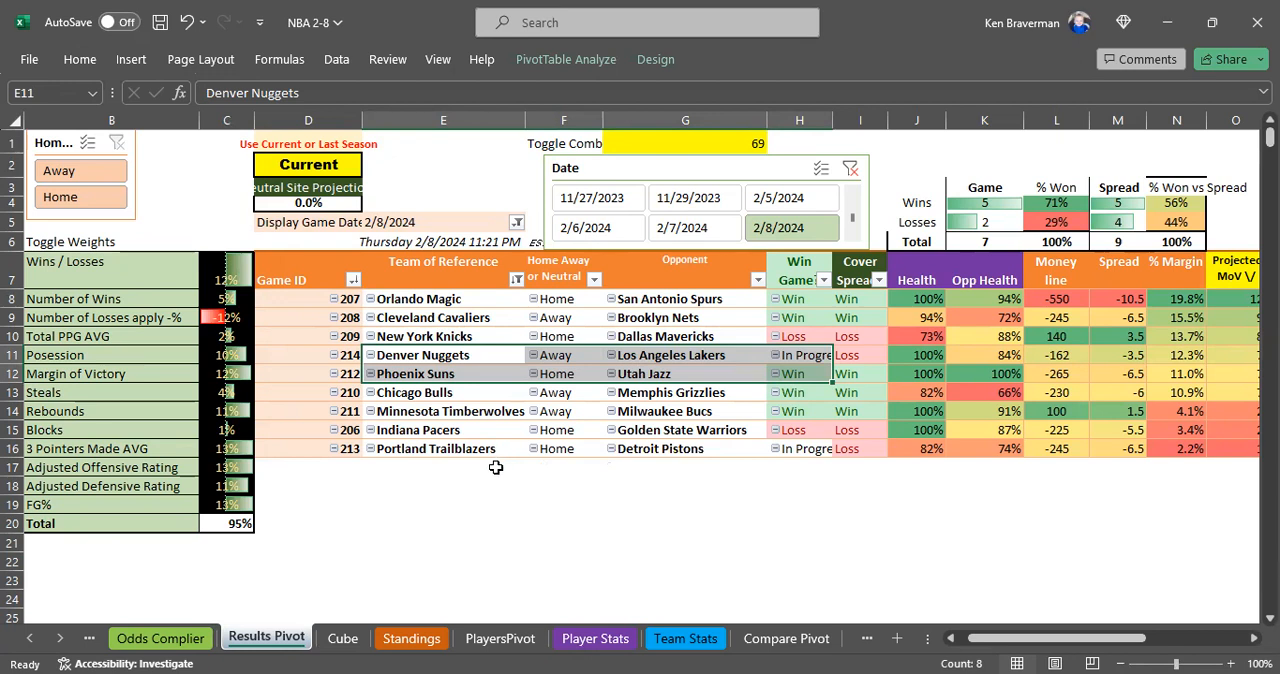
Highlight the Portland Trailblazers game row in the NBA 2/8 pivot
click(443, 448)
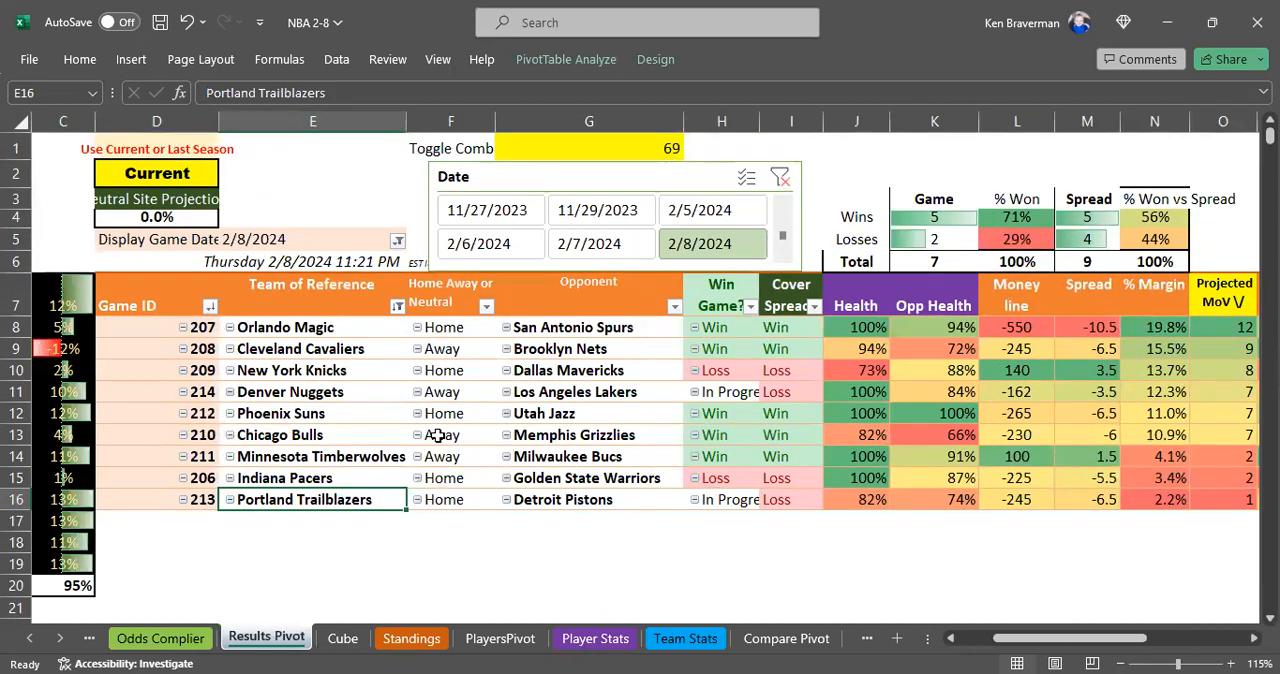
click(312, 392)
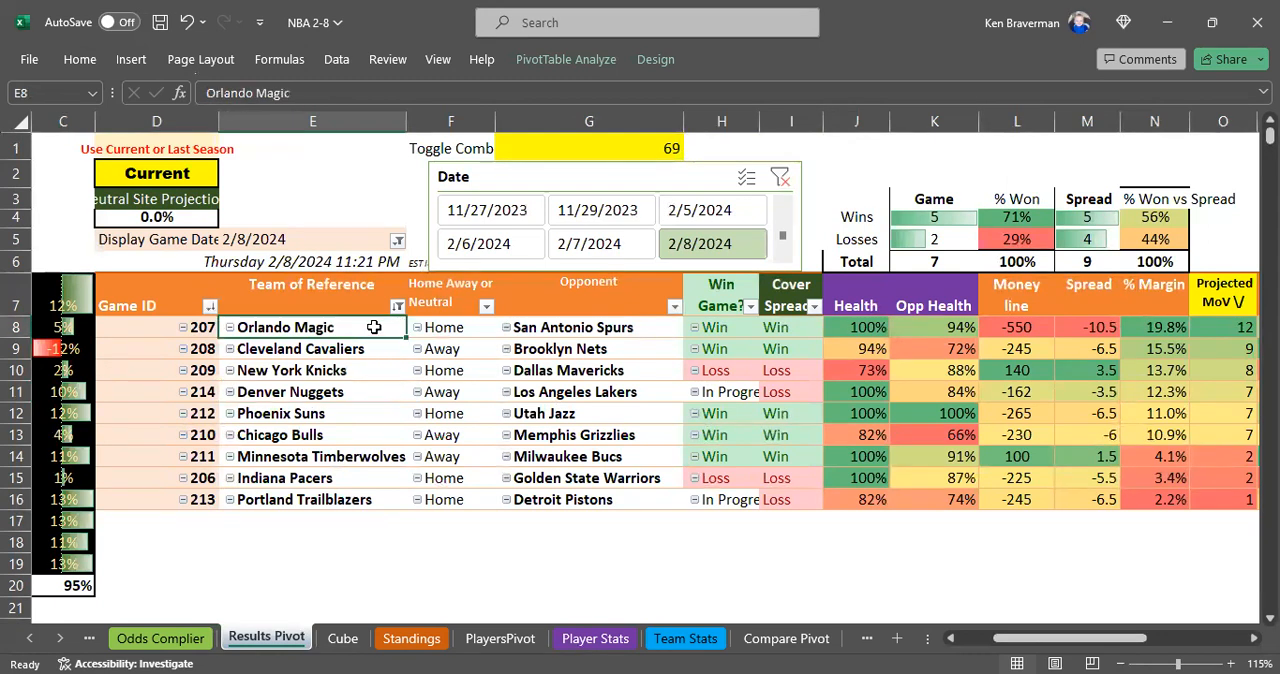
click(1016, 327)
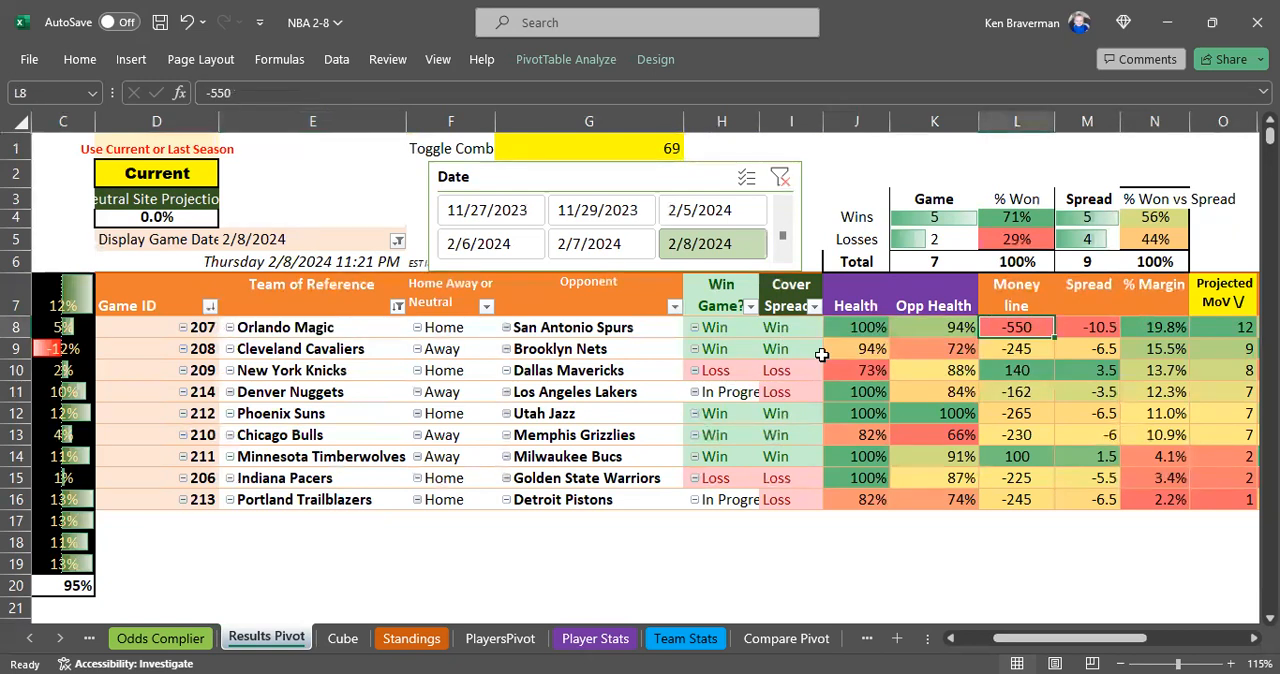
click(313, 348)
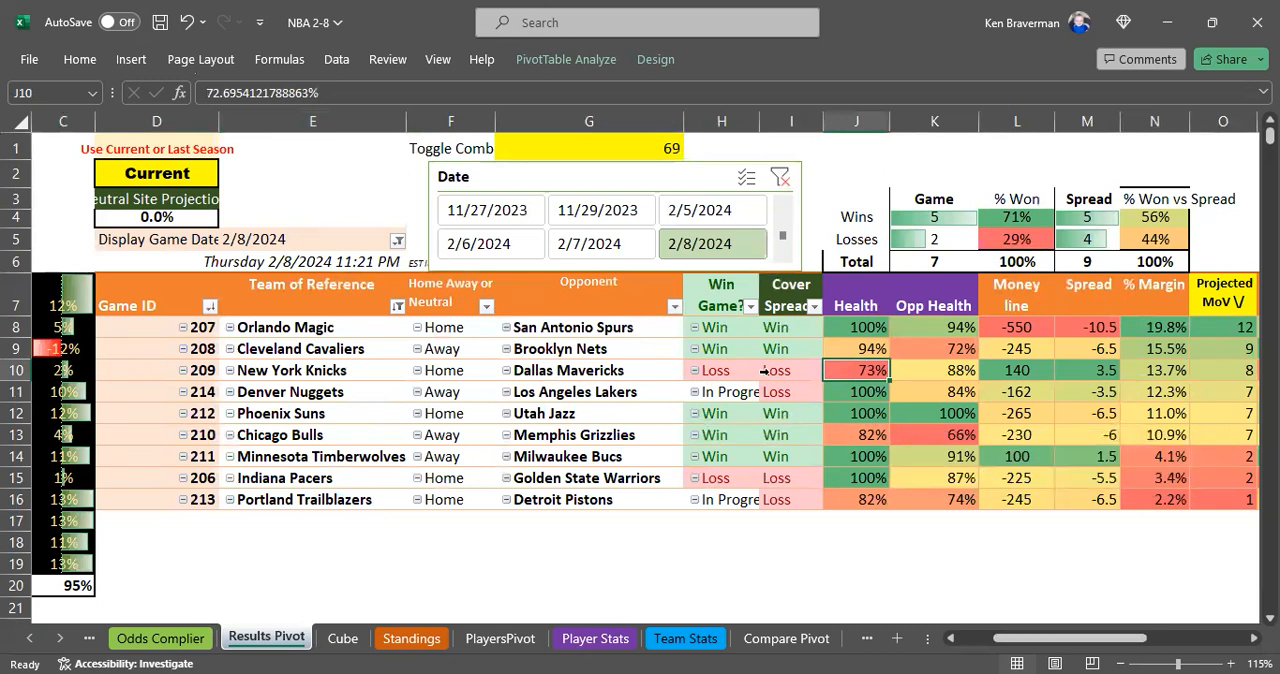
click(935, 370)
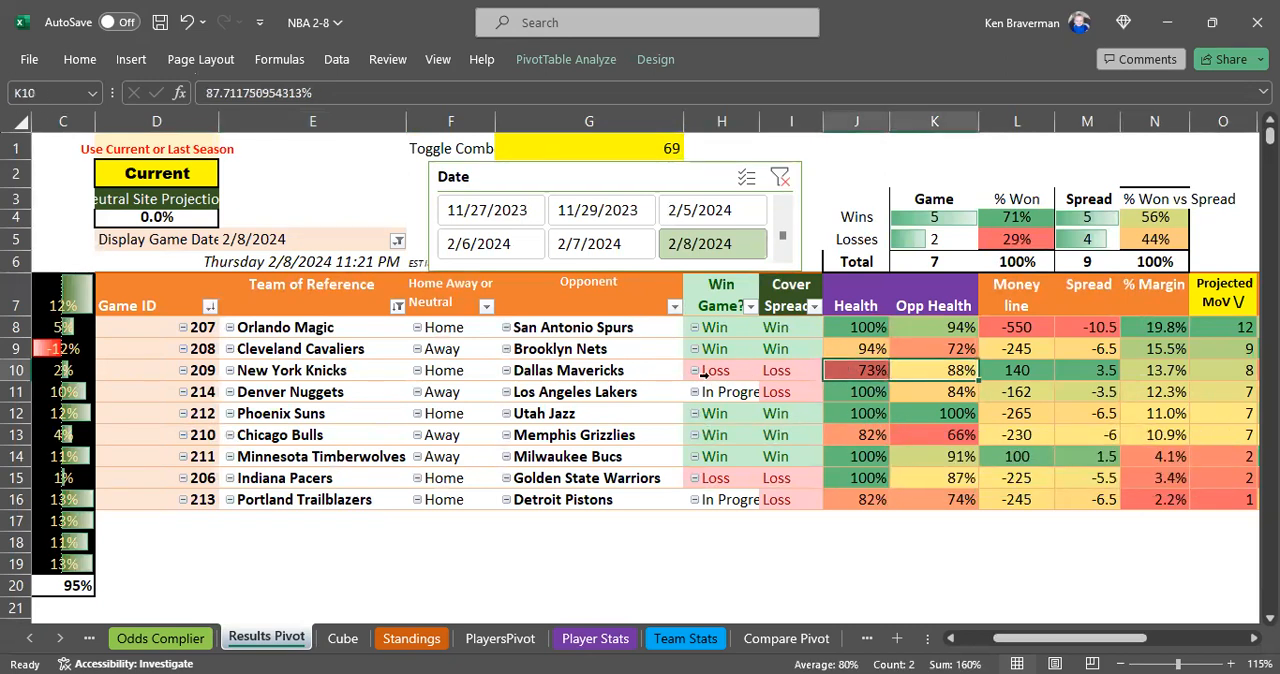
click(856, 369)
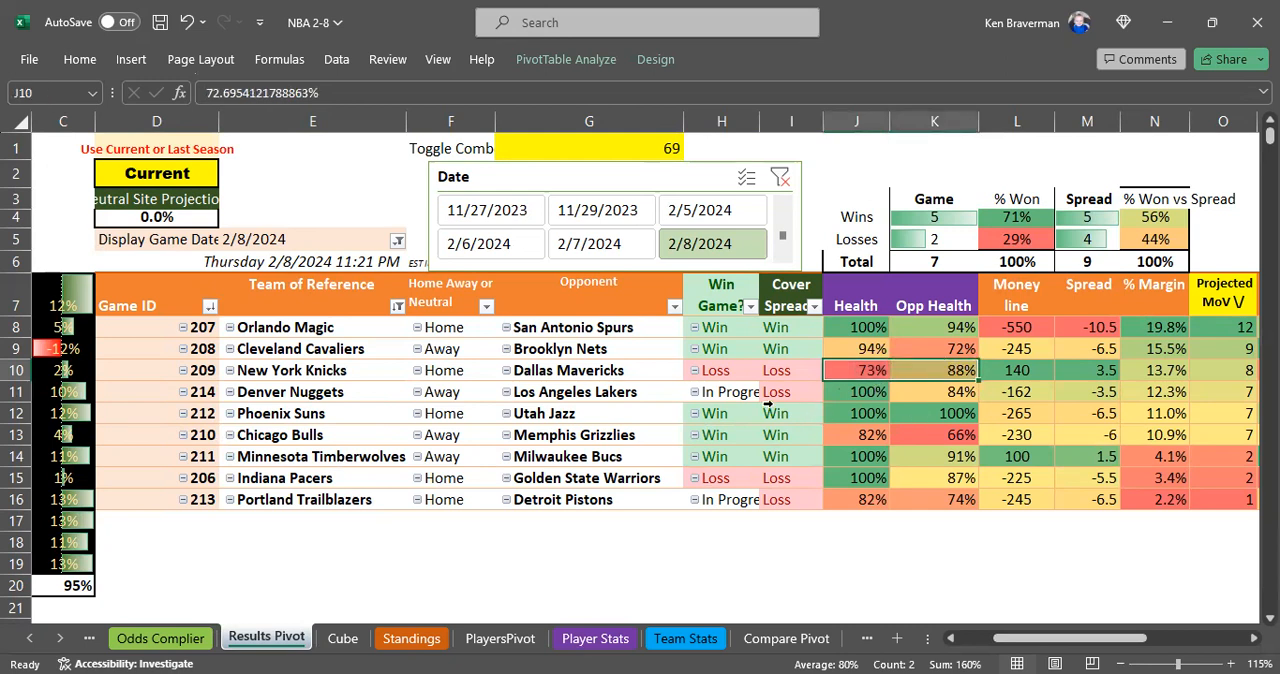
click(312, 391)
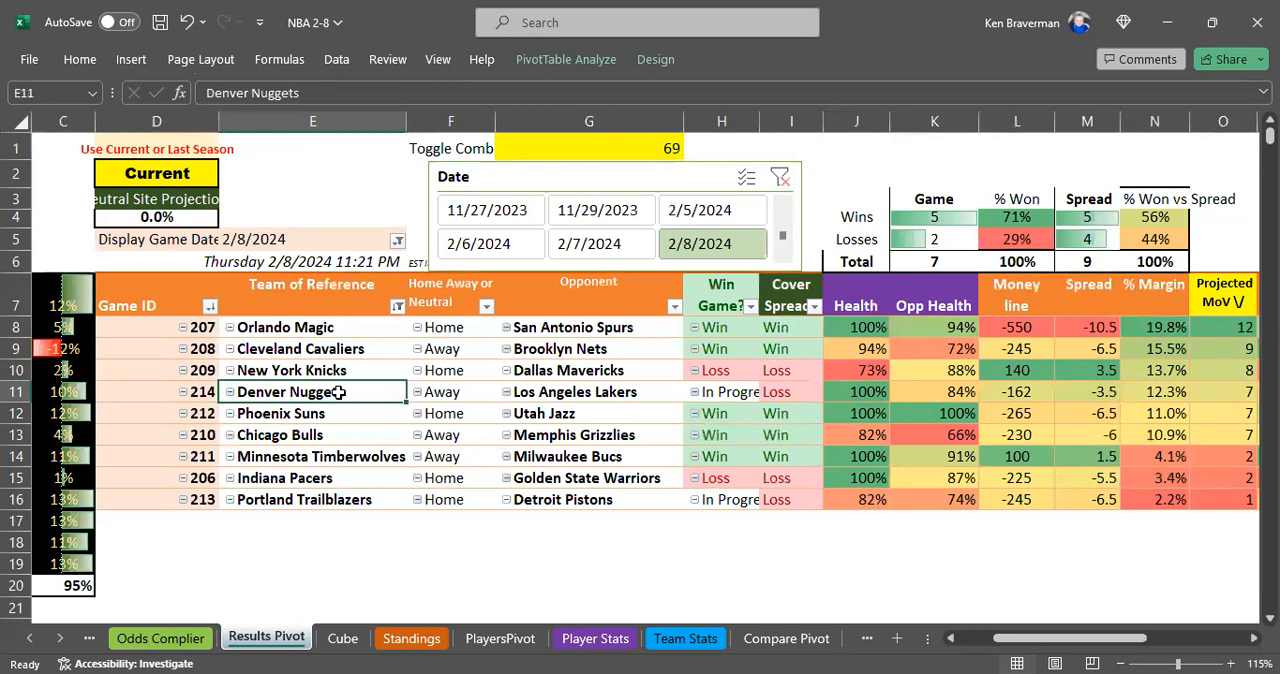
click(311, 413)
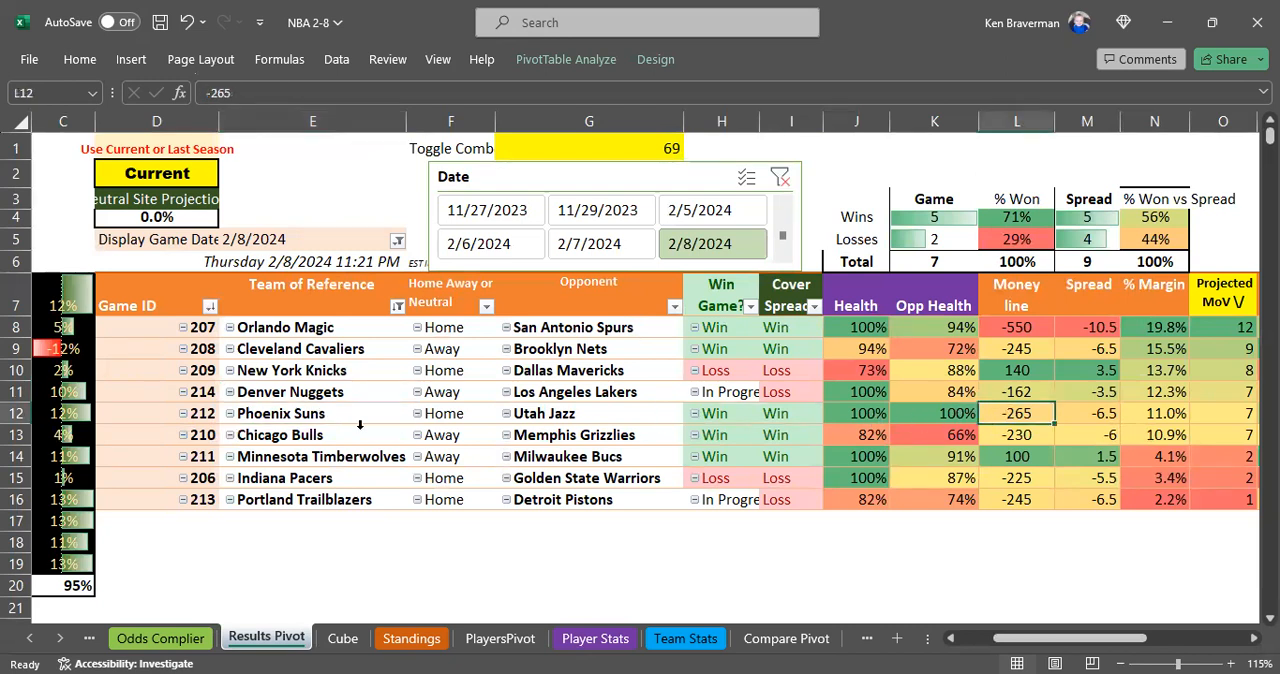
click(1014, 434)
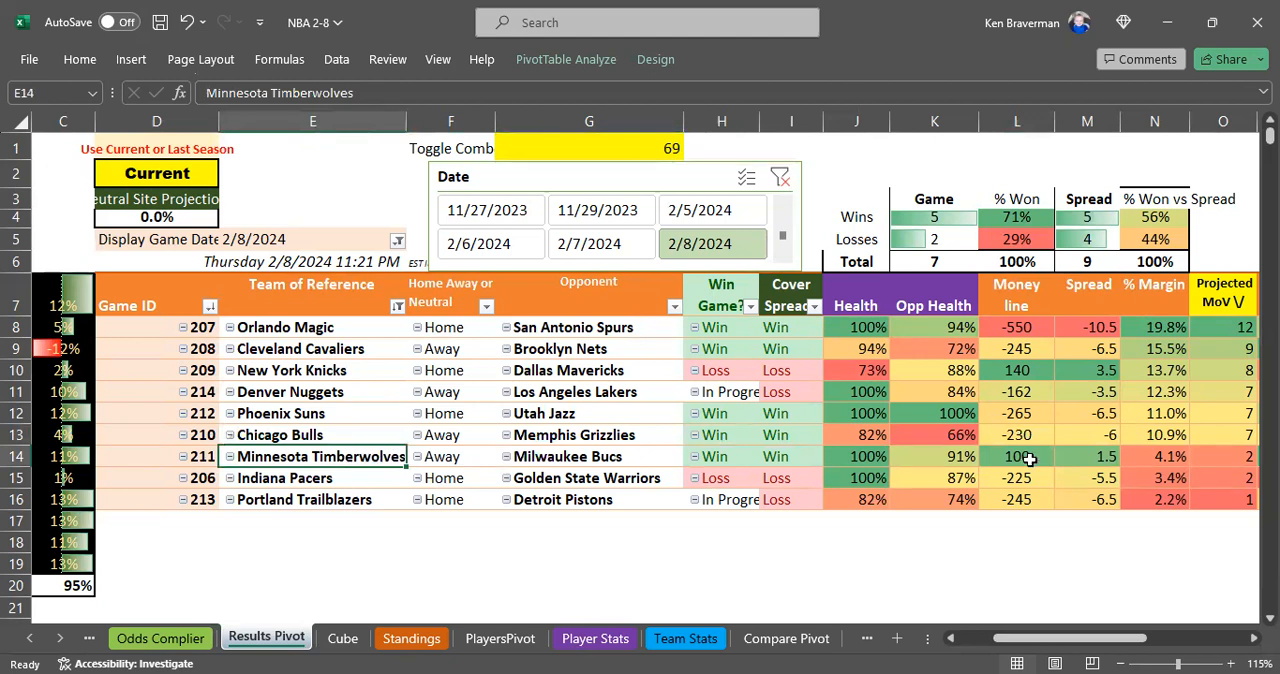
click(1016, 456)
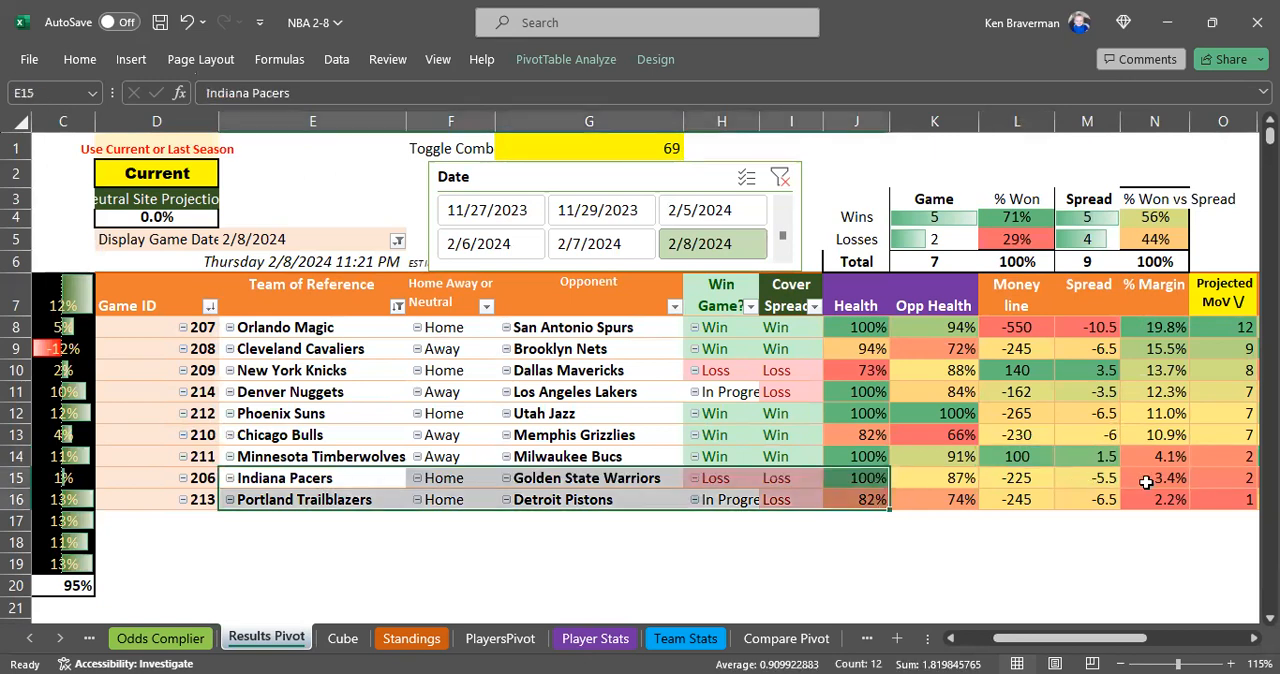
click(1014, 478)
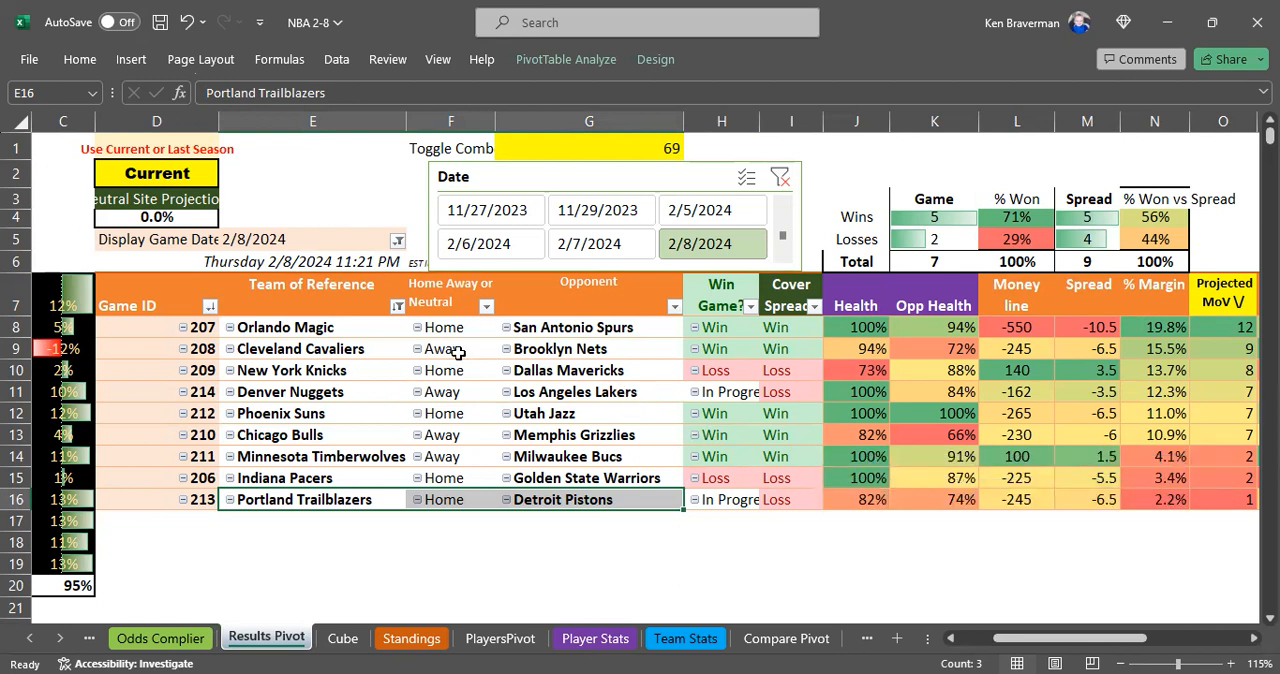
mouse_move(552, 399)
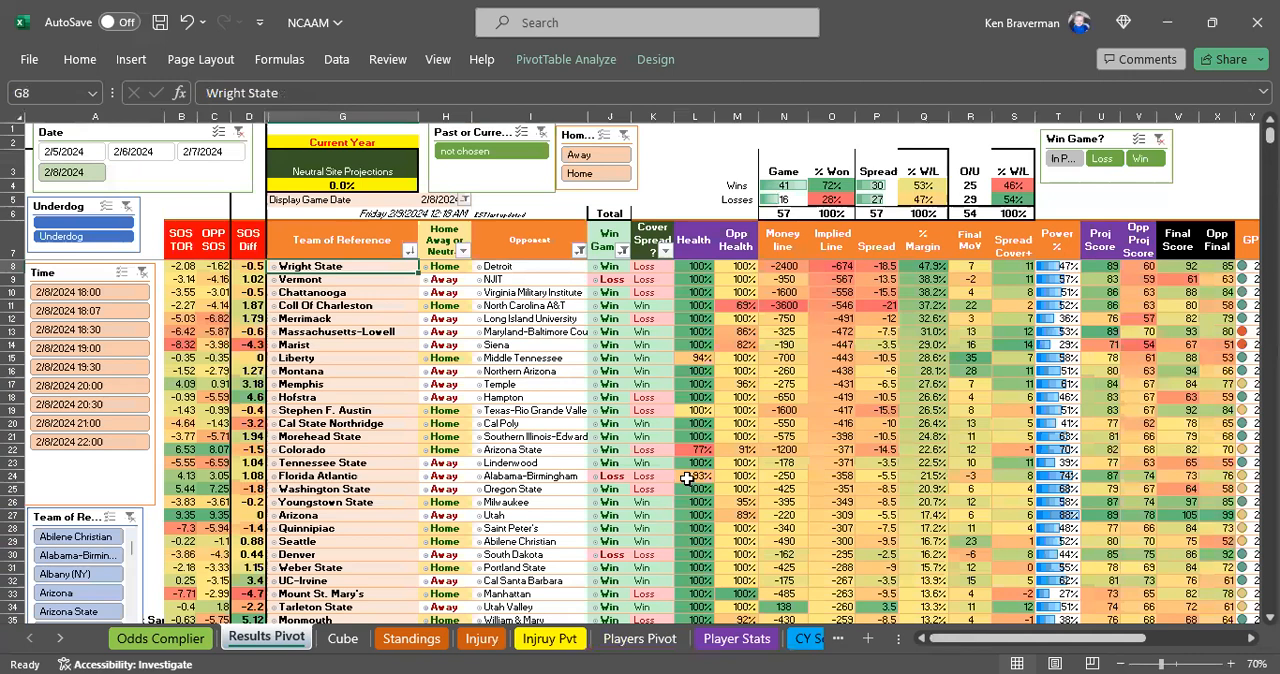
mouse_move(680, 450)
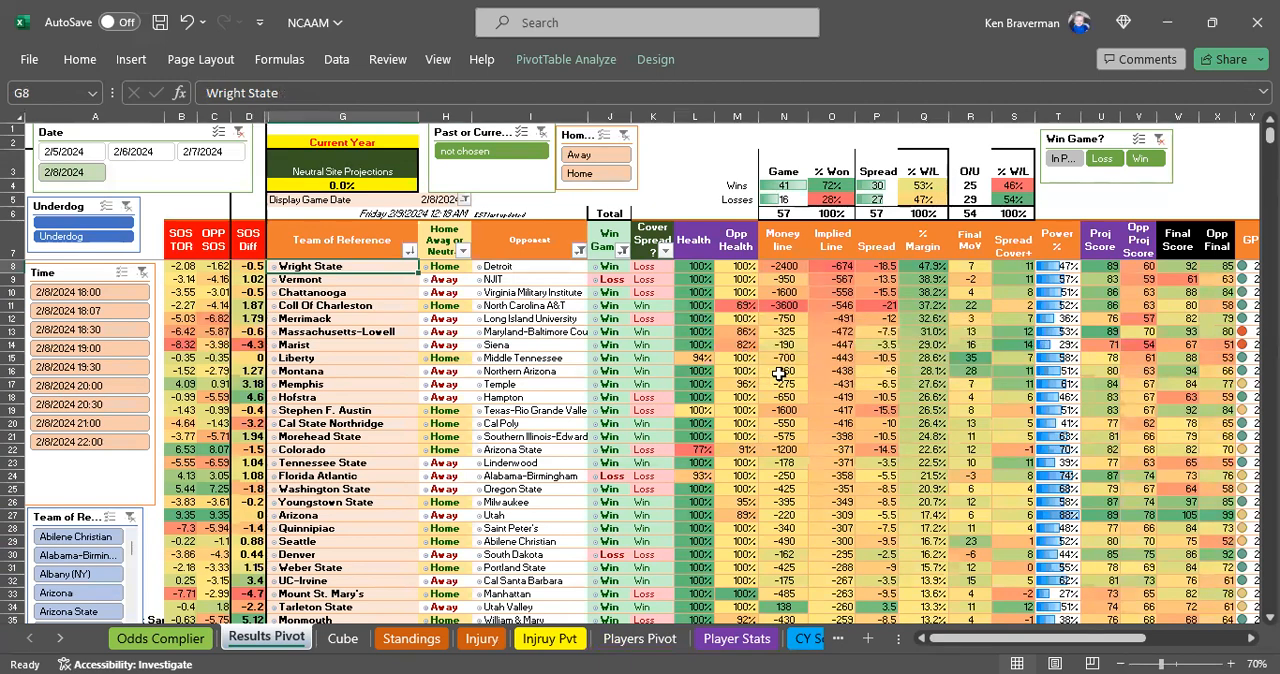
mouse_move(920, 357)
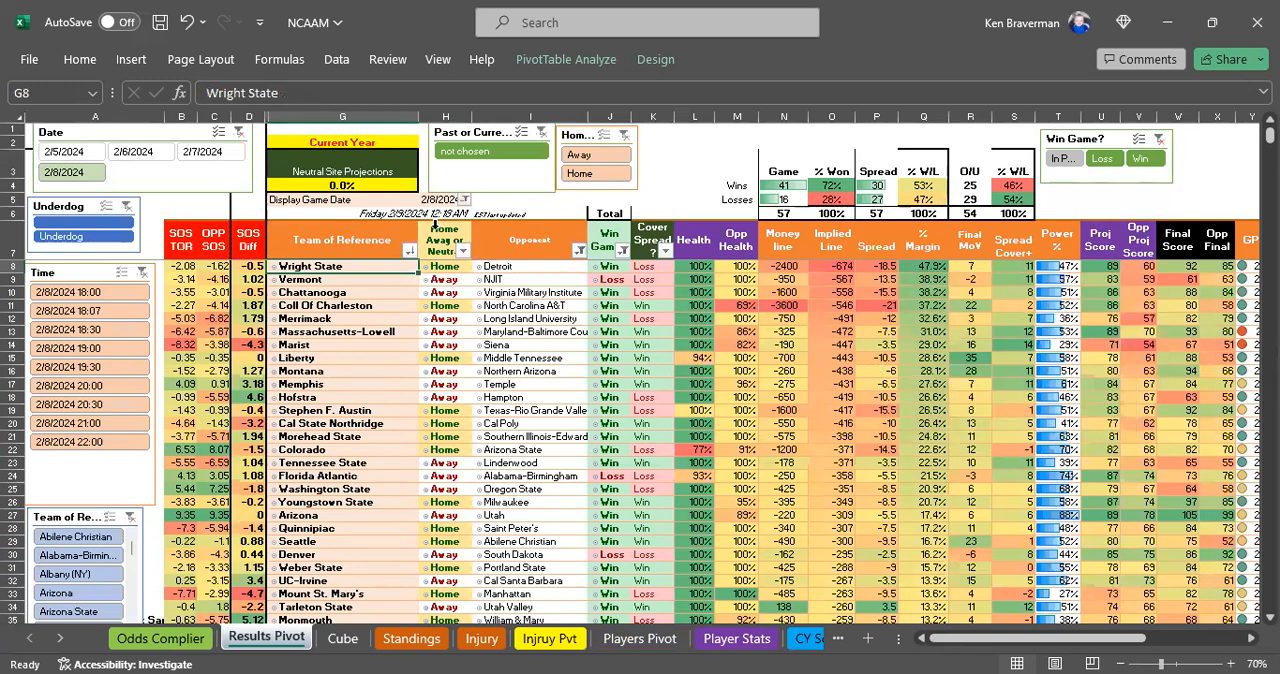
mouse_move(182, 182)
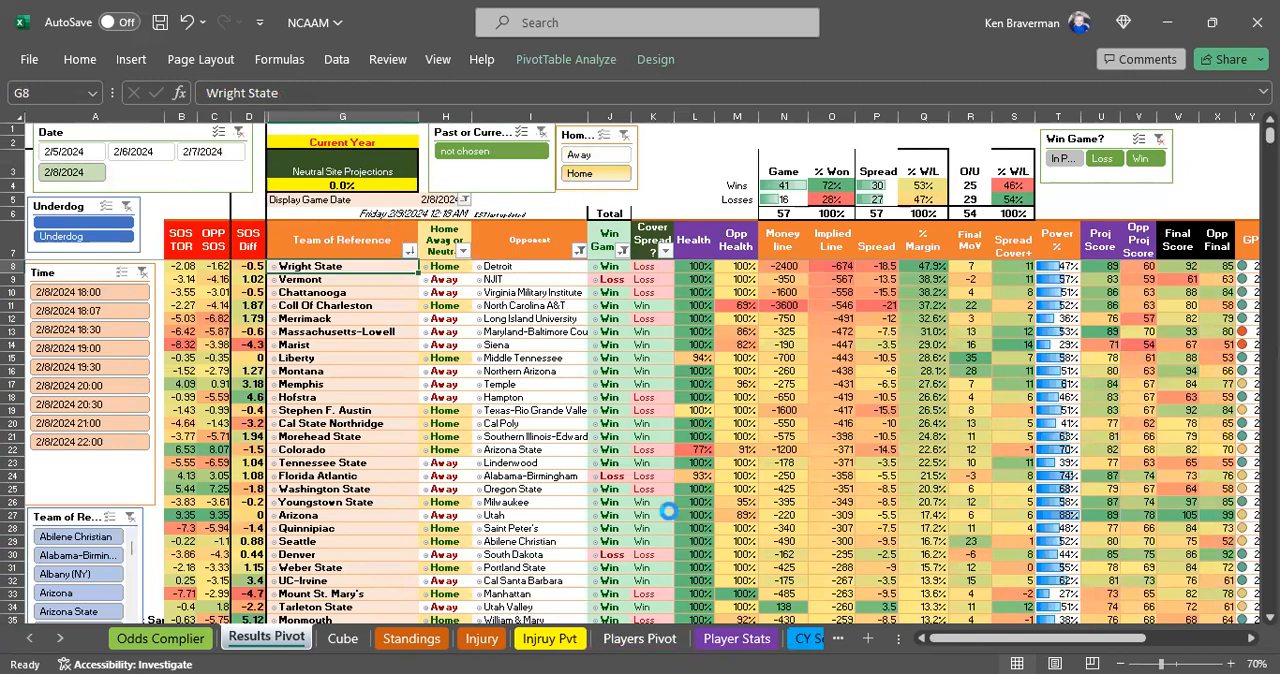
mouse_move(420, 357)
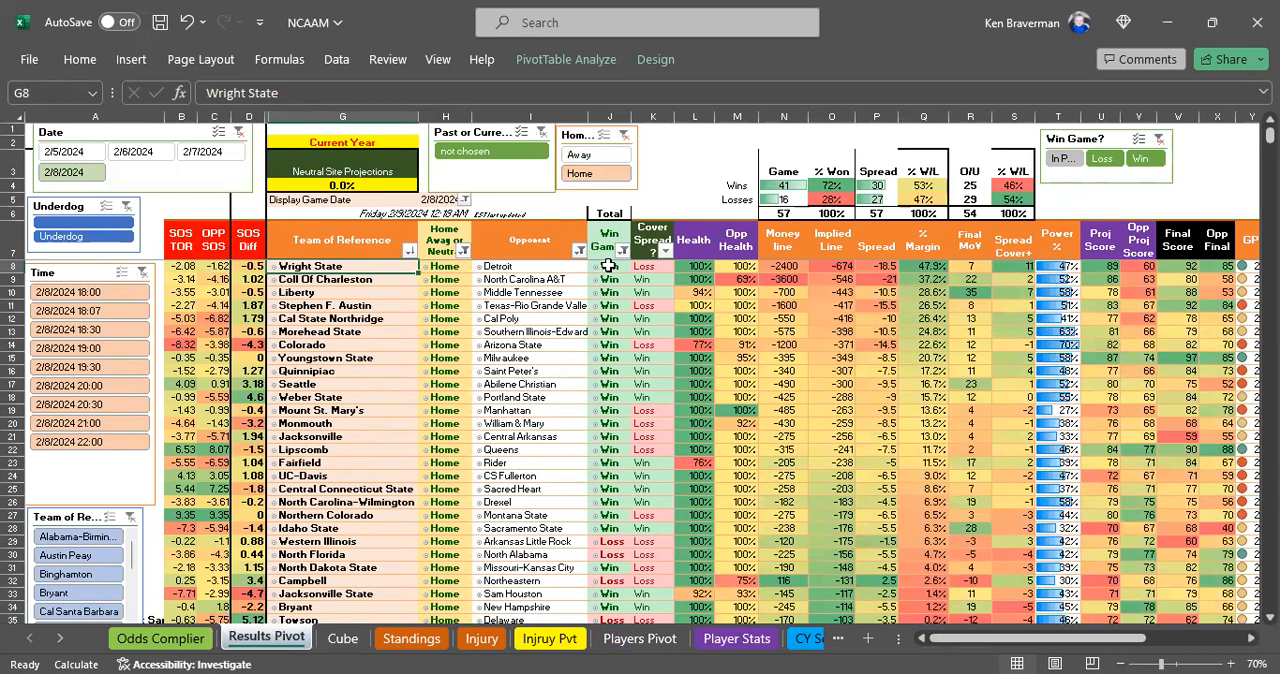
Check the Wright State win result among the 2/7/2024 home games
click(609, 265)
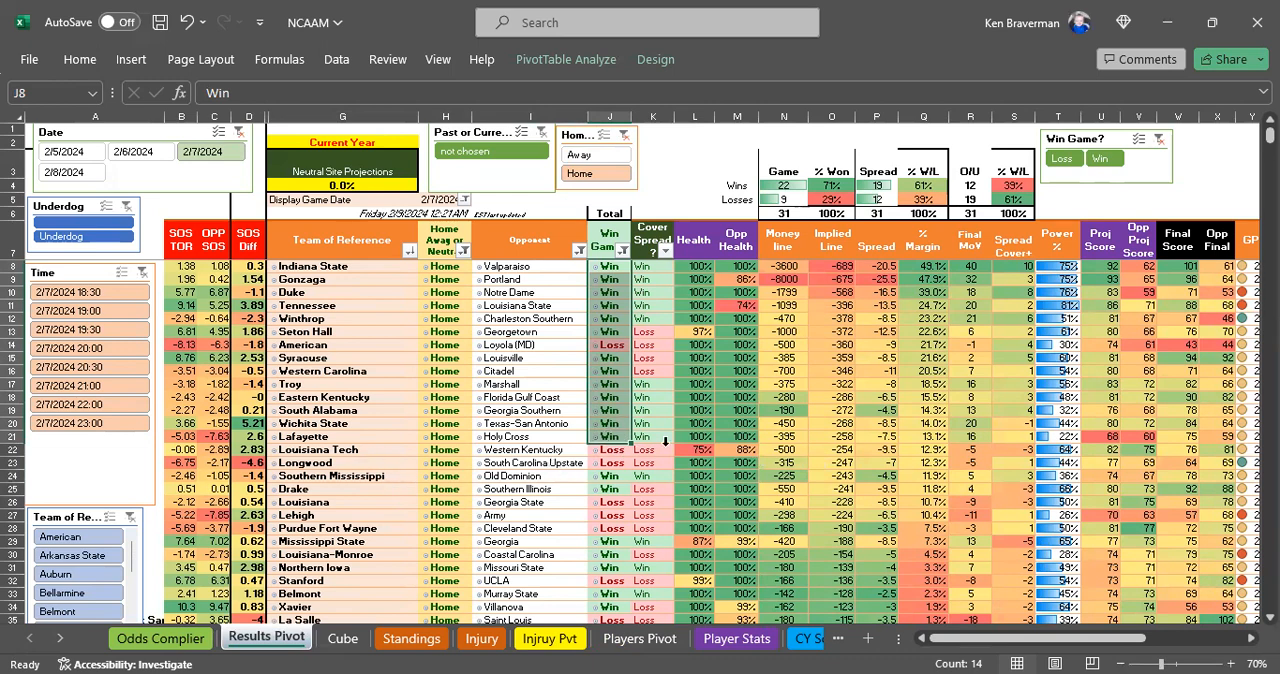
Review the round robin's 12-team parlay bet and total wagered, then return to NCAAM
click(694, 449)
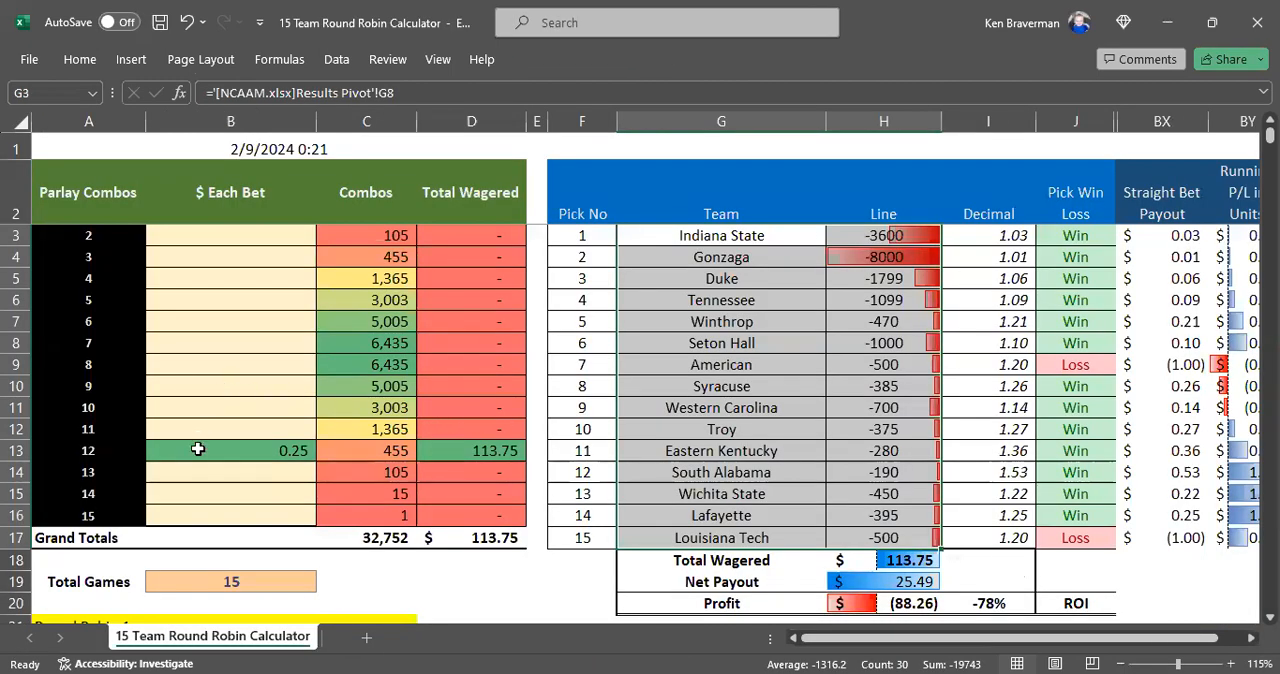
click(230, 450)
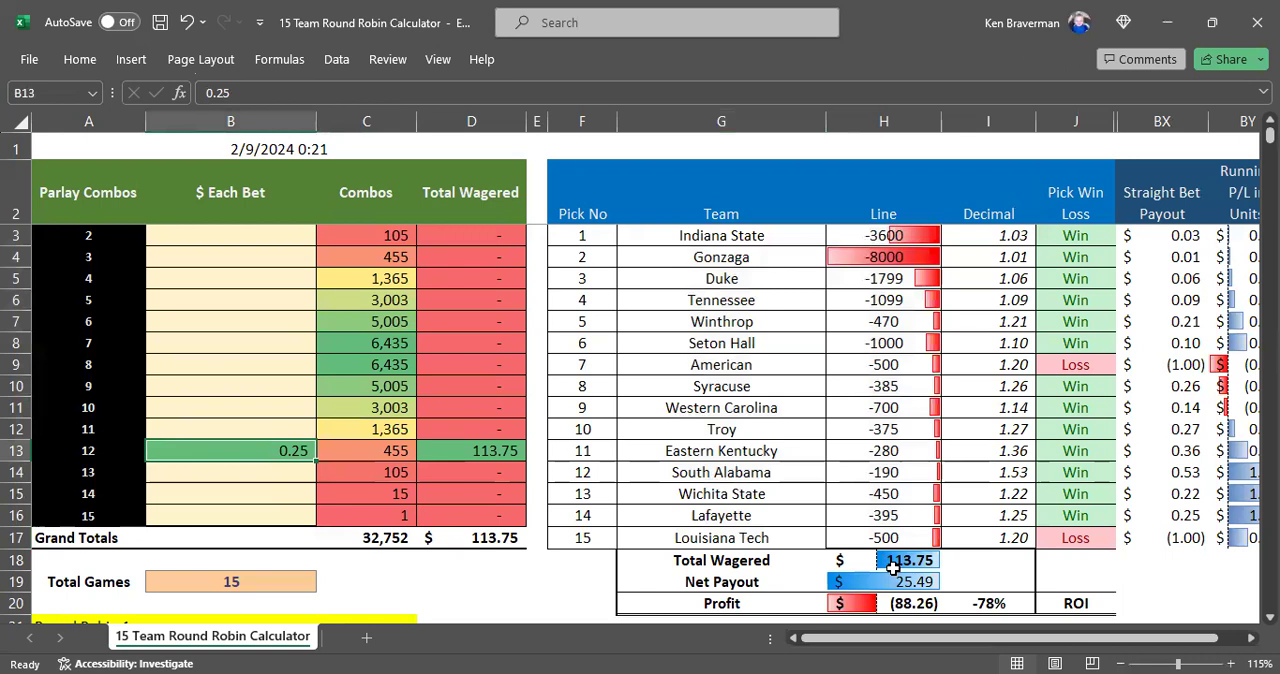
click(897, 560)
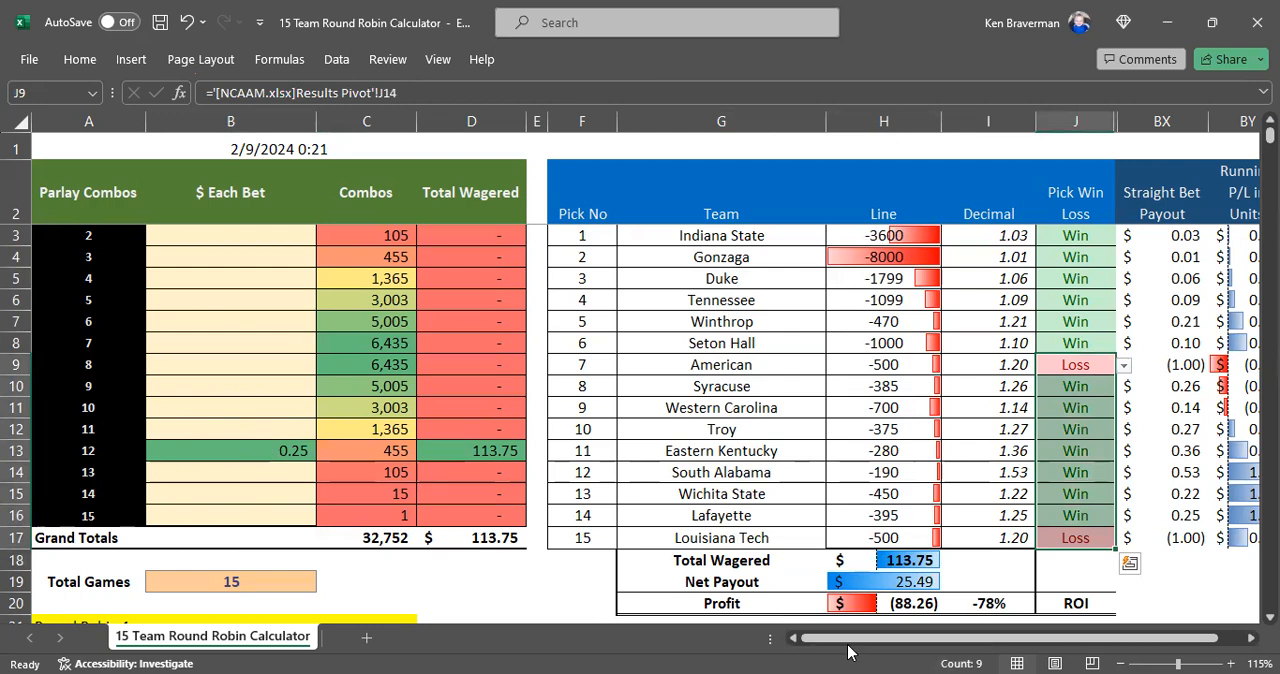
click(265, 637)
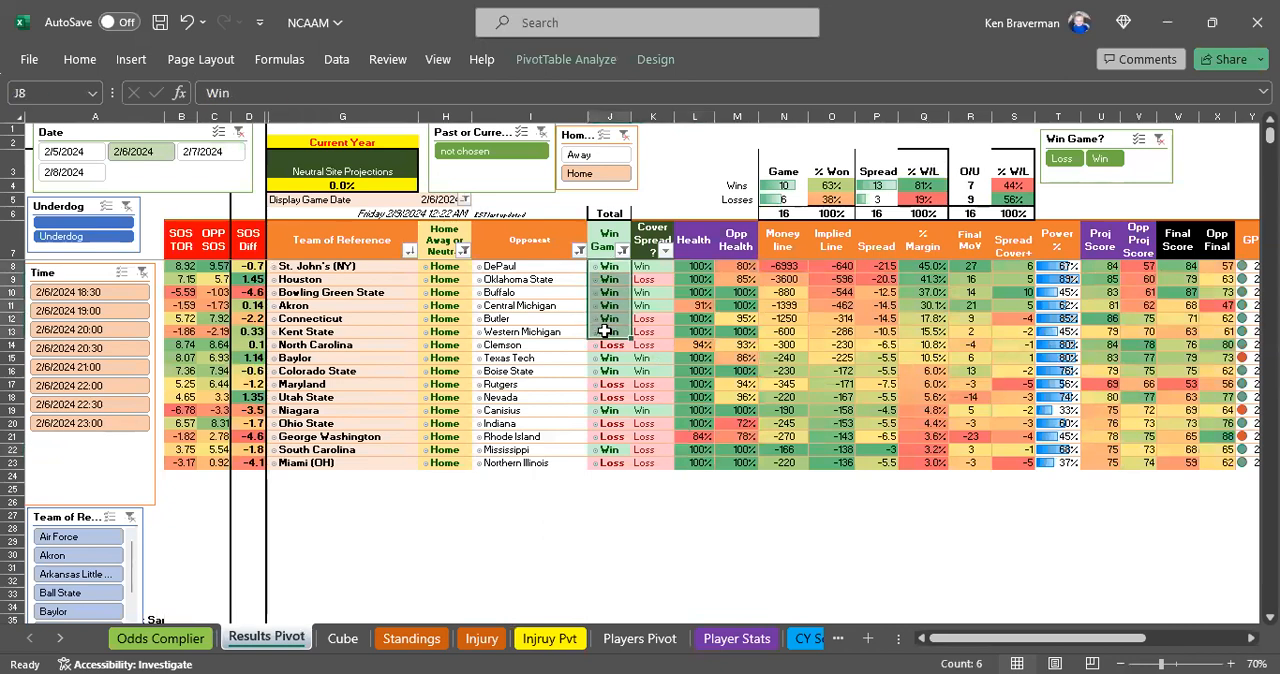
mouse_move(610, 353)
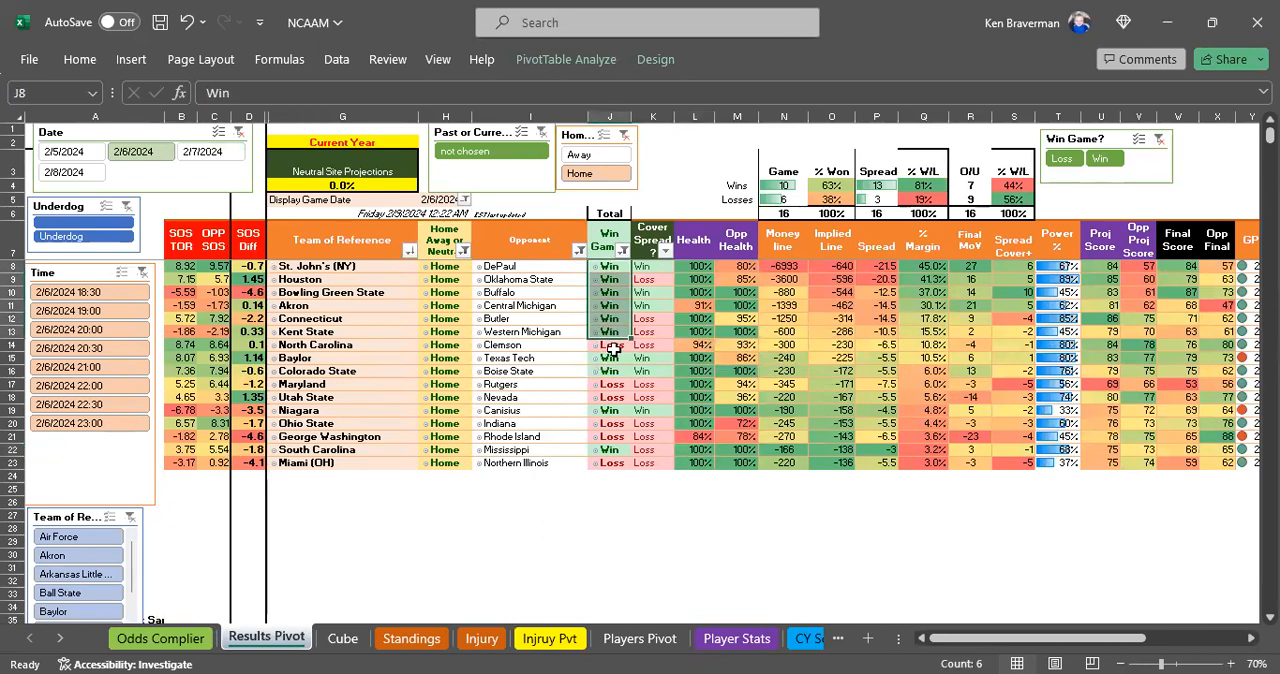
Review the North Carolina Central loss, then select the 2/8 Win Game results from Wright State down
click(609, 344)
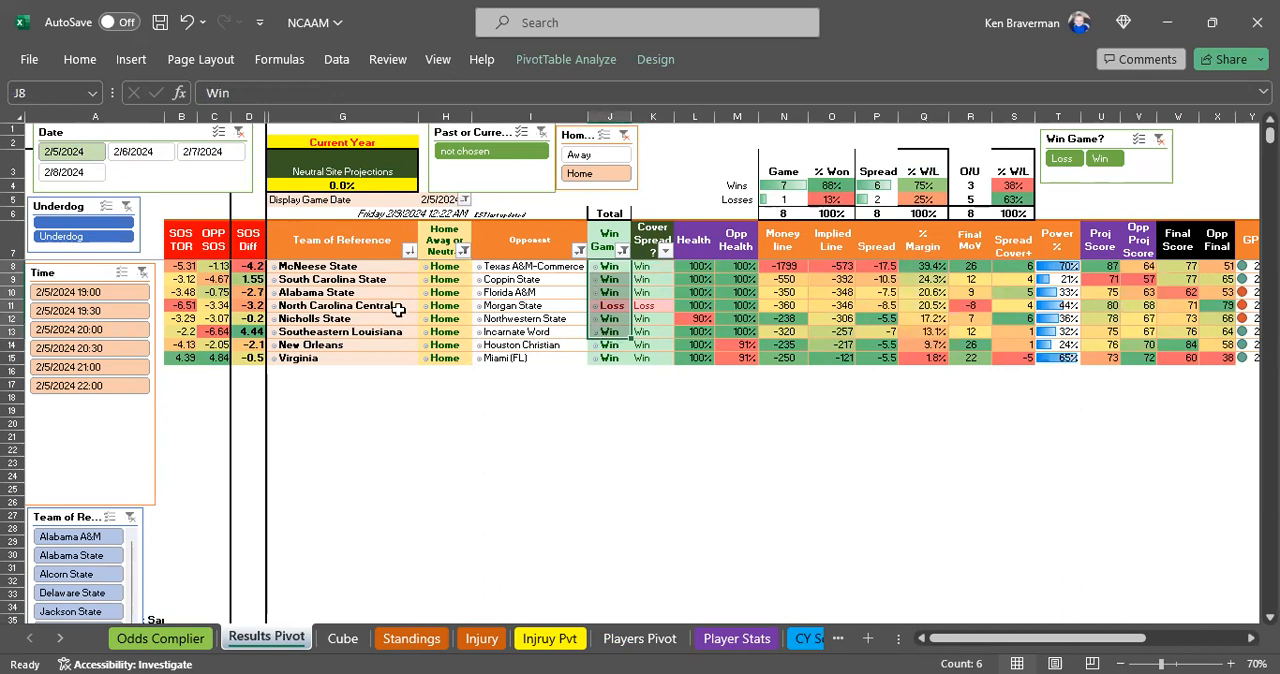
click(342, 305)
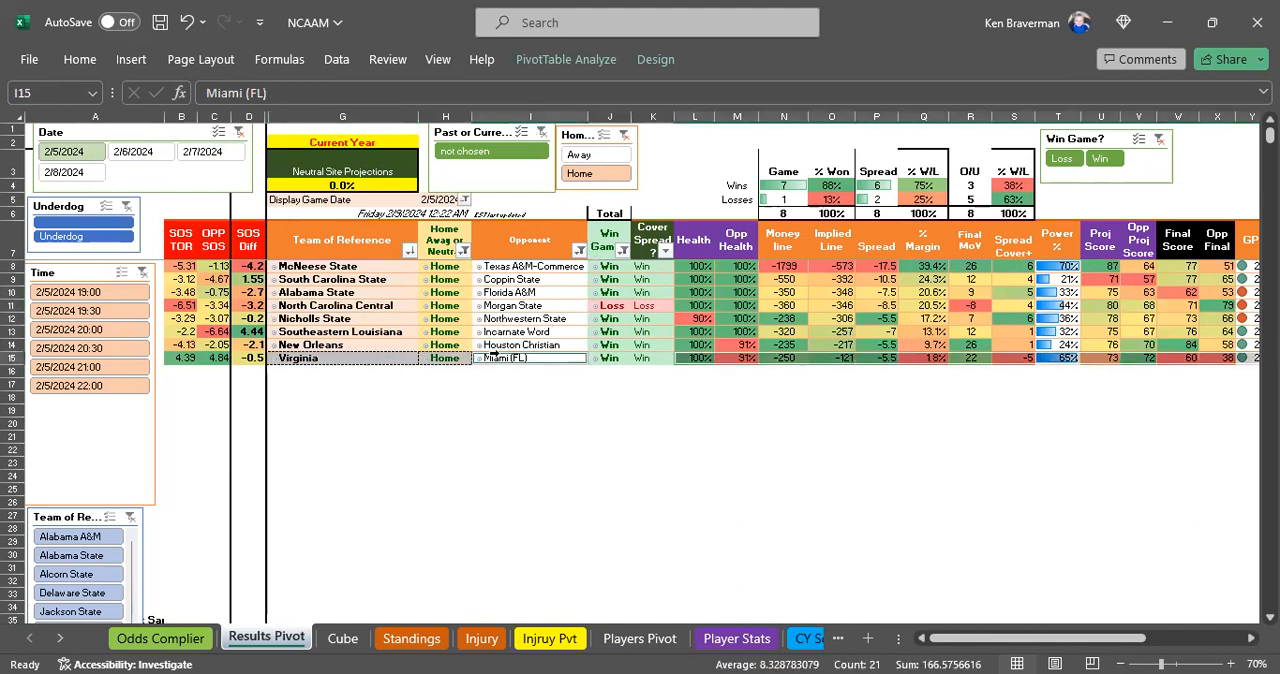
mouse_move(159, 174)
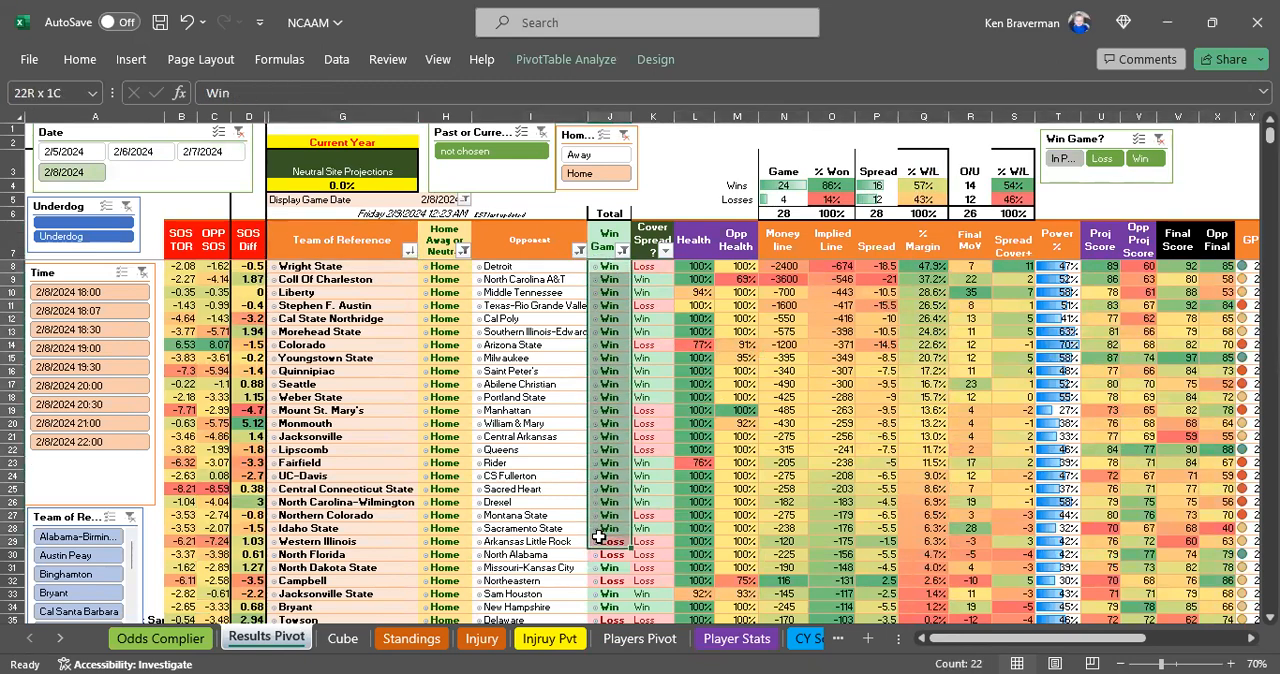
click(923, 449)
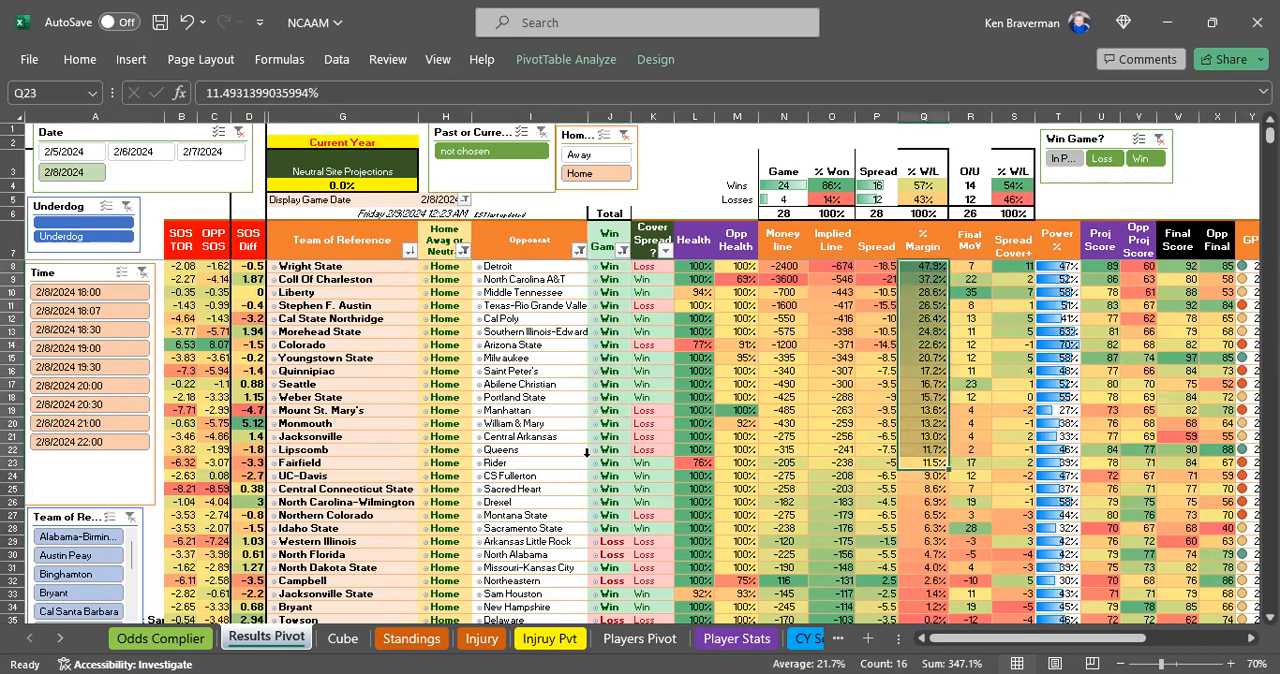
mouse_move(777, 357)
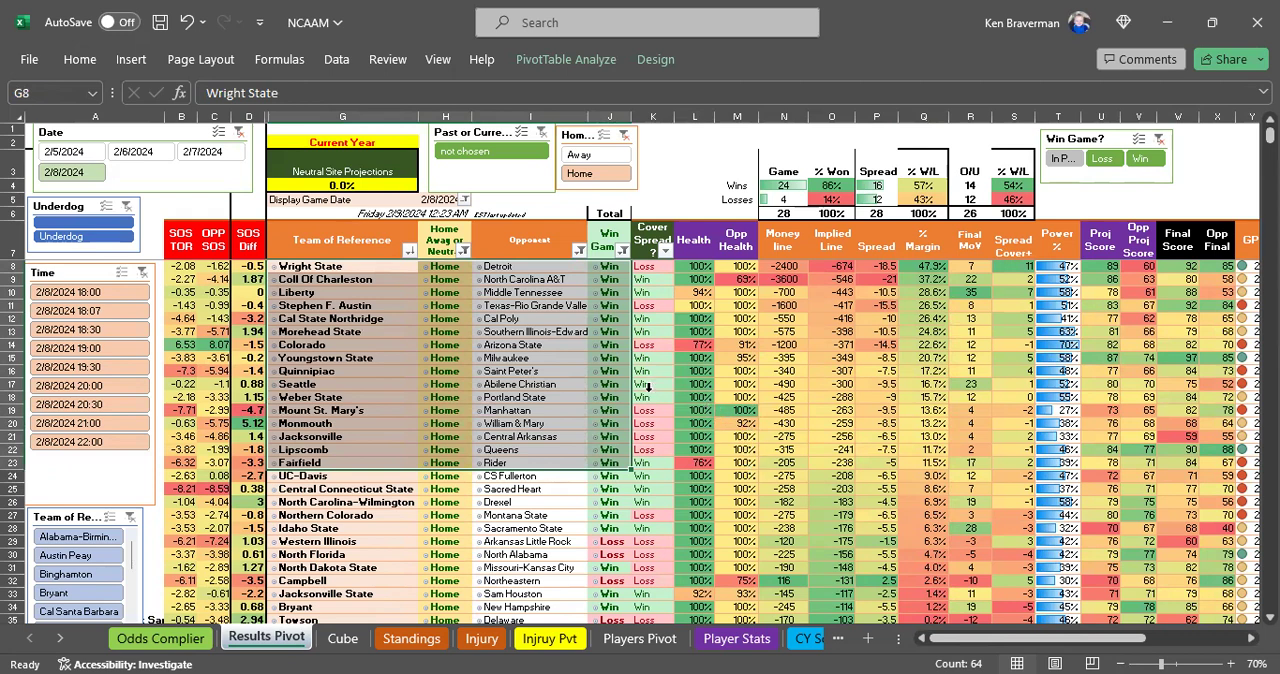
mouse_move(603, 436)
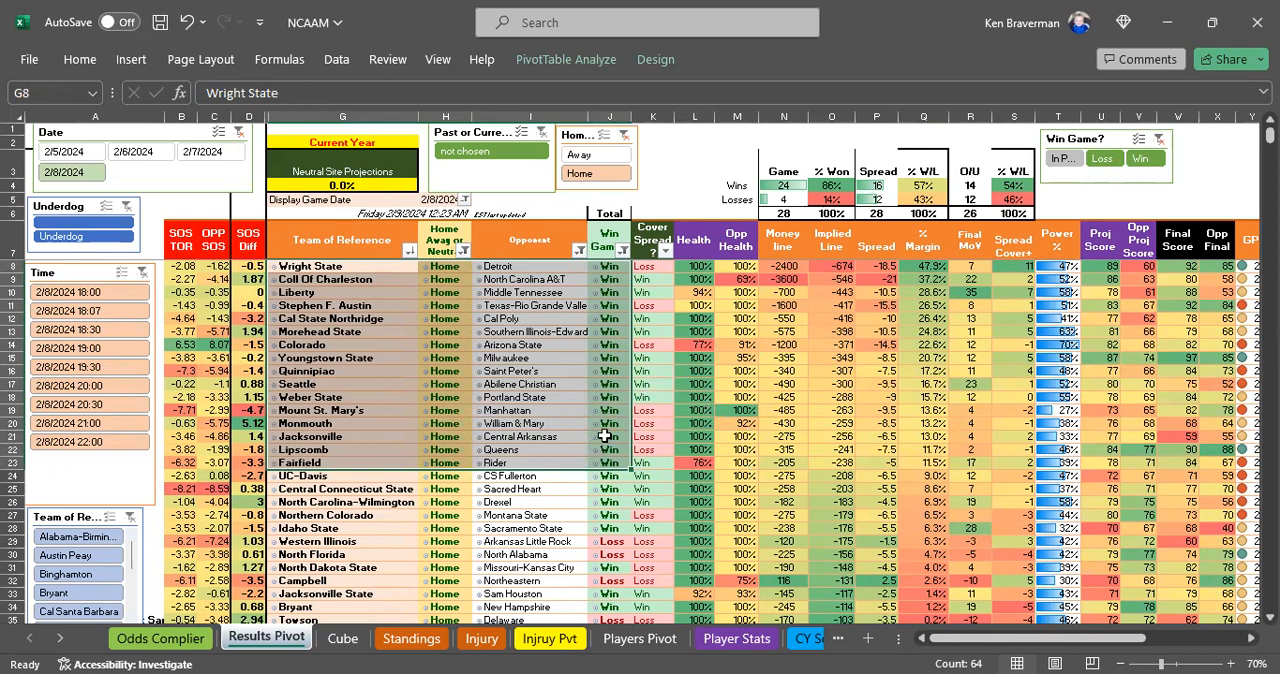
mouse_move(605, 436)
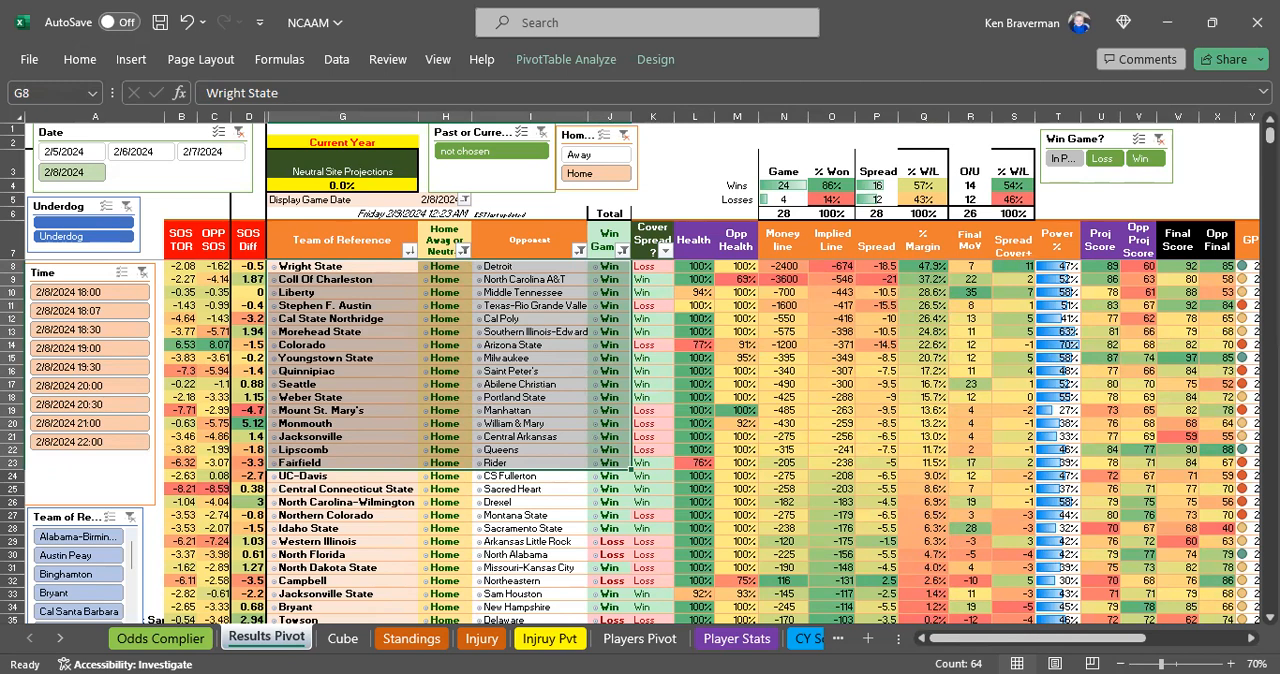